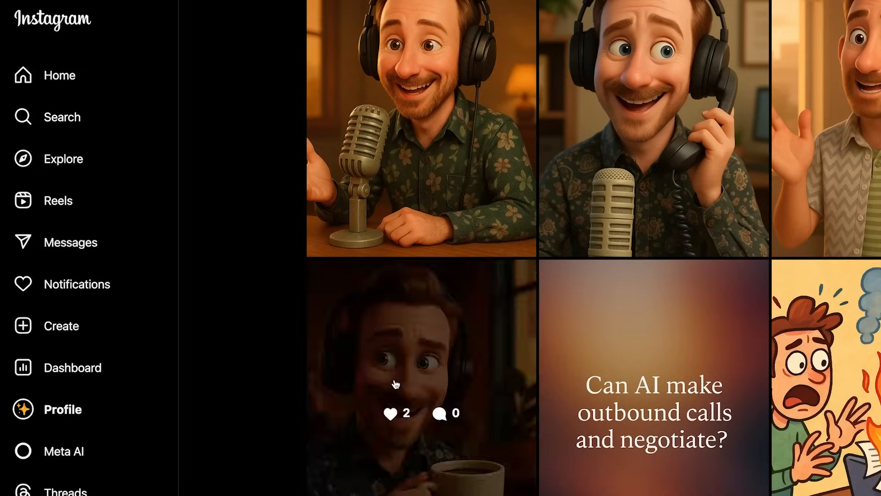
Start a new Instagram post and bring up the file chooser to select an image from the computer
scroll(down, 3)
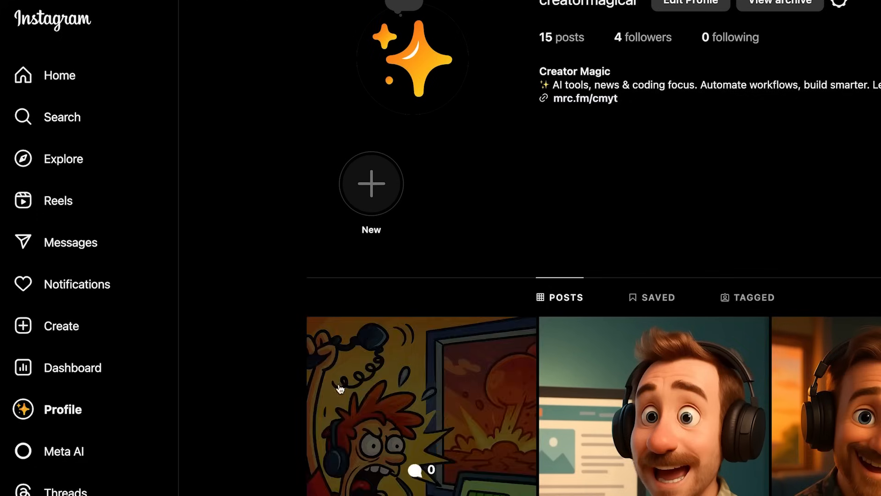
click(370, 183)
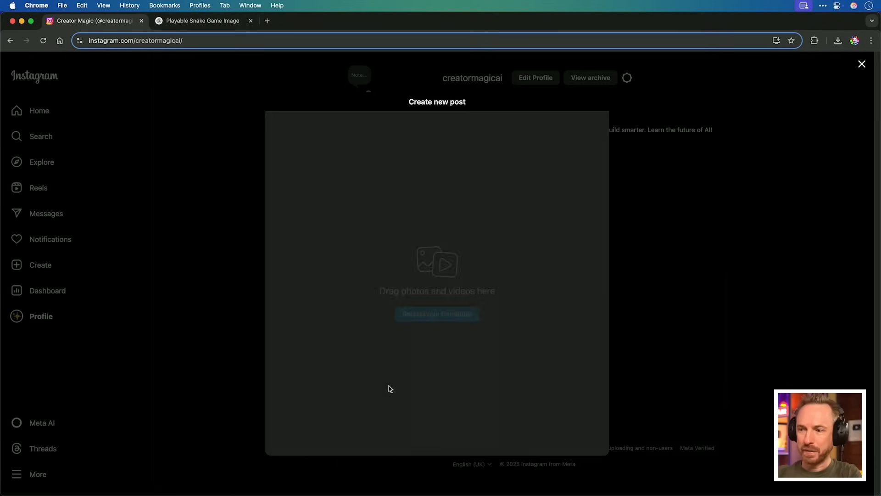
click(437, 314)
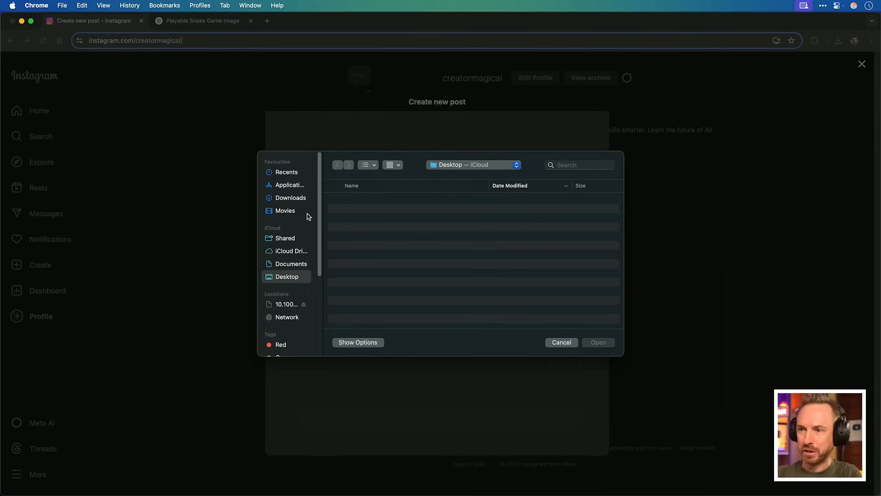
click(291, 197)
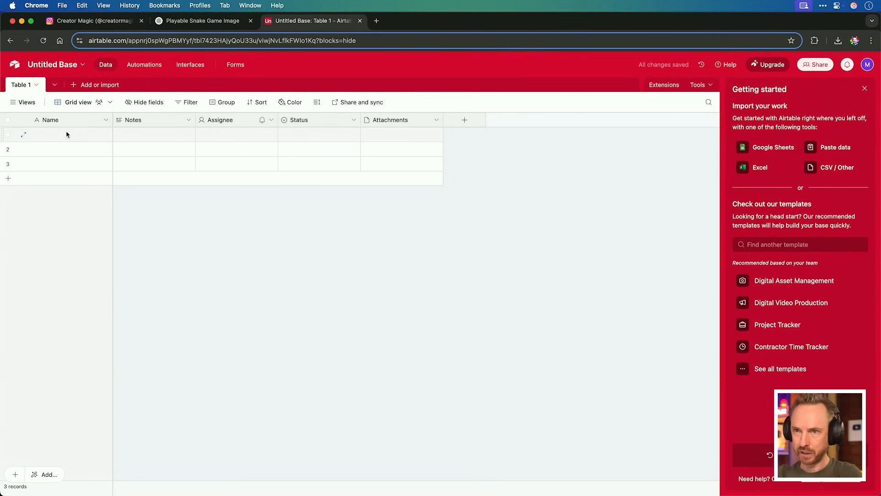
mouse_move(378, 136)
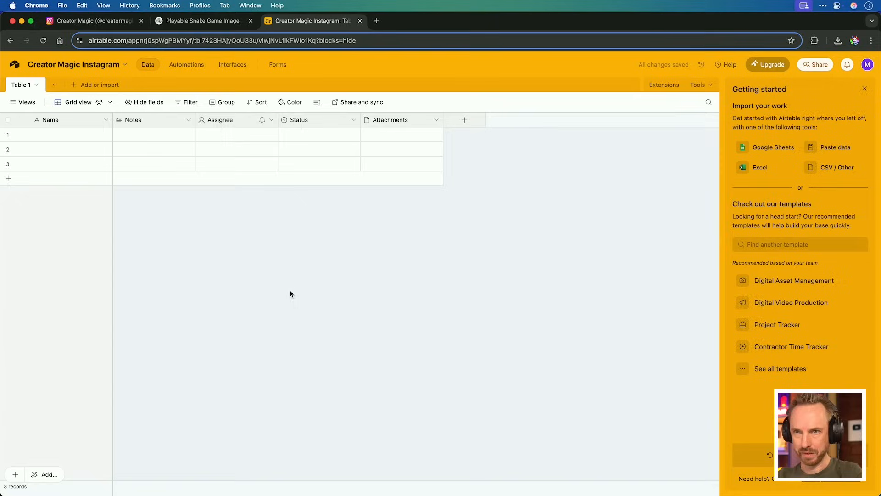
mouse_move(186, 119)
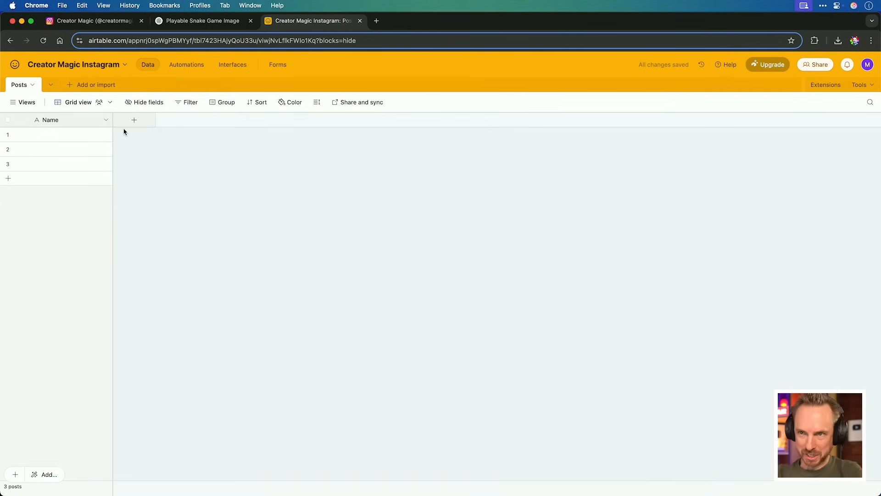
Rename the Name field to Post ID and make it an Autonumber field
click(104, 119)
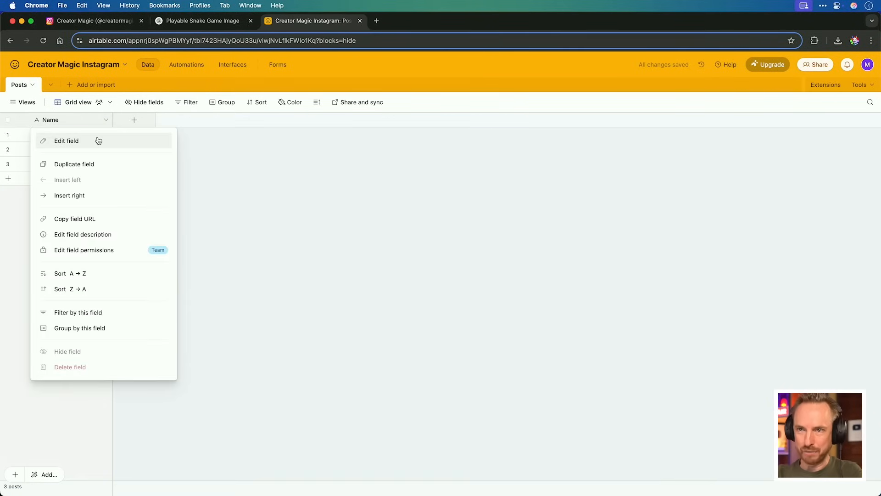
click(66, 140)
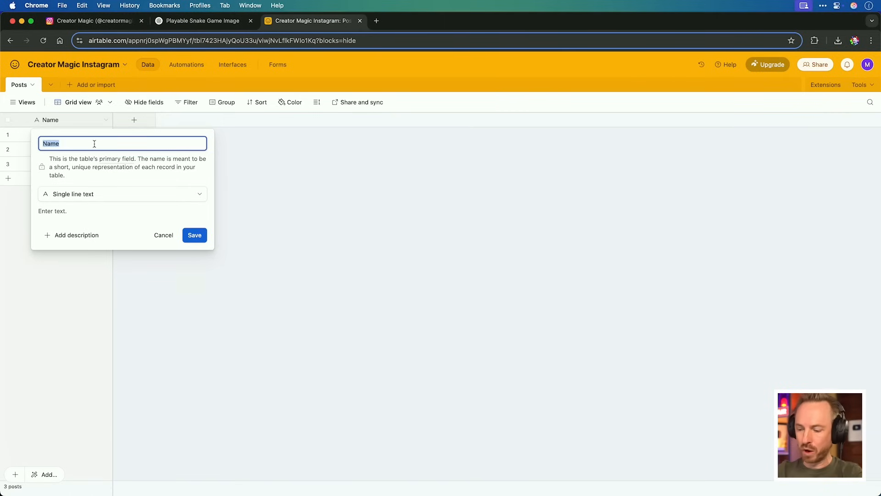
text(Post ID)
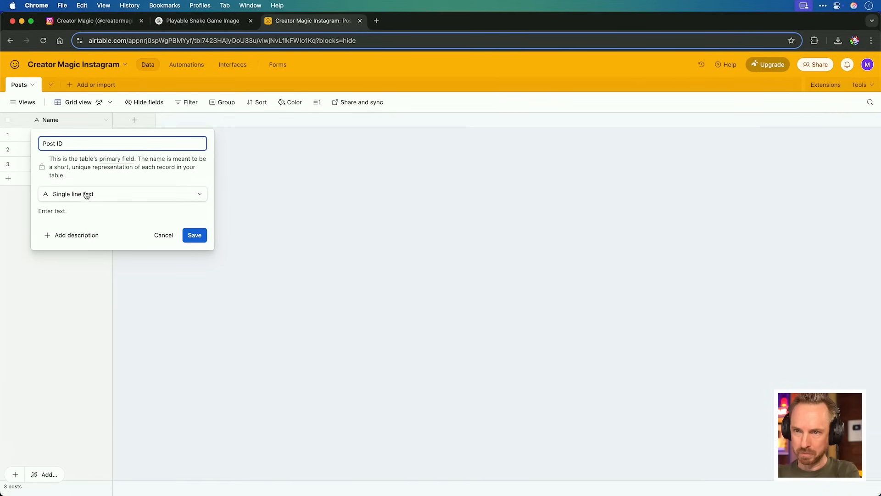
click(122, 194)
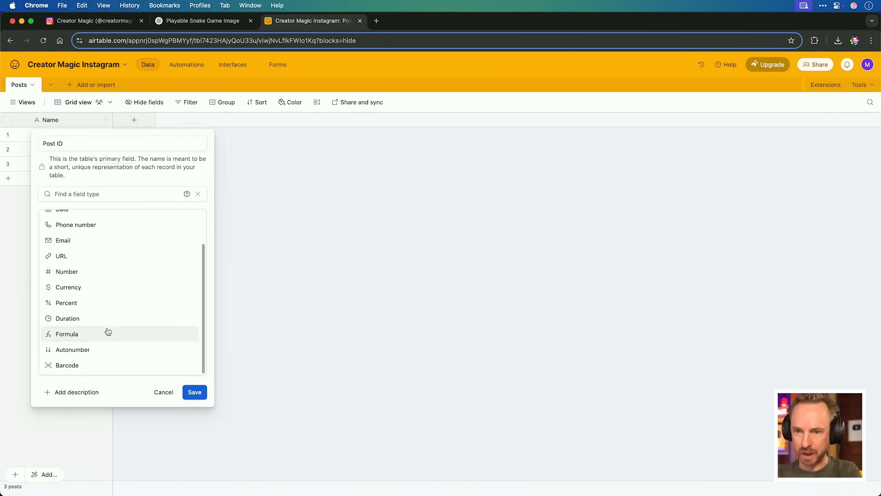
click(194, 392)
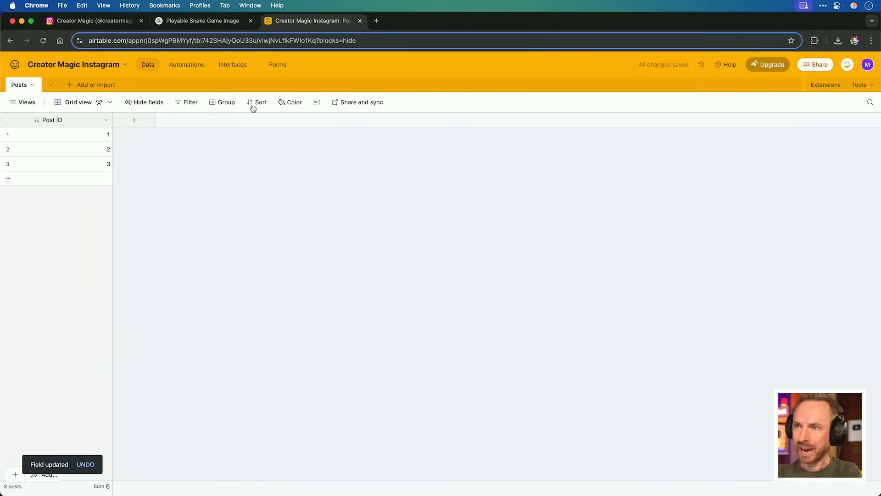
Sort the Posts table by Post ID from highest to lowest (9→1)
click(260, 102)
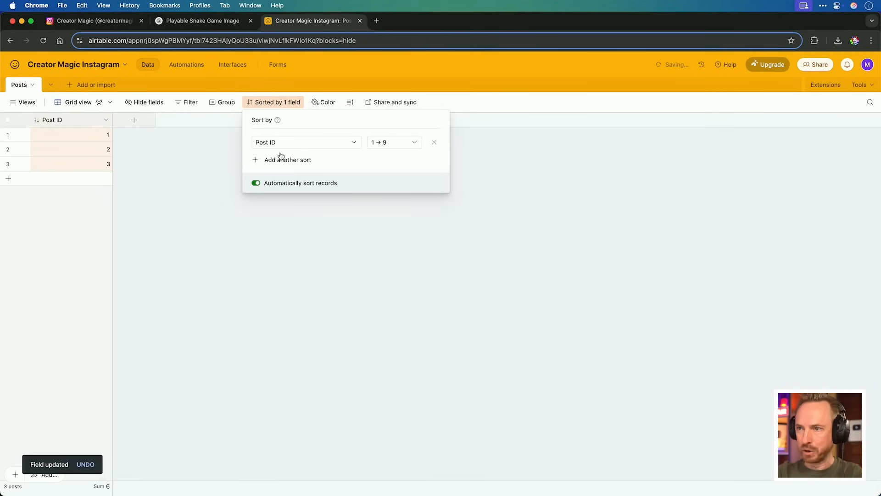
click(394, 142)
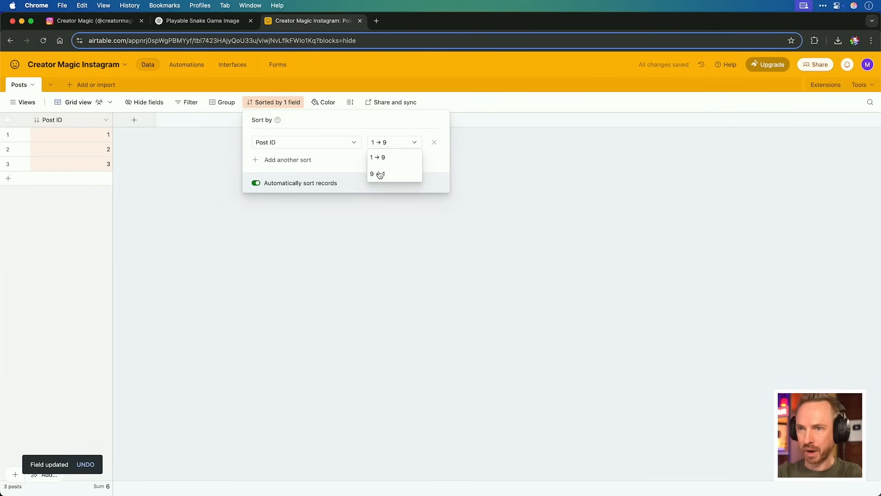
click(377, 175)
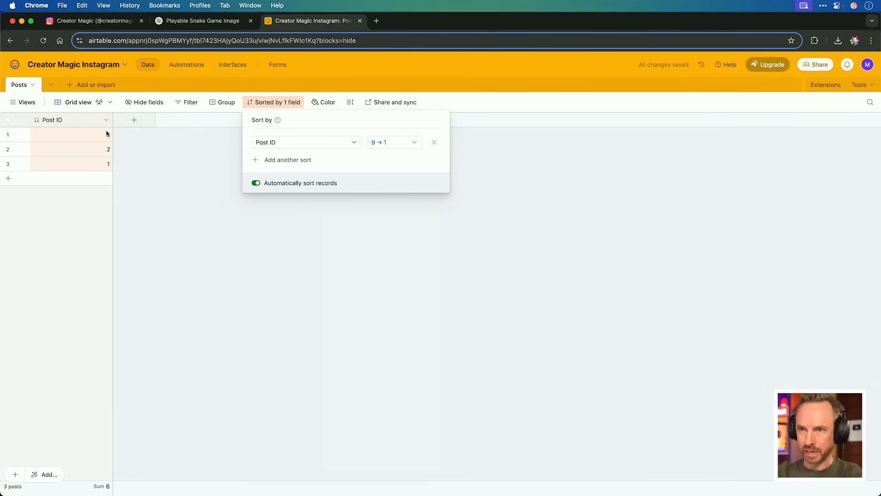
click(164, 143)
text(meme)
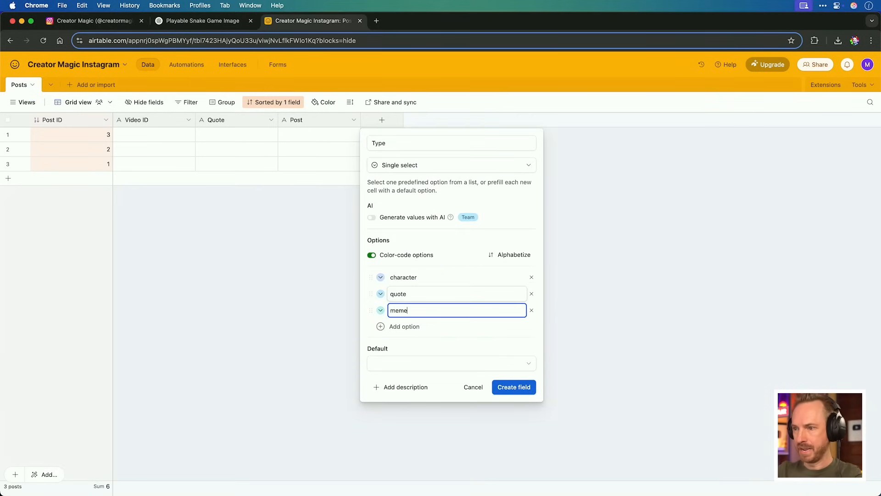
Create the Type (character/quote/meme) and Status (Pending/Approved/Published) single-select fields
click(513, 387)
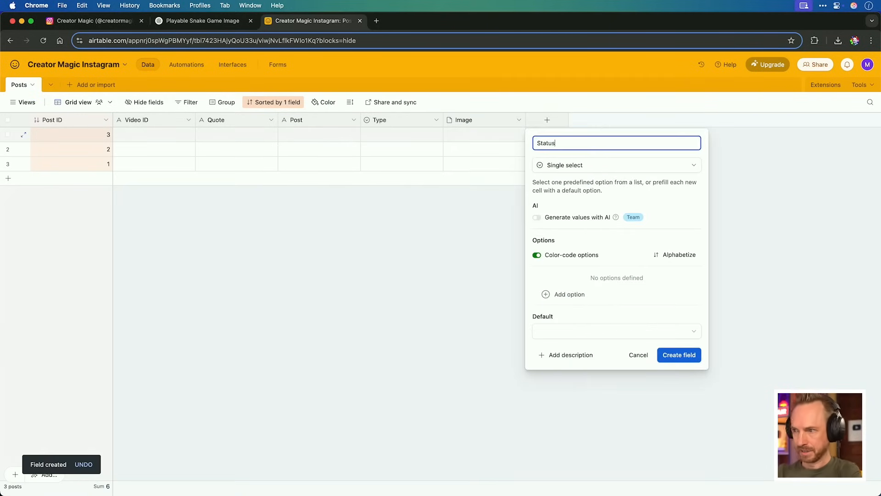
click(569, 293)
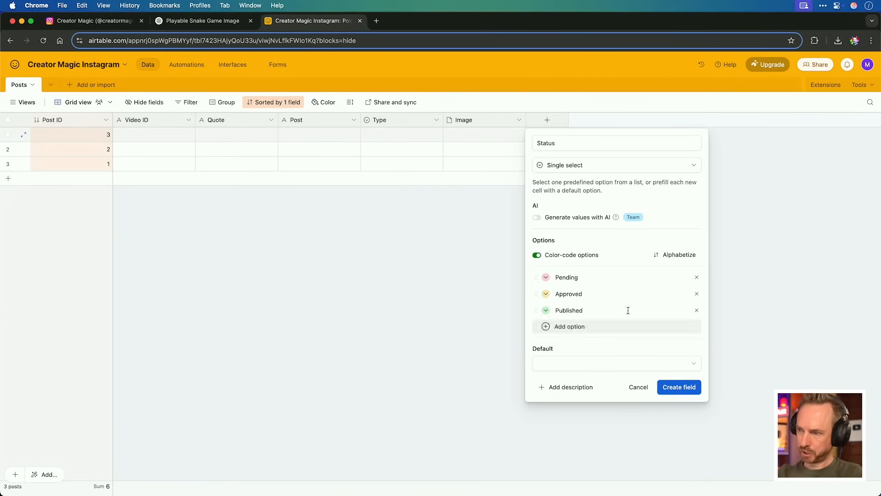
click(677, 387)
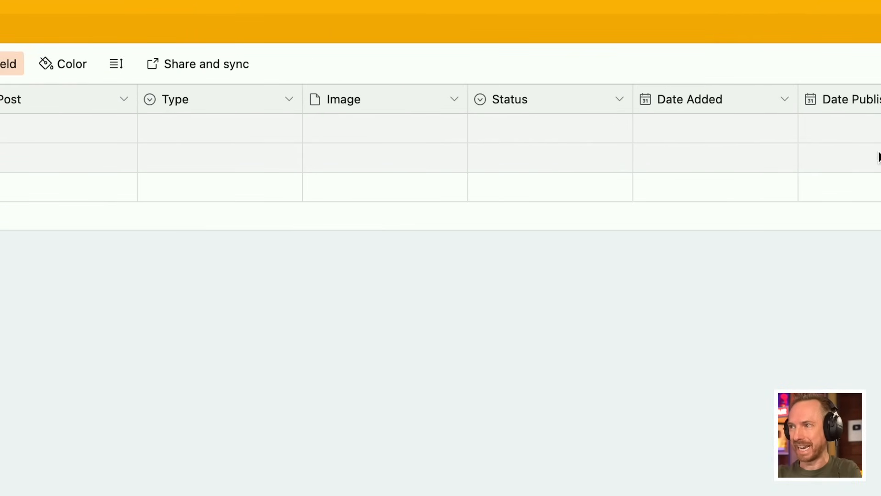
click(406, 21)
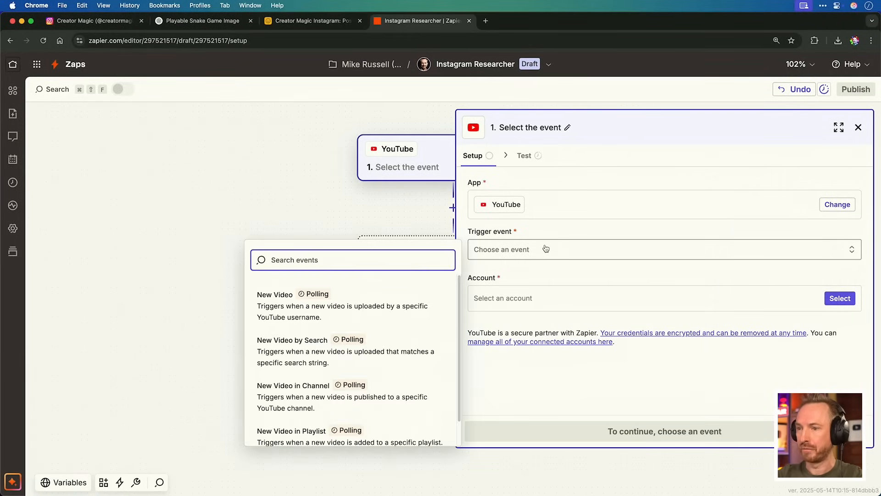
Set the YouTube trigger event to New Video and begin choosing the action step's app
click(275, 293)
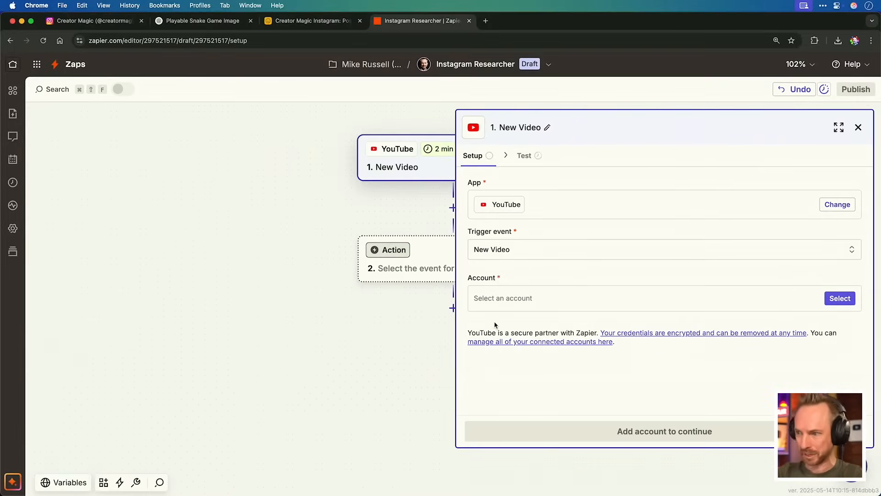
click(858, 127)
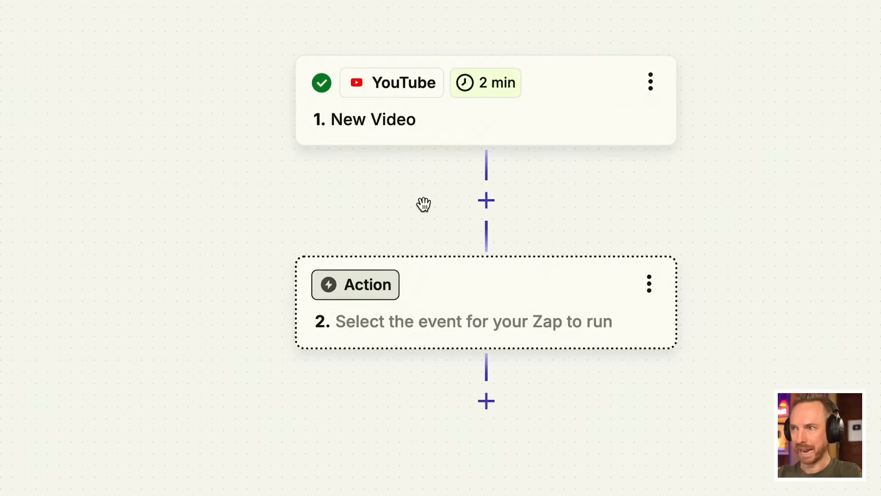
click(356, 284)
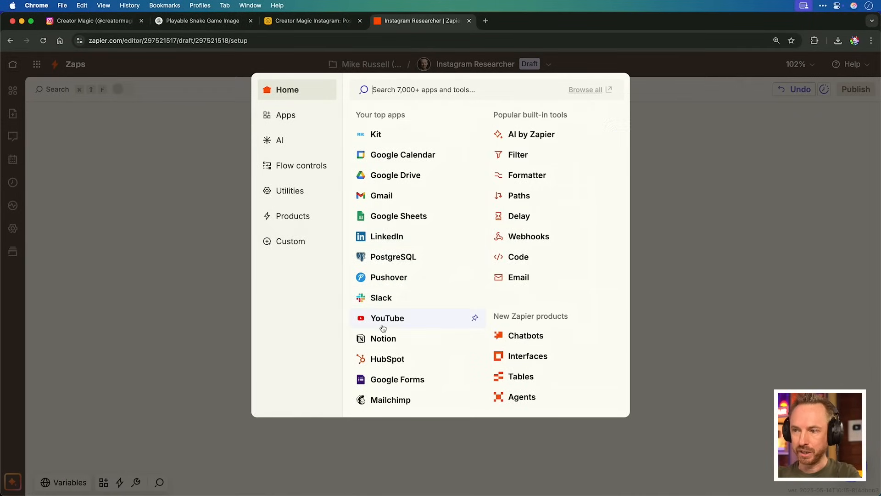
Make the second step a YouTube raw API Request action
click(386, 318)
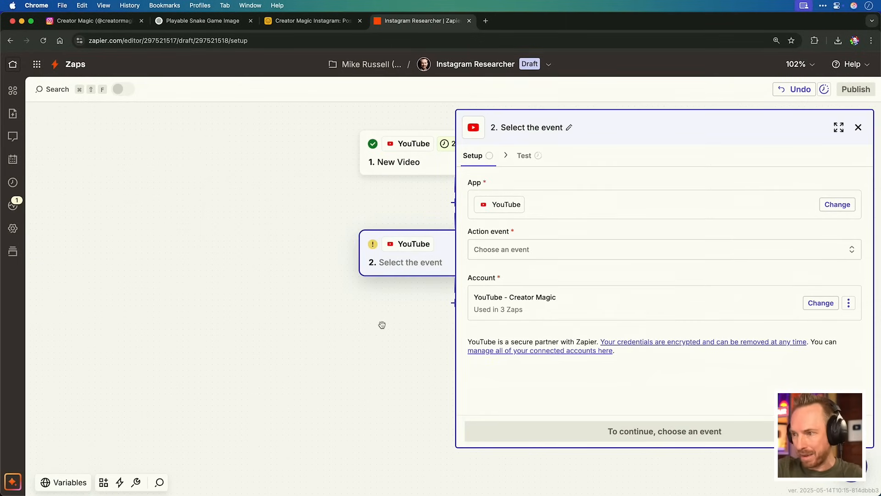
click(663, 248)
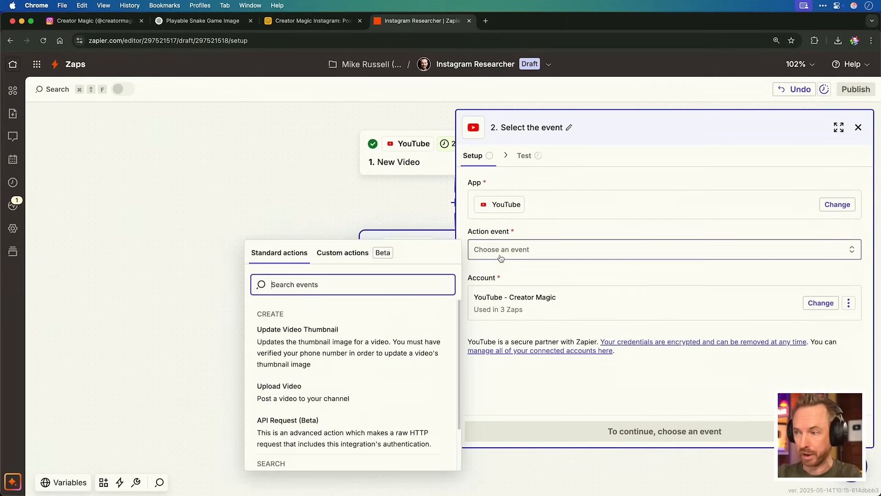
click(287, 432)
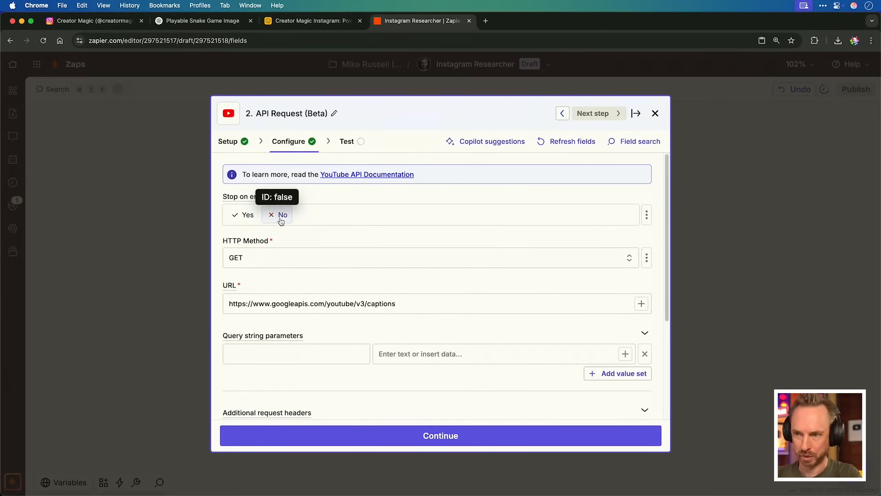
mouse_move(270, 266)
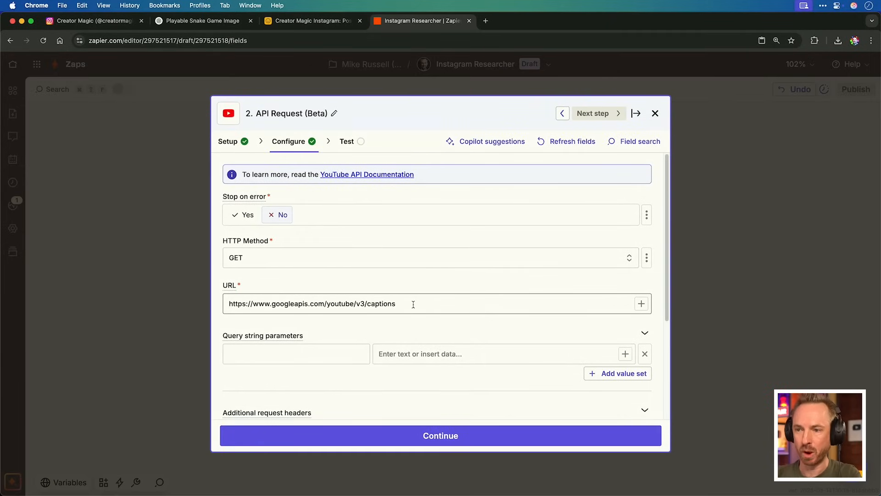
Add query parameters part=snippet and videoId mapped to the new video's ID, then continue
click(296, 354)
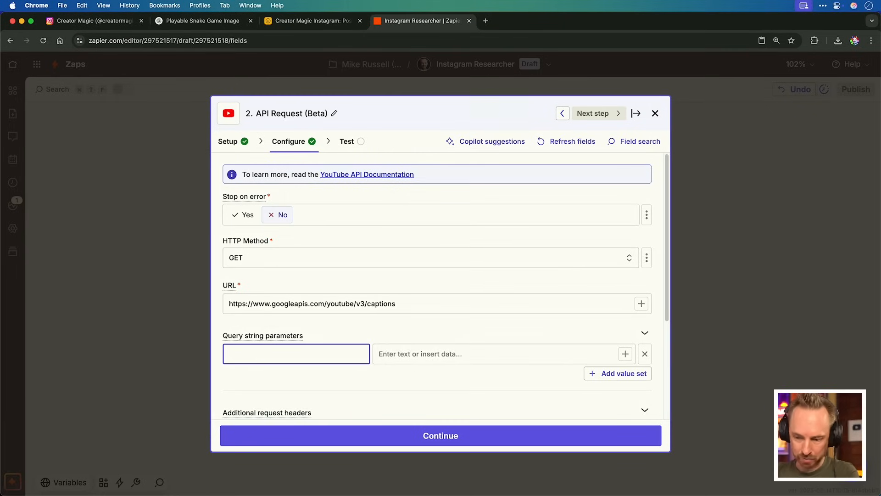
text(part)
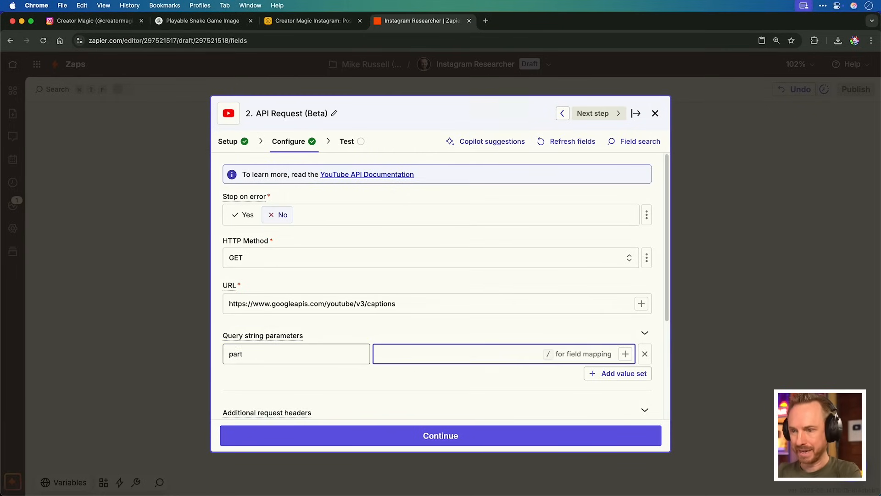
text(snippet)
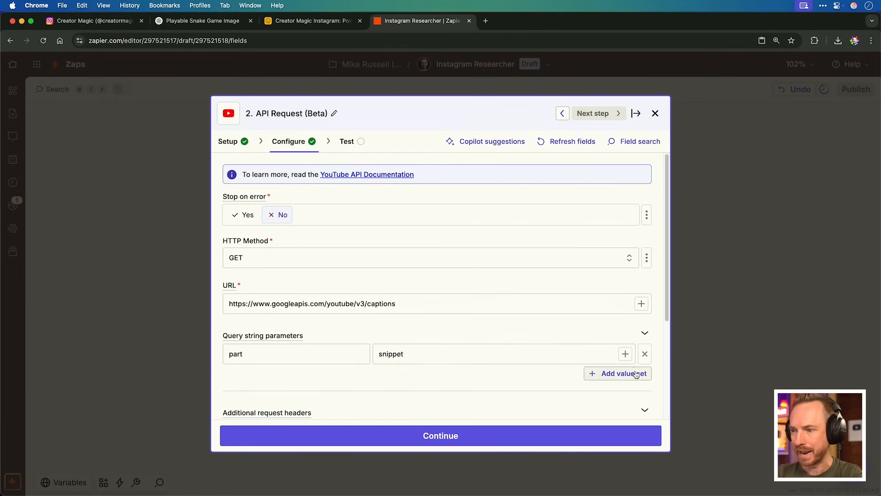
click(617, 373)
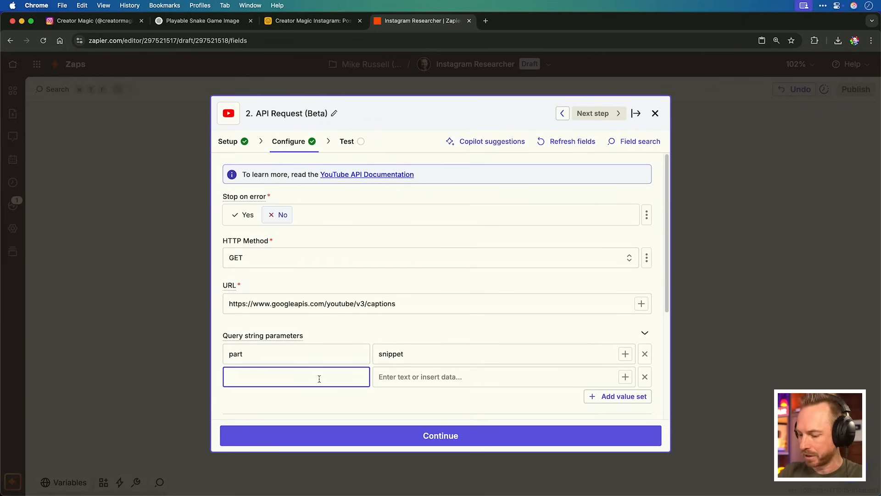
text(videoId)
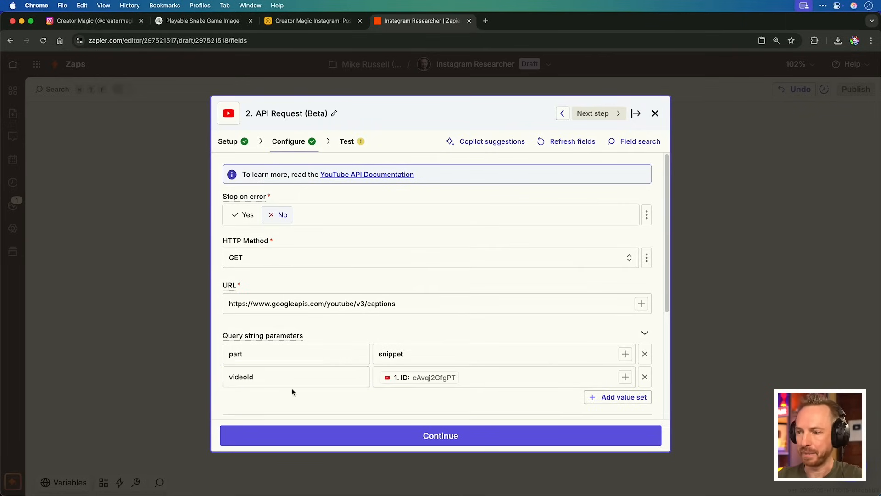
mouse_move(405, 393)
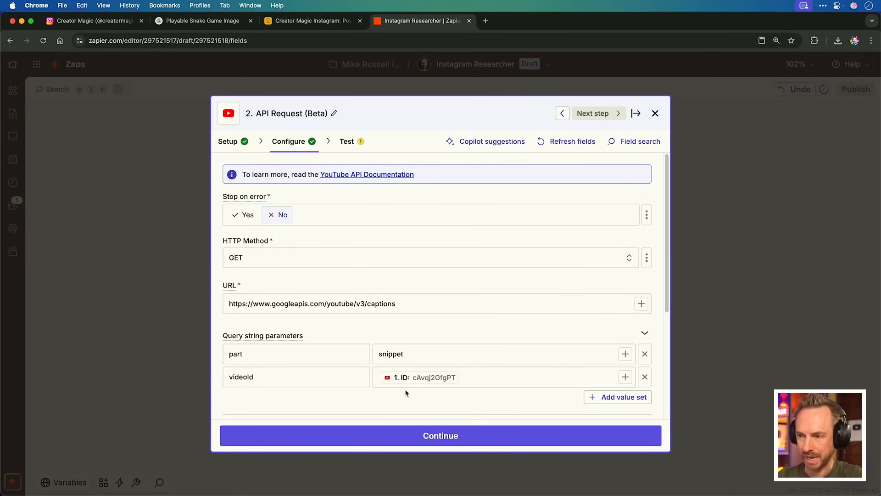
mouse_move(415, 394)
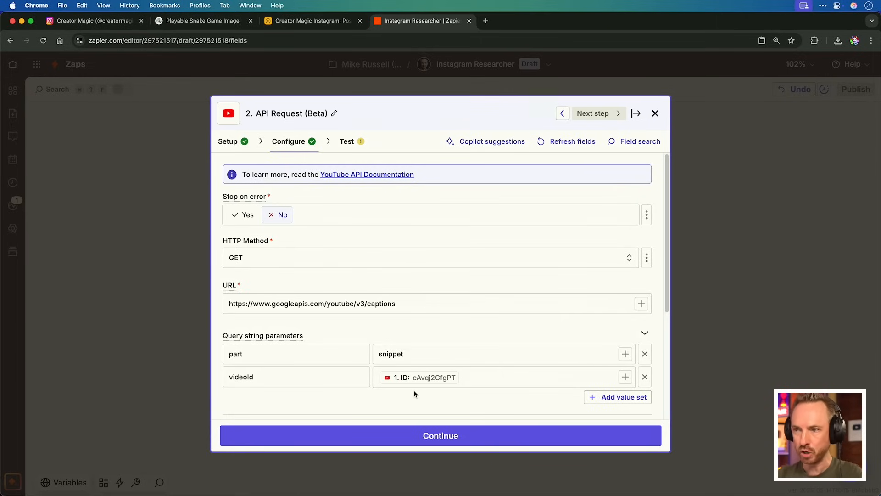
click(440, 435)
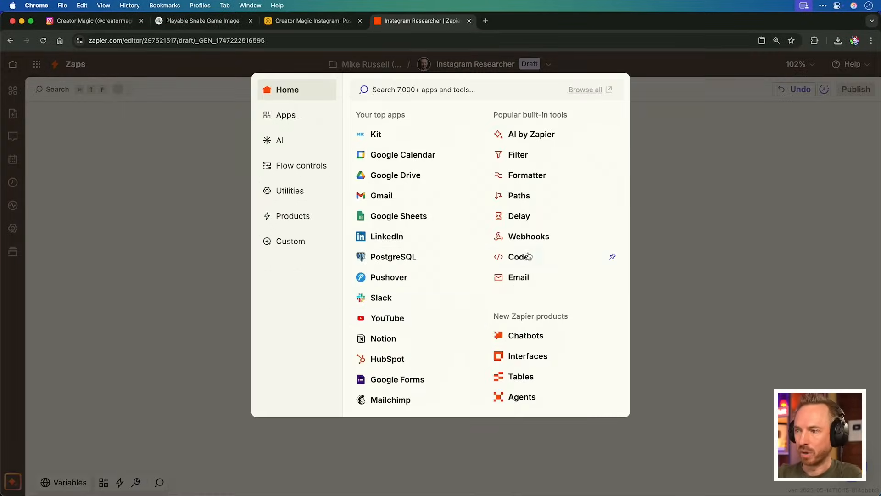
Add a Code by Zapier Run Javascript step with parsing code and a captions input mapped from the previous step
click(517, 256)
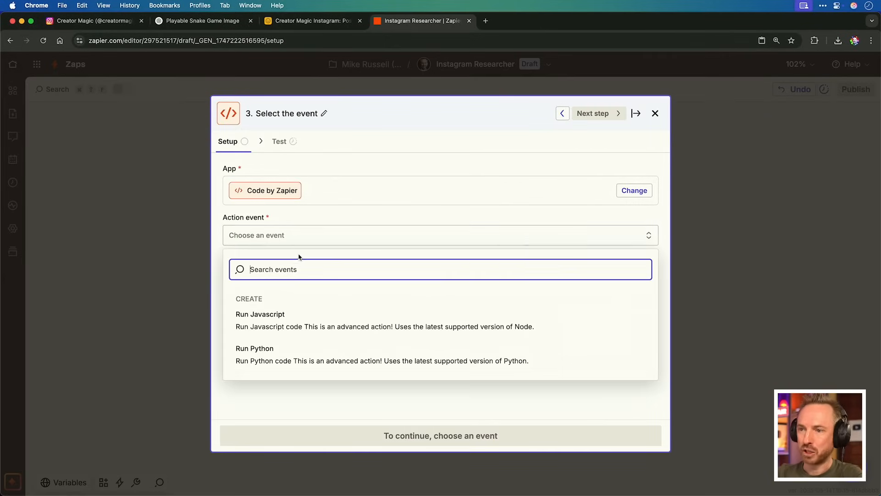
click(260, 314)
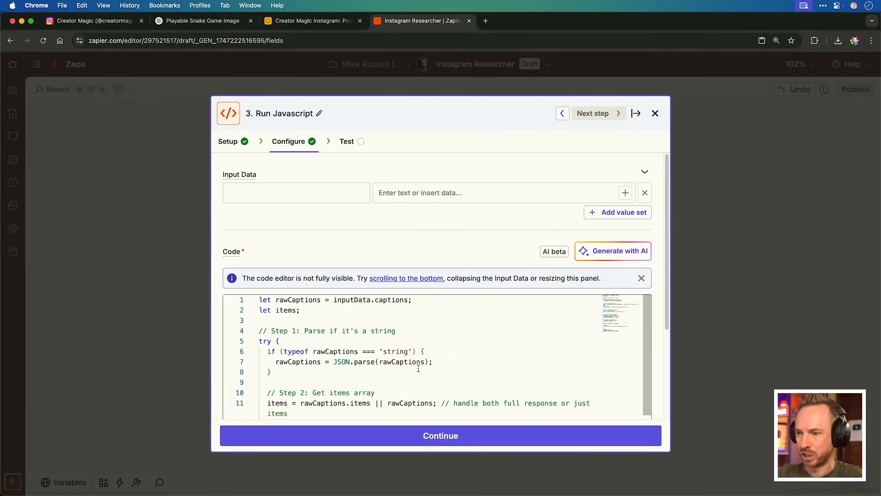
click(296, 192)
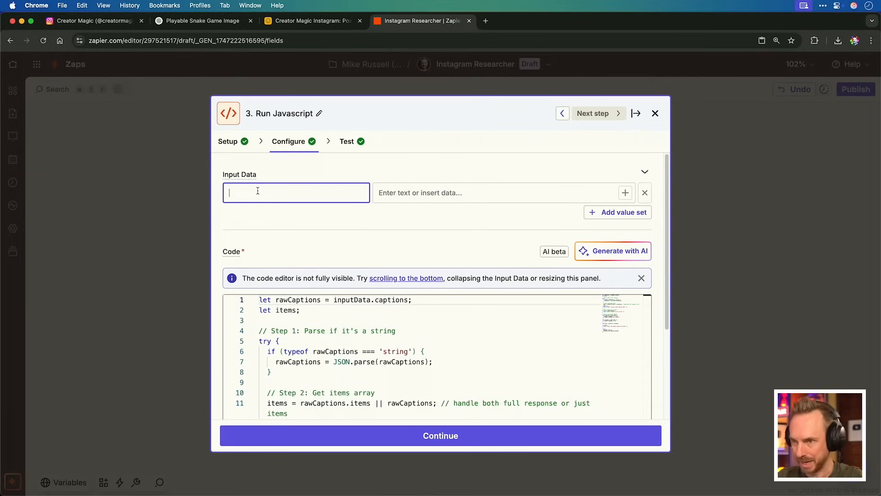
click(503, 192)
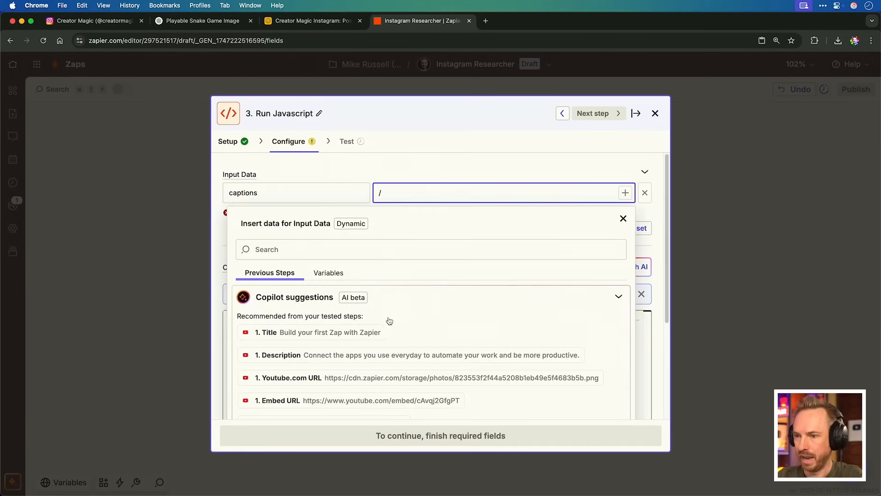
scroll(down, 3)
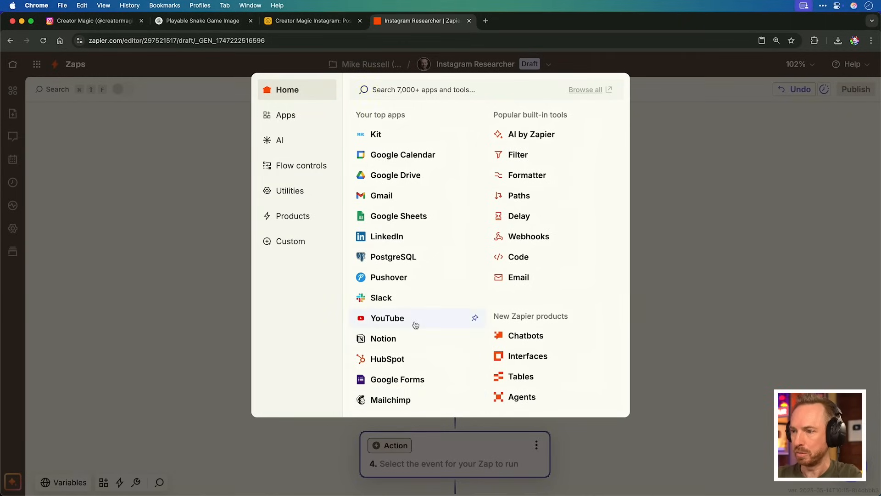
Add a YouTube API Request step whose URL is the captions endpoint plus the step 3 caption ID
click(387, 318)
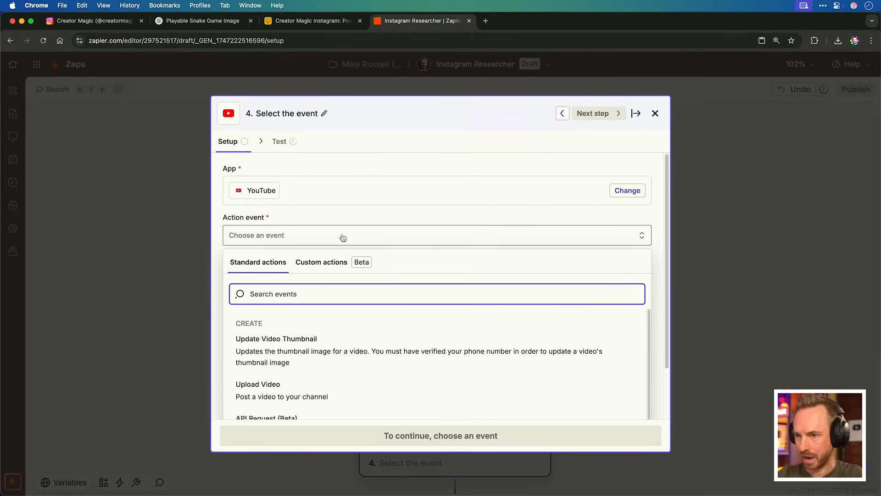
click(266, 418)
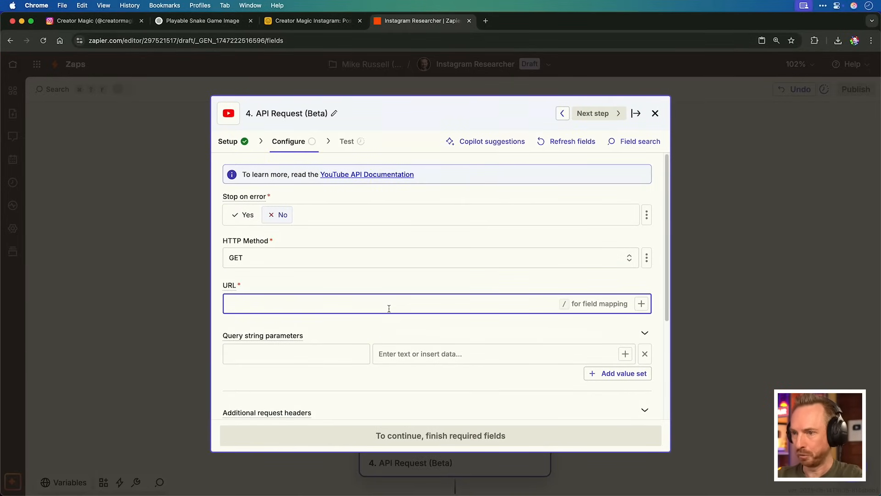
text(https://www.googleapis.com/youtube/v3/captions/)
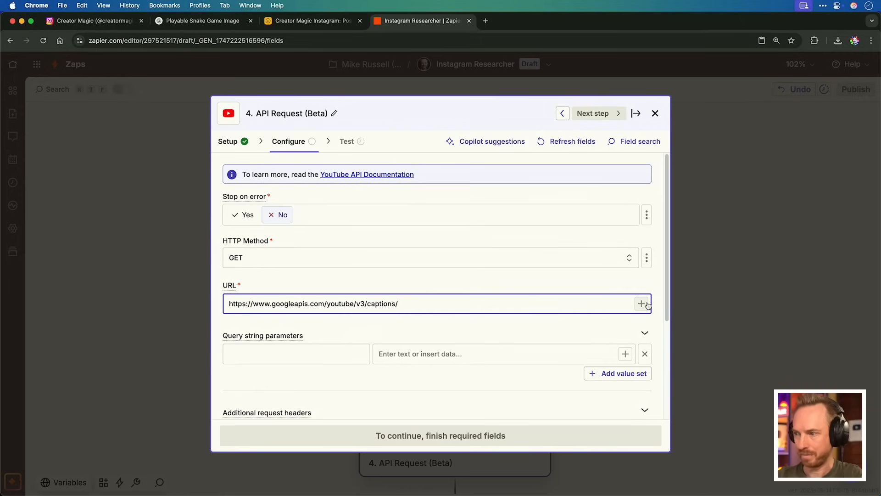
click(642, 304)
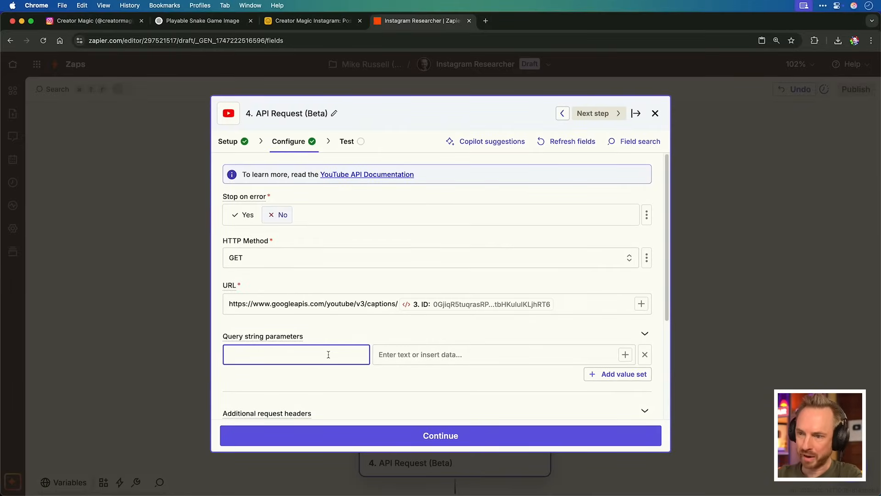
Add parameter tfmt=srt, finish and test the Download Transcript step, then return to the overview
text(tfmt)
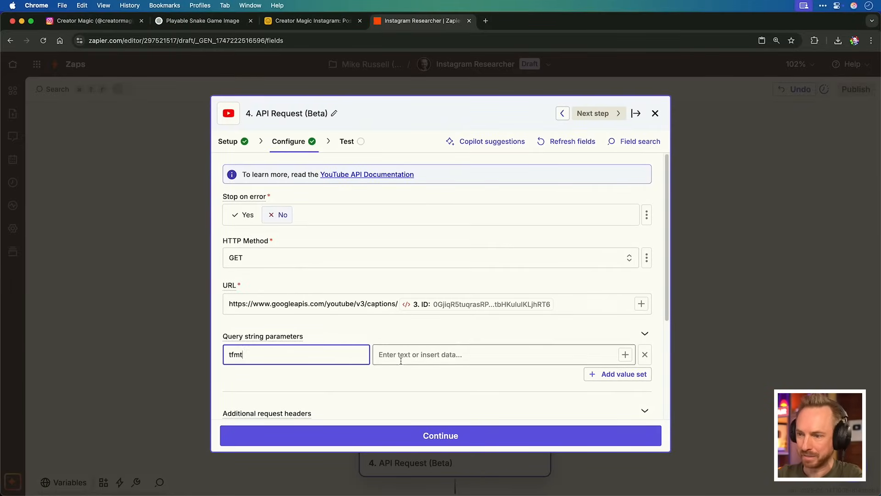
click(500, 354)
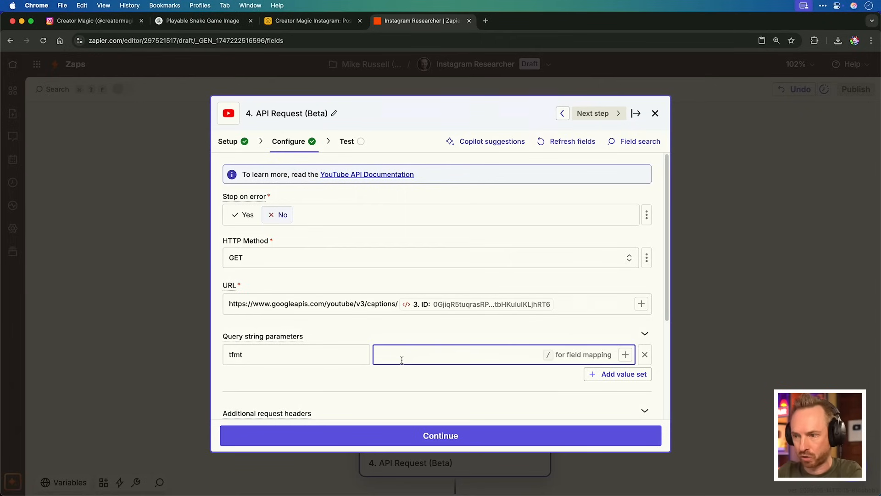
text(srt)
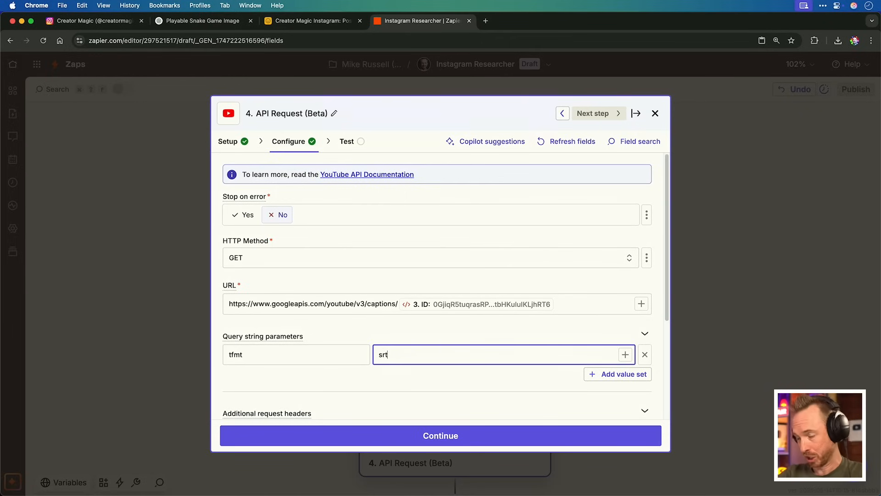
click(440, 435)
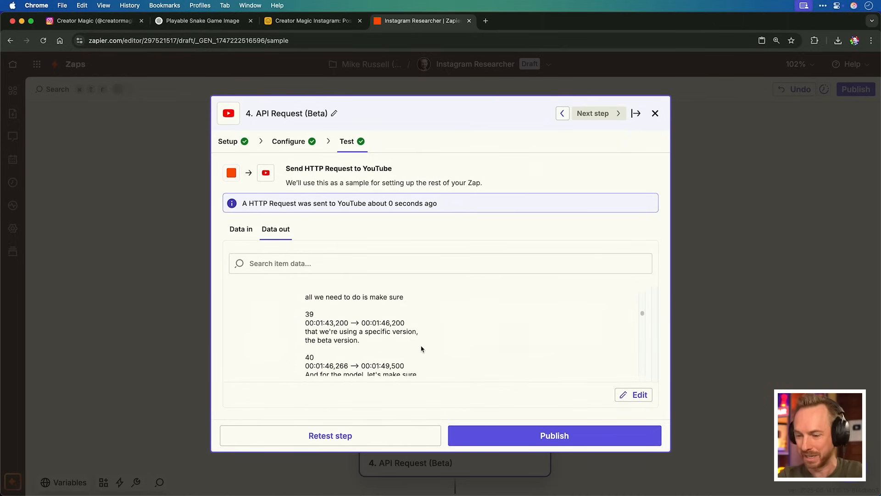
click(655, 113)
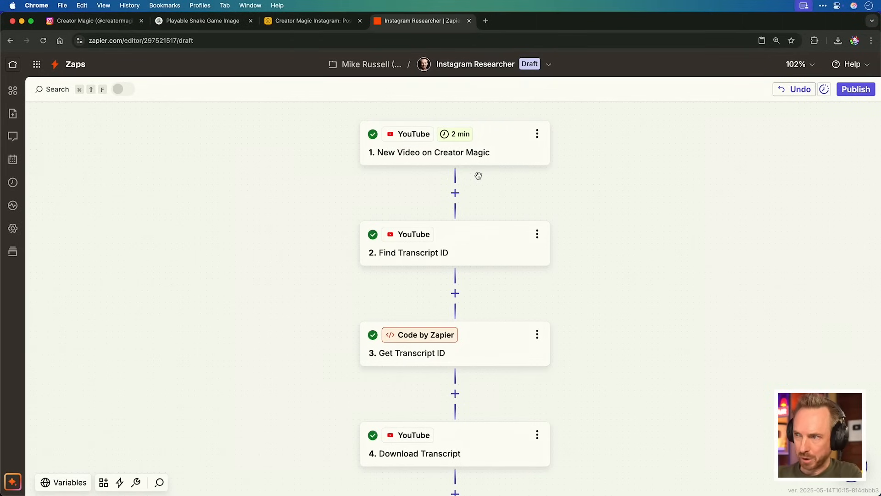
mouse_move(466, 276)
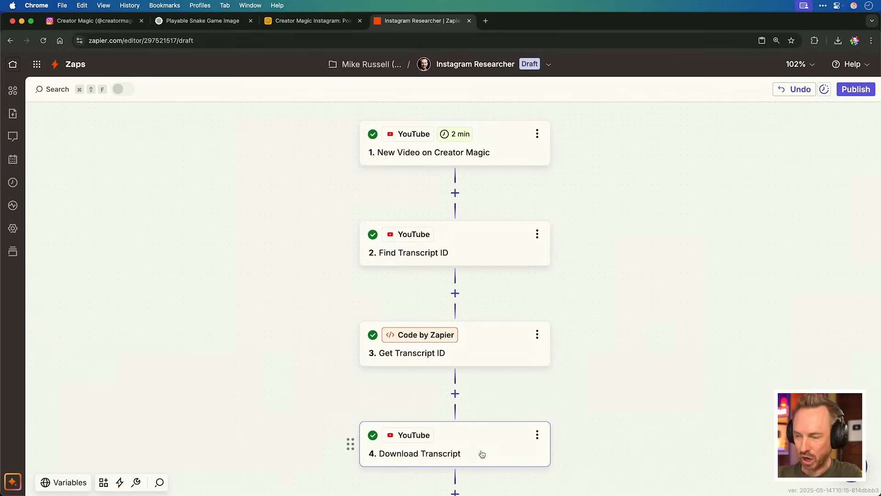
Add a ChatGPT (OpenAI) step after Download Transcript using the Conversation action
scroll(down, 3)
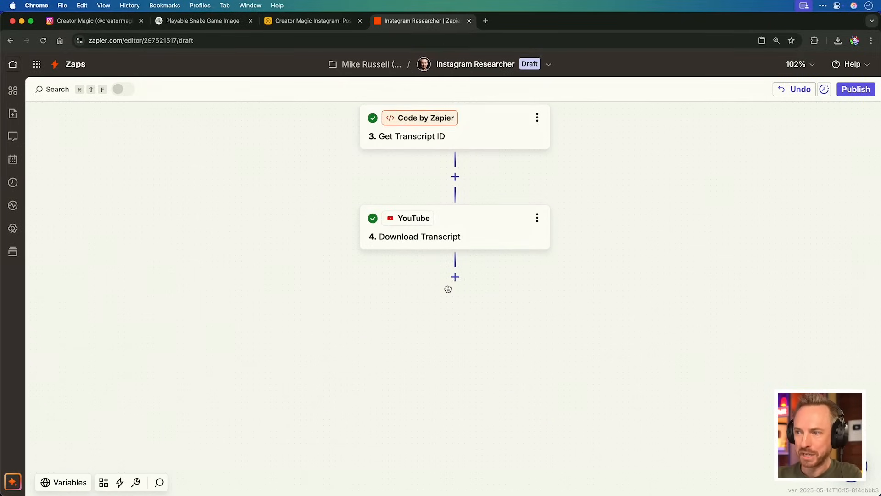
click(455, 276)
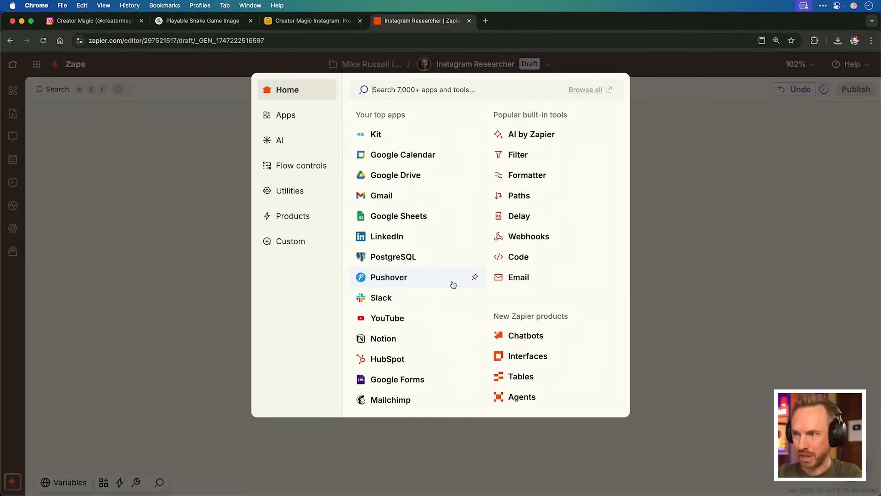
text(openai)
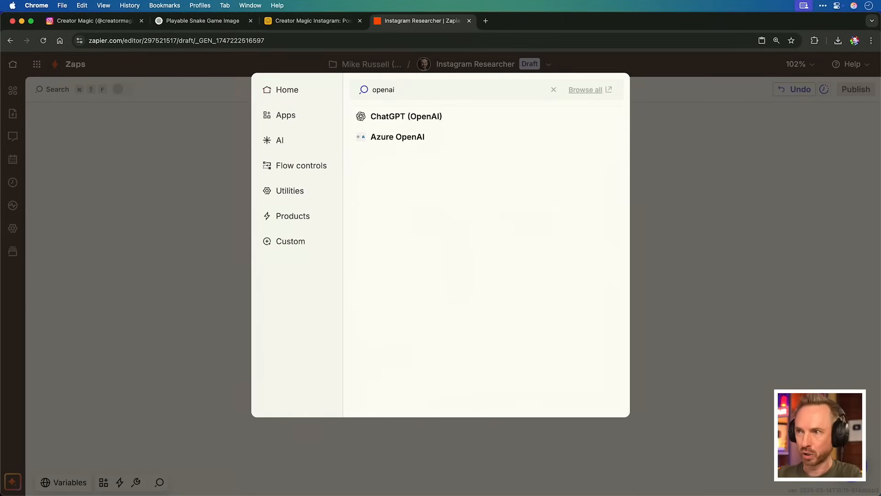
click(407, 116)
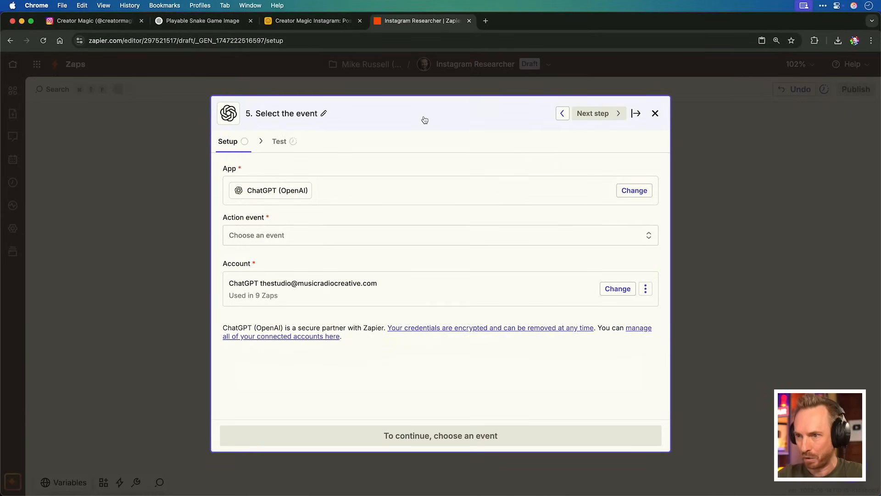
click(440, 235)
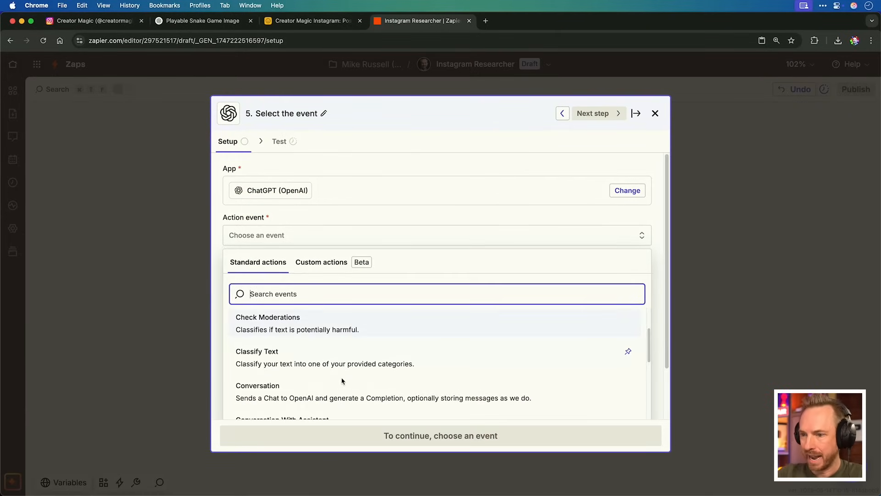
click(257, 386)
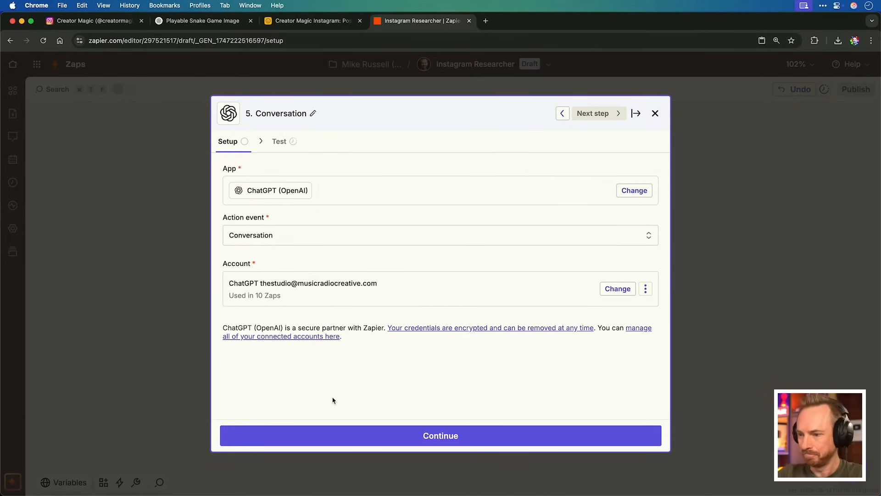
Write the quote-extraction prompt and insert the step 4 transcript into the user message
click(439, 435)
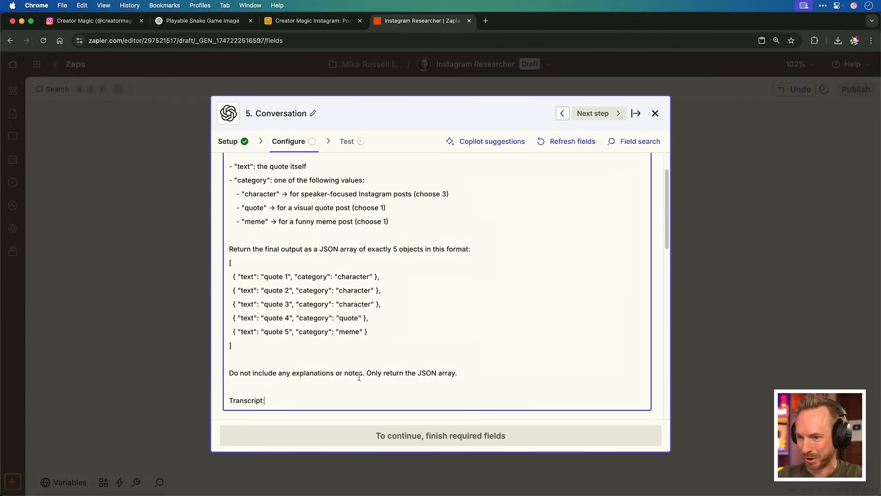
scroll(down, 3)
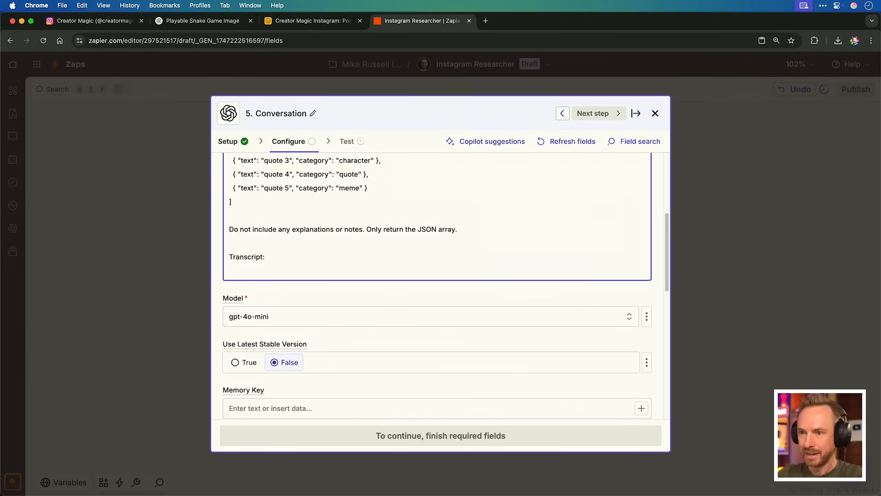
text(/)
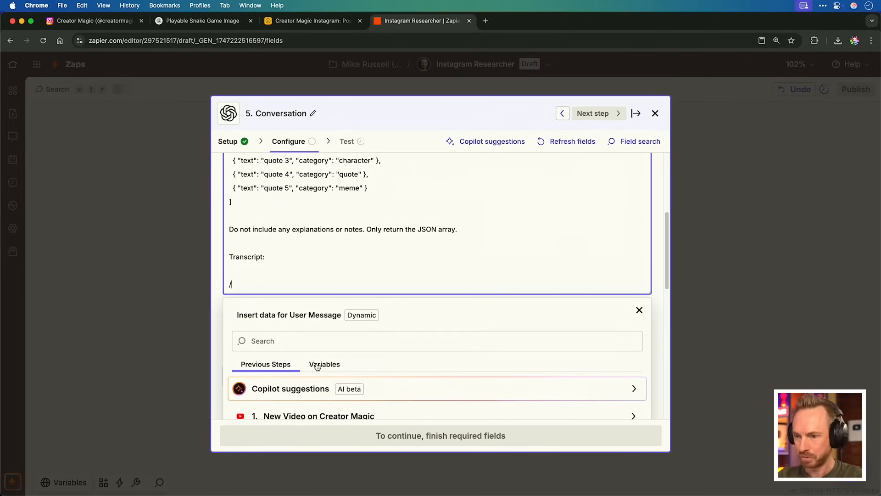
click(304, 288)
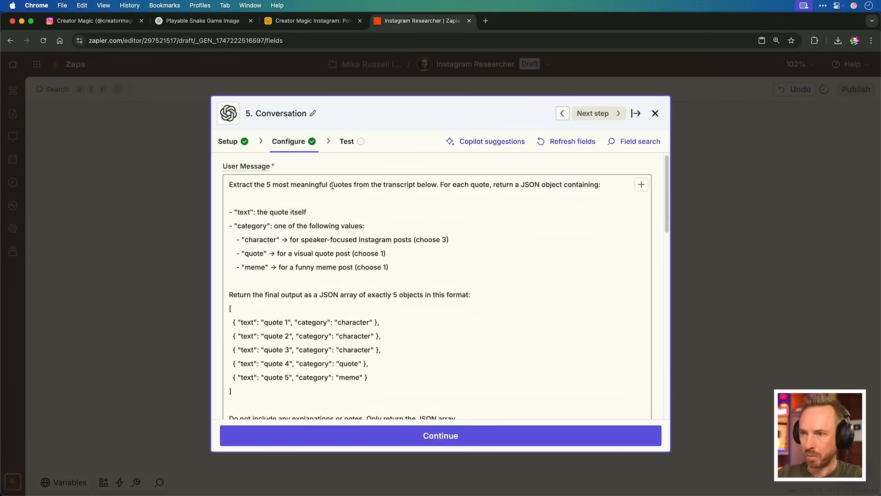
scroll(down, 3)
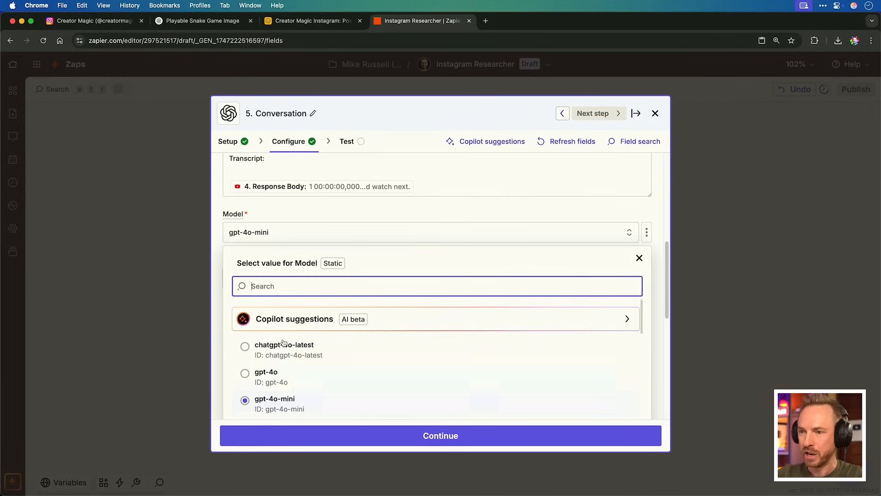
mouse_move(312, 273)
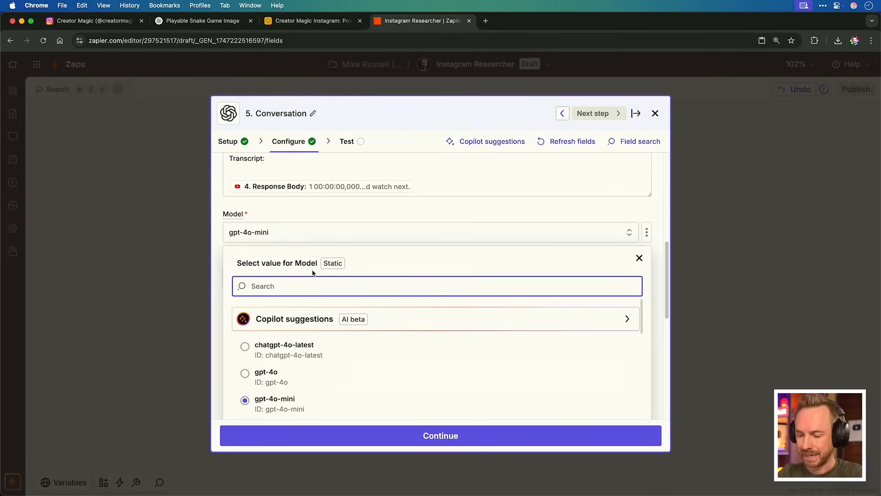
Search the model list for o3 and set the temperature to 0.3
text(o3)
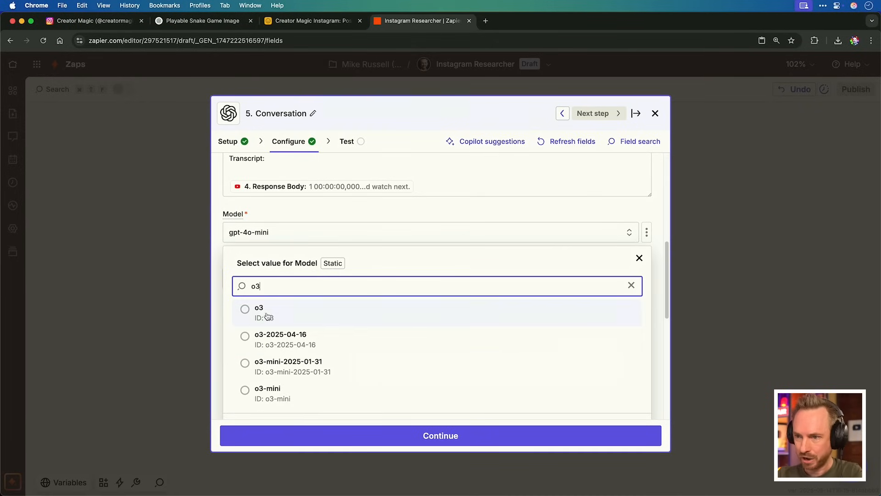
click(639, 258)
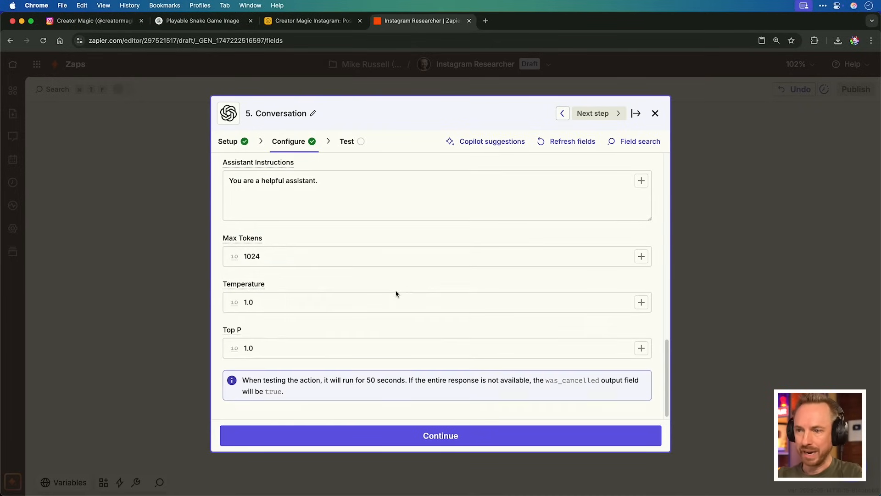
click(394, 302)
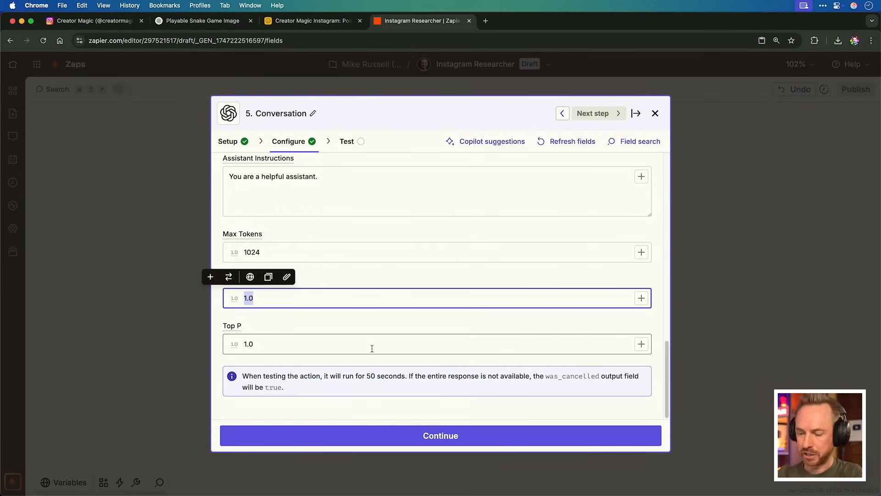
text(0.3)
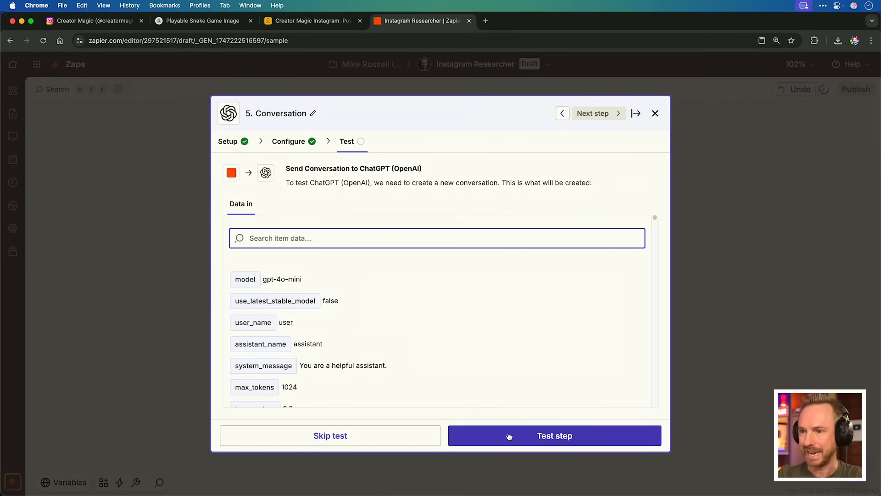
Test the Conversation step so it returns five categorized quotes from the transcript
click(554, 435)
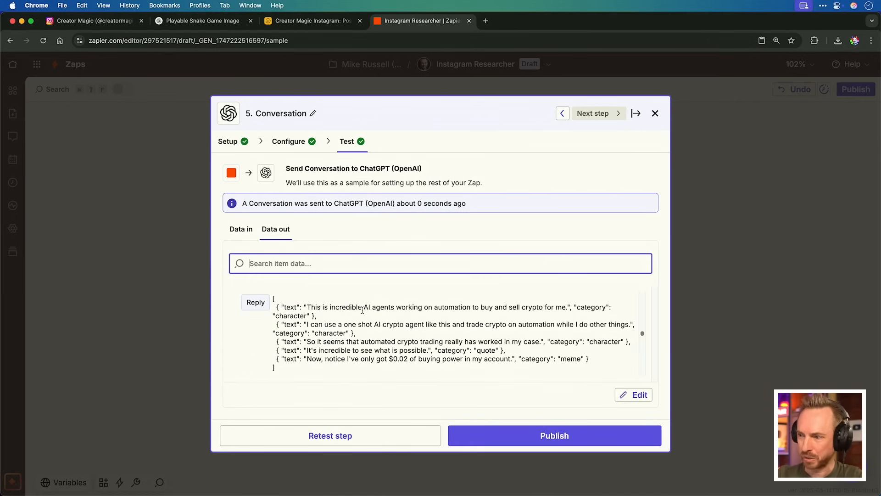
mouse_move(567, 319)
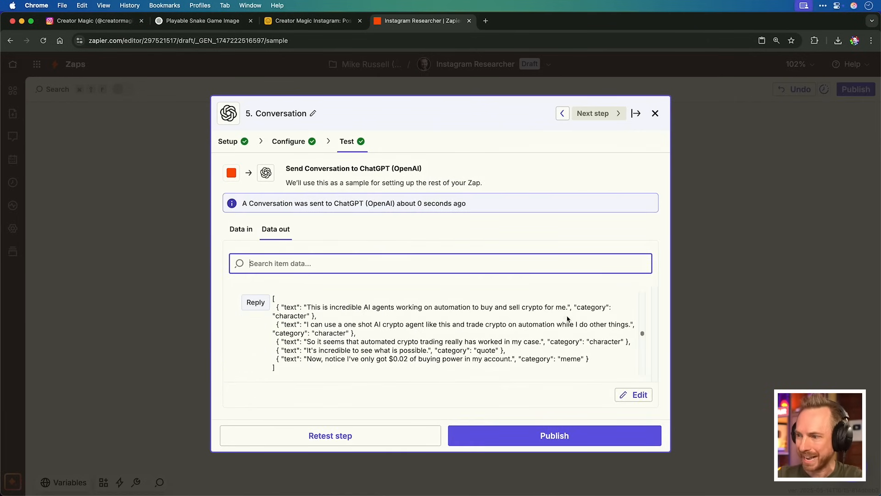
mouse_move(544, 367)
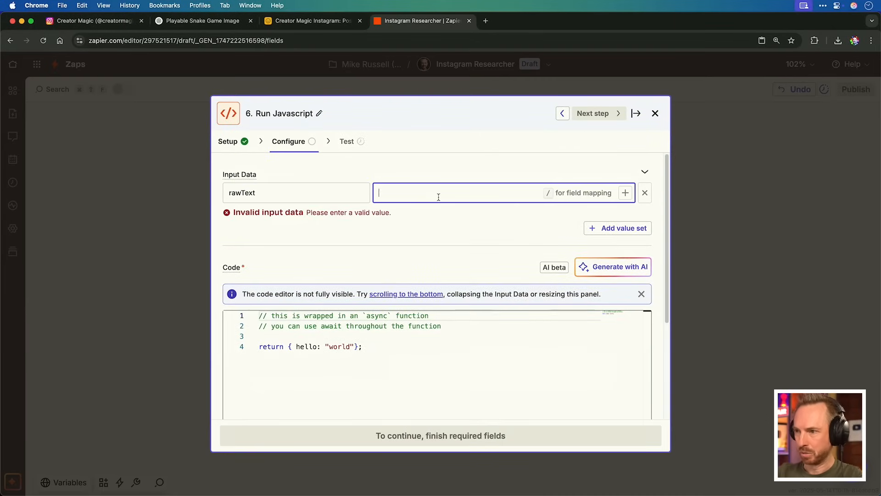
Map the ChatGPT reply into rawText, save the code step and test it into separate quotes
click(461, 192)
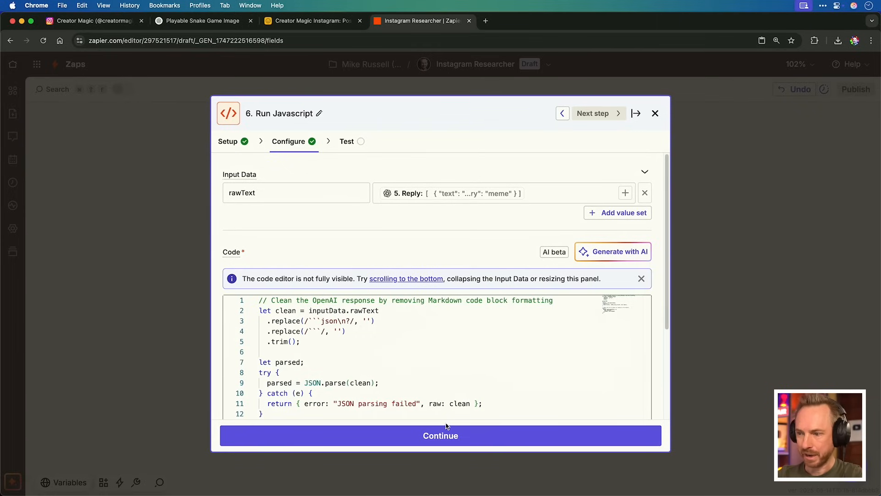
click(441, 435)
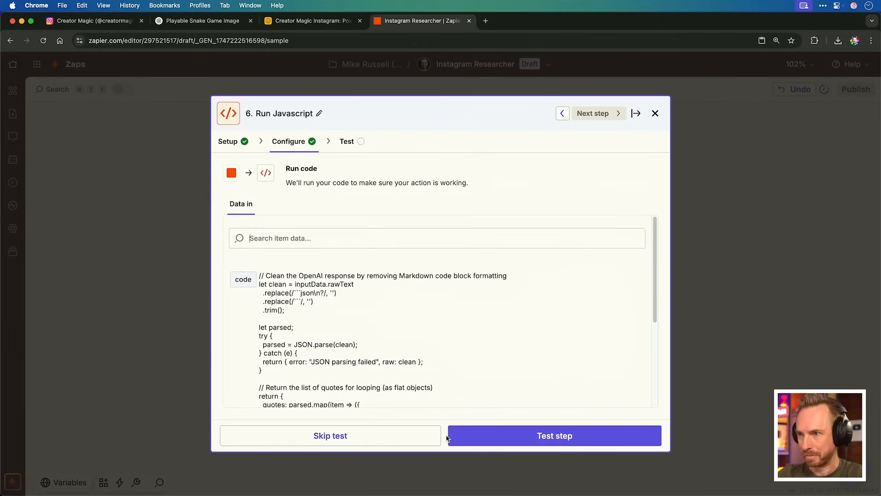
click(554, 435)
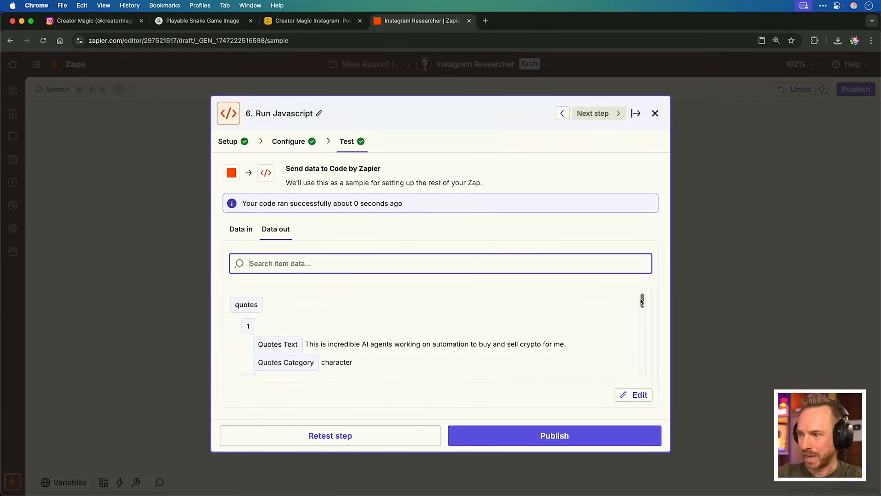
scroll(down, 3)
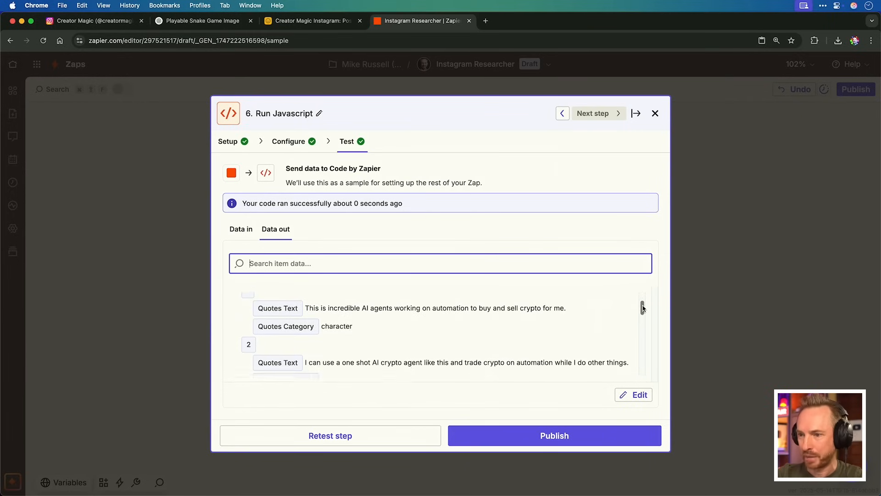
scroll(down, 3)
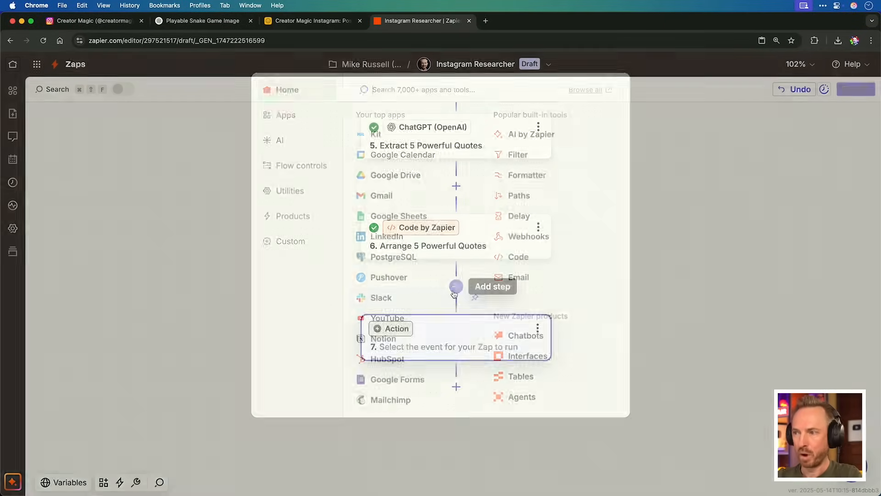
Add a Looping by Zapier step using Create Loop From Line Items
text(loop)
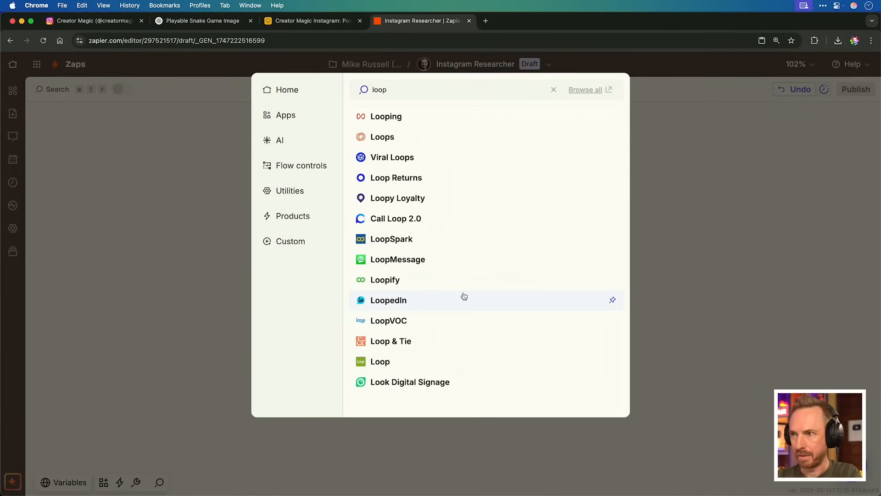
click(387, 116)
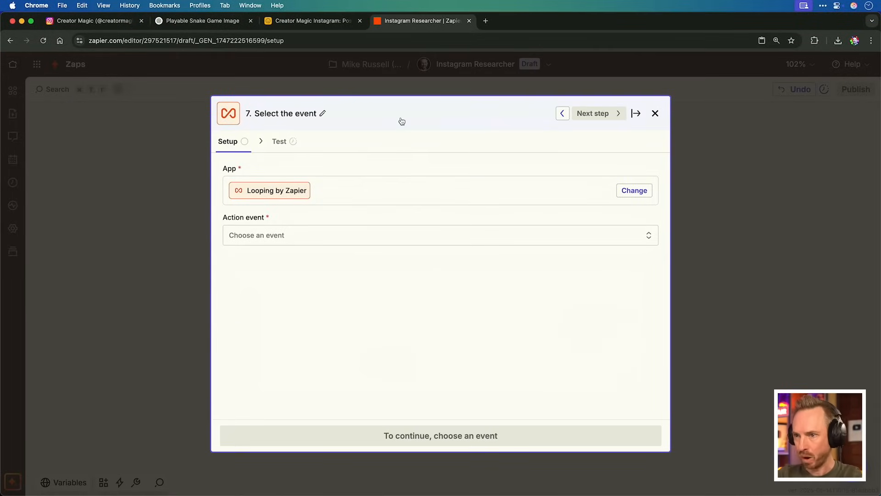
click(439, 235)
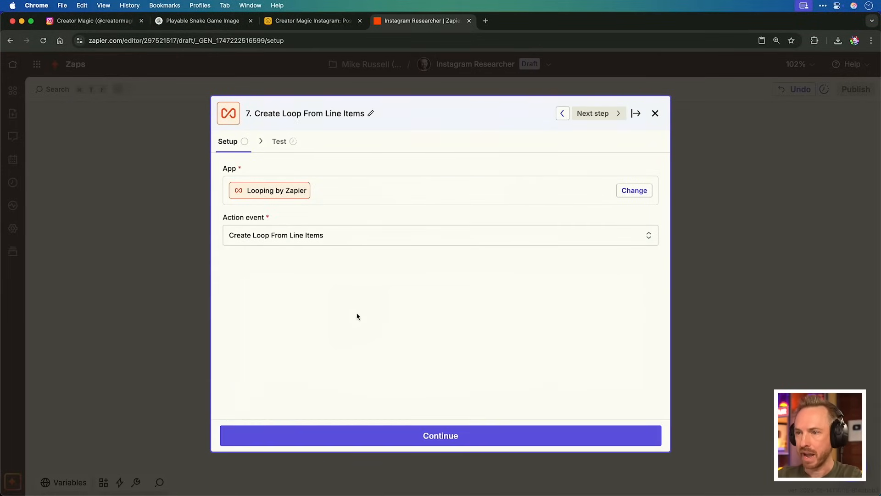
click(440, 435)
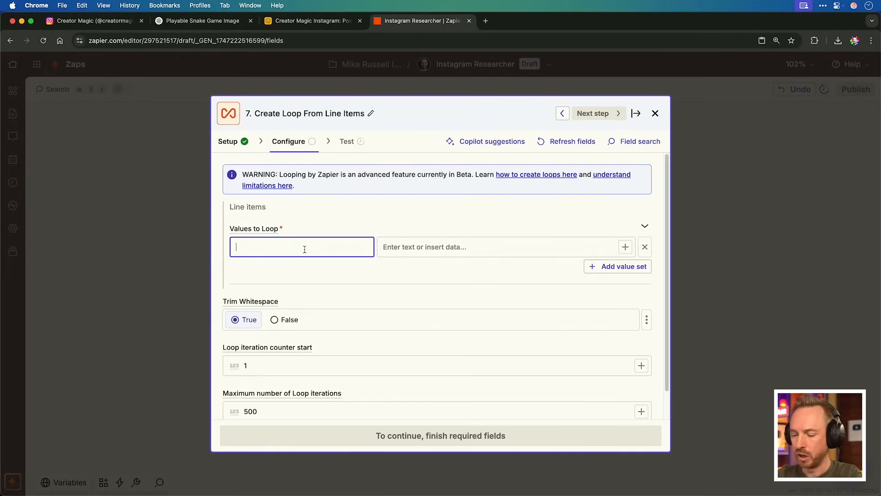
Loop over quote and category value sets and test the five iterations
text(quote)
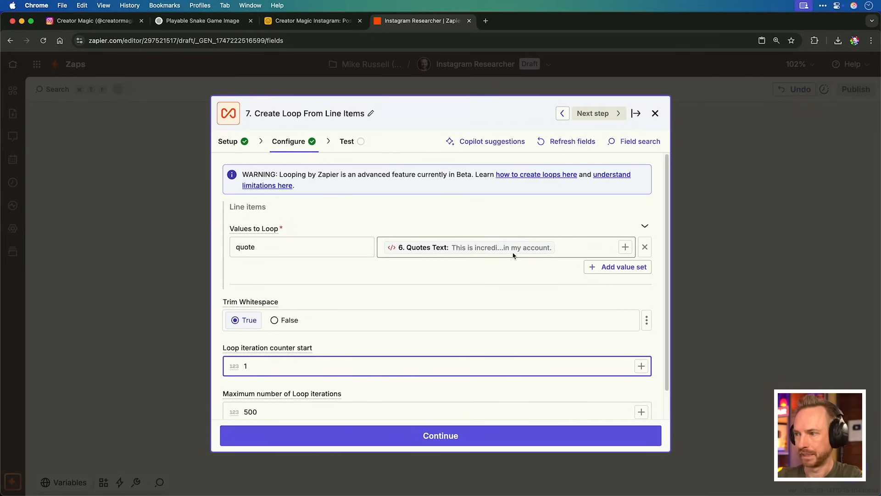
click(616, 267)
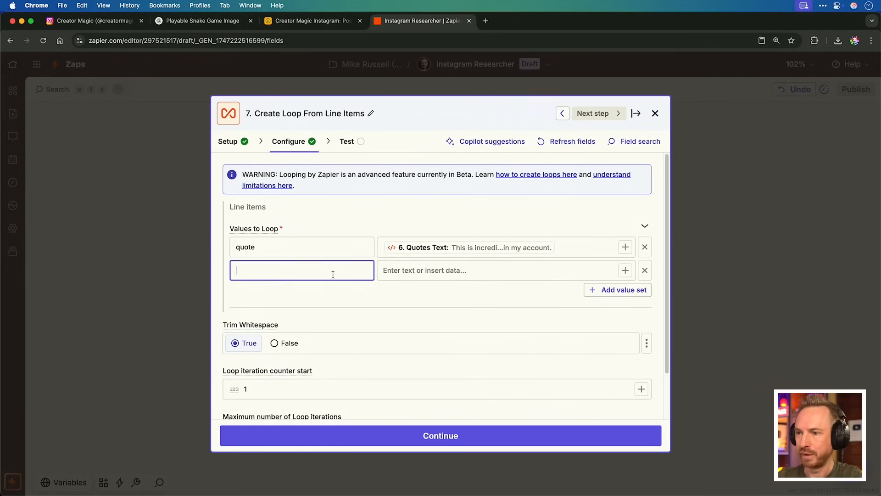
text(category)
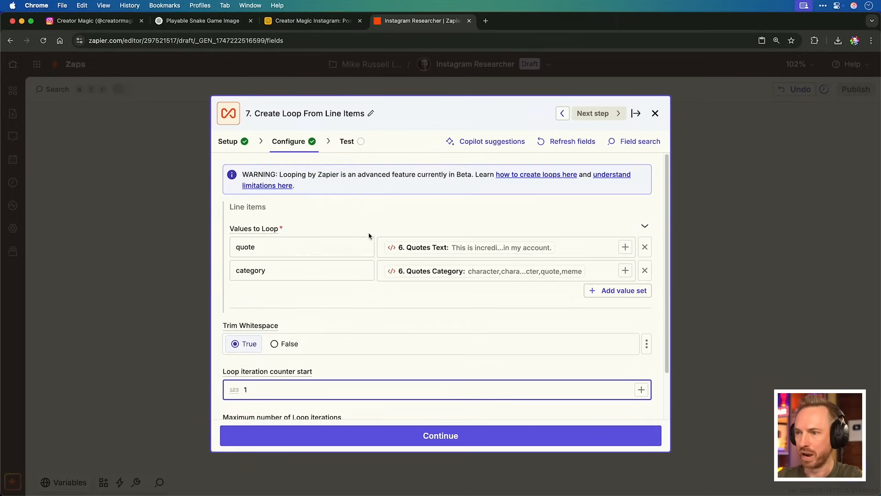
scroll(down, 3)
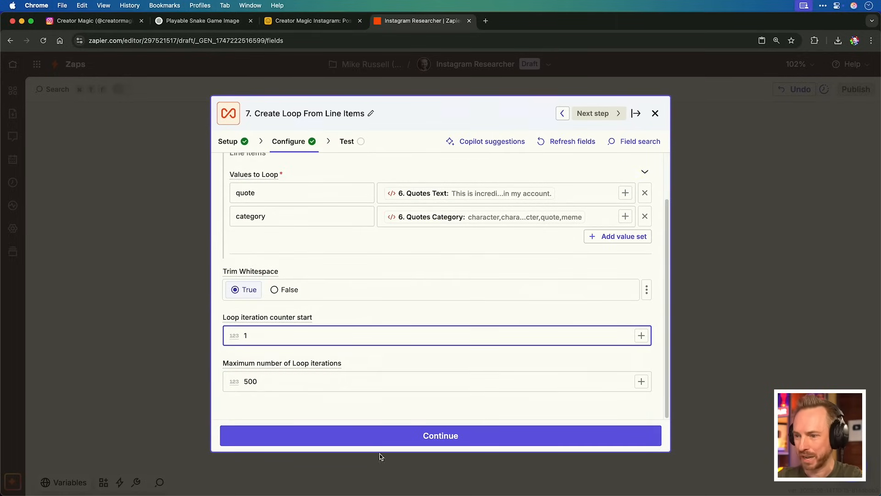
click(440, 435)
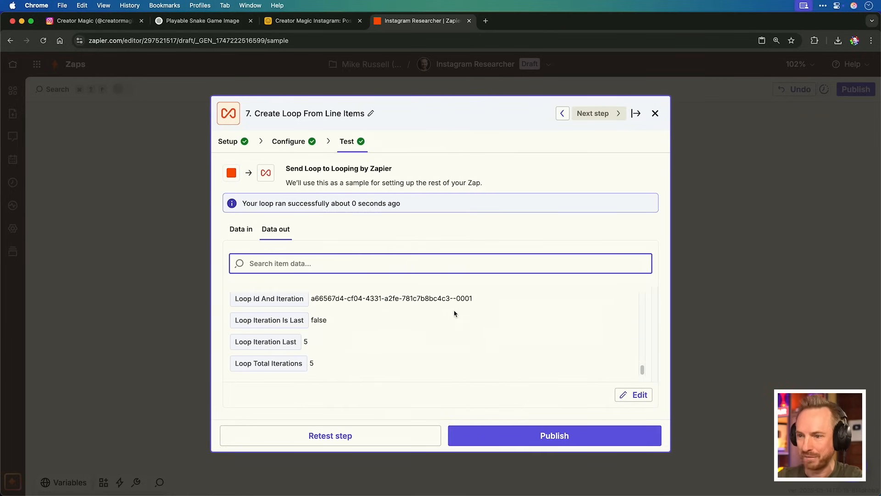
click(655, 113)
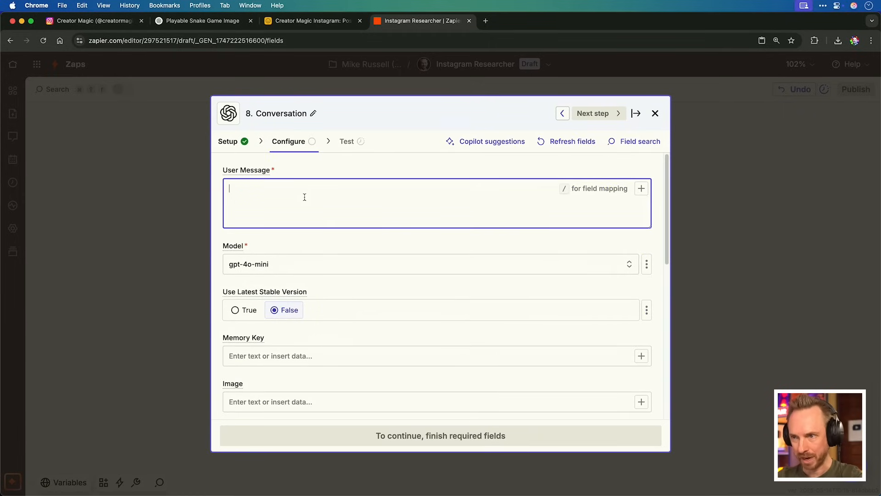
Write the 125-character Instagram caption prompt and insert the Loop's Quote field
text(Write an Instagram caption (125 characters or less) for the following quote:)
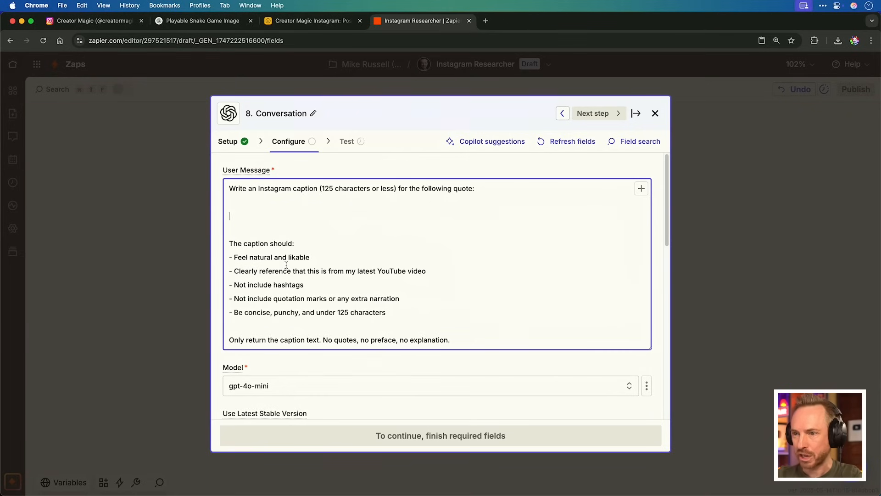
mouse_move(356, 278)
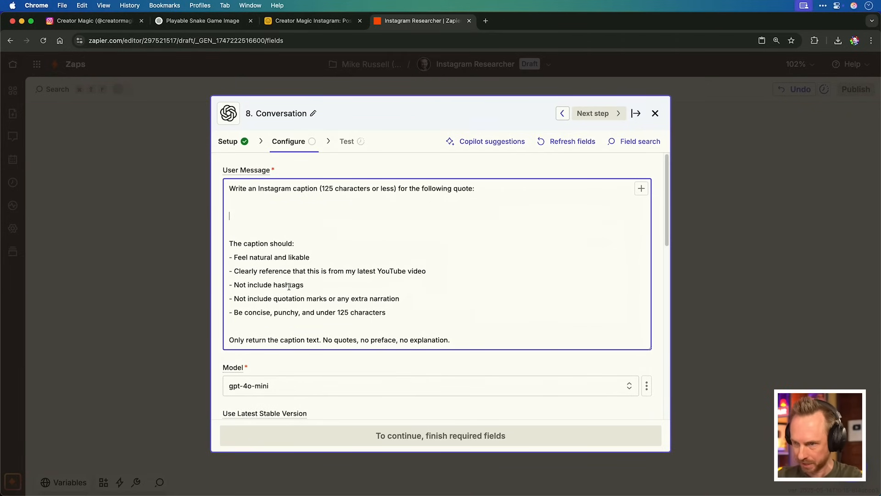
double_click(287, 284)
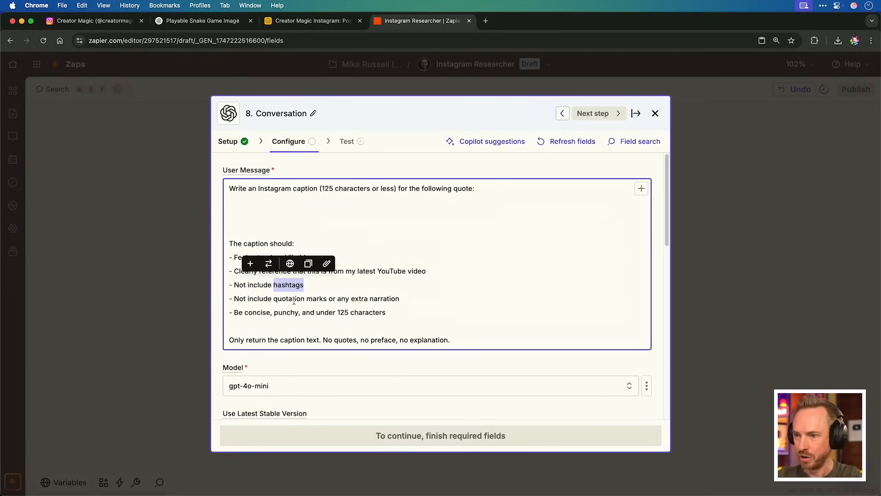
double_click(288, 299)
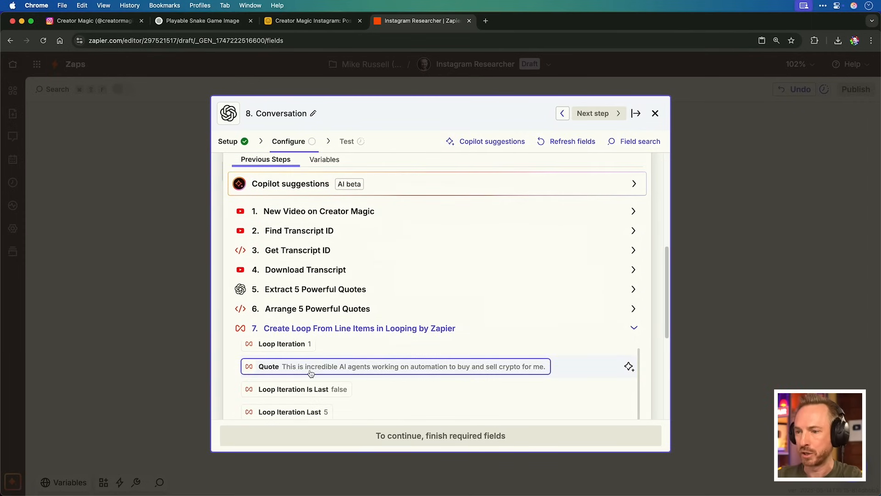
click(655, 113)
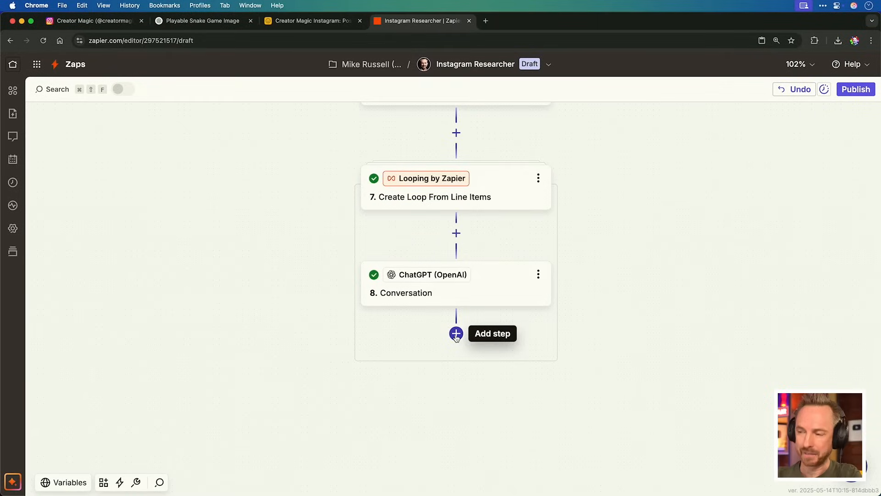
Add an Airtable Create Record step on base Creator Magic Instagram, table Posts
click(456, 333)
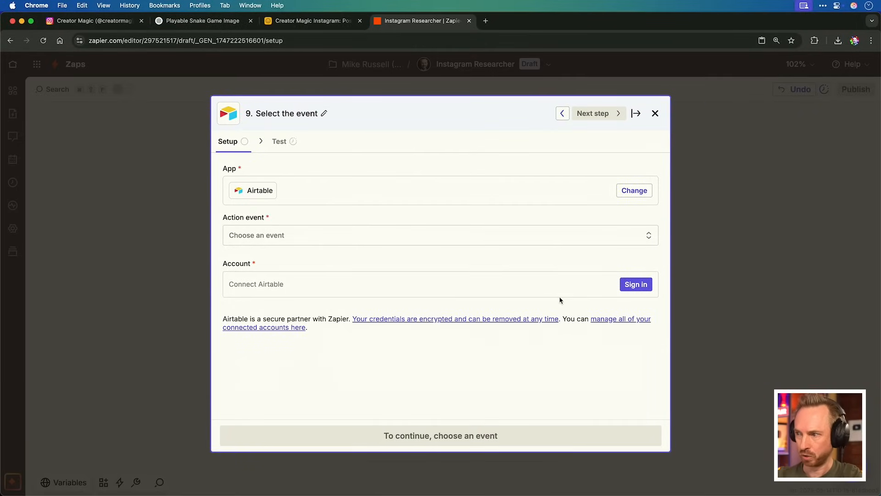
click(440, 236)
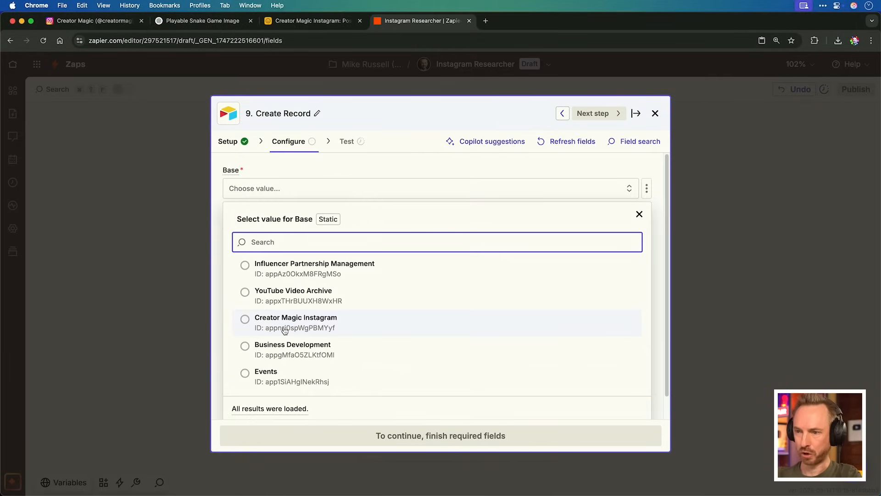
click(296, 322)
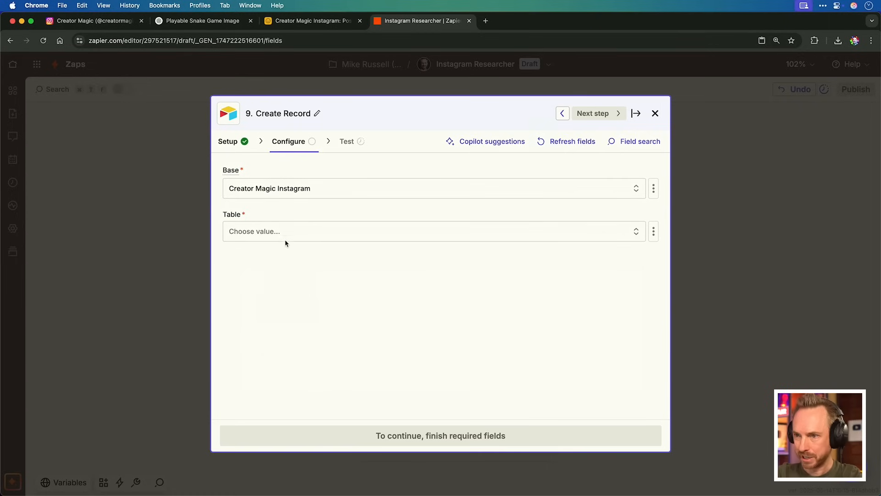
click(432, 231)
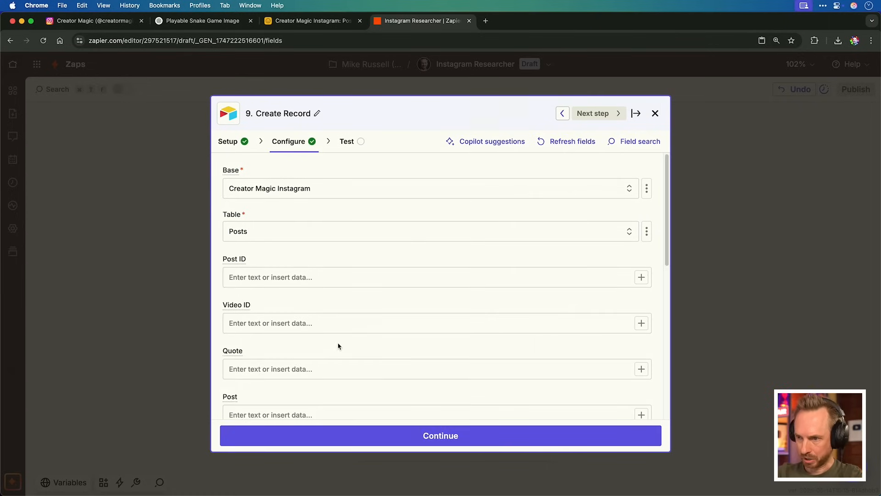
Map Quote, Post and Type fields and set the record Status to Approved
click(437, 322)
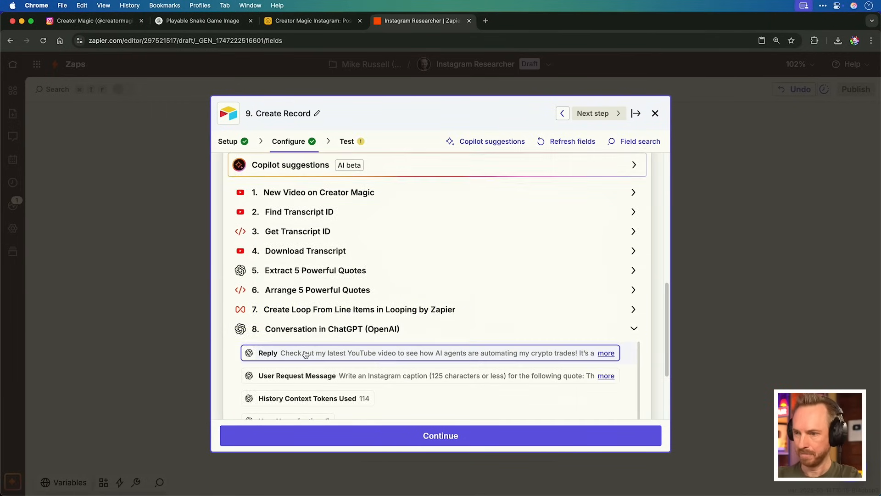
scroll(down, 3)
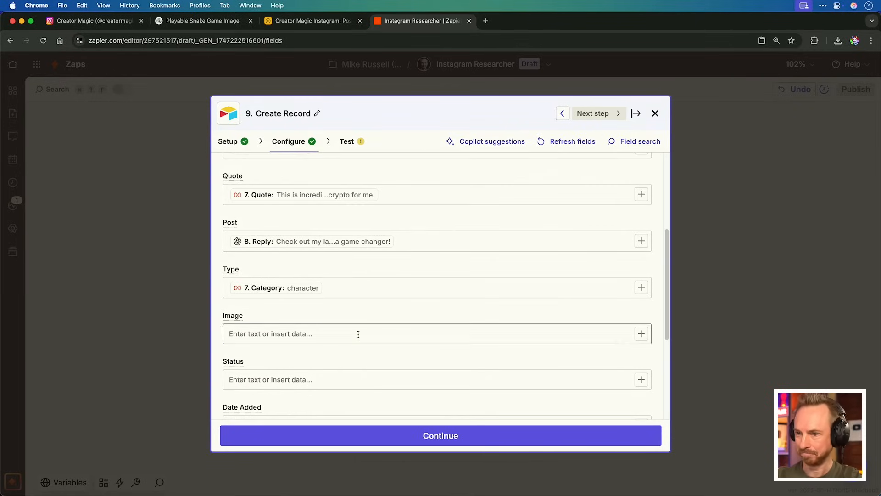
click(360, 333)
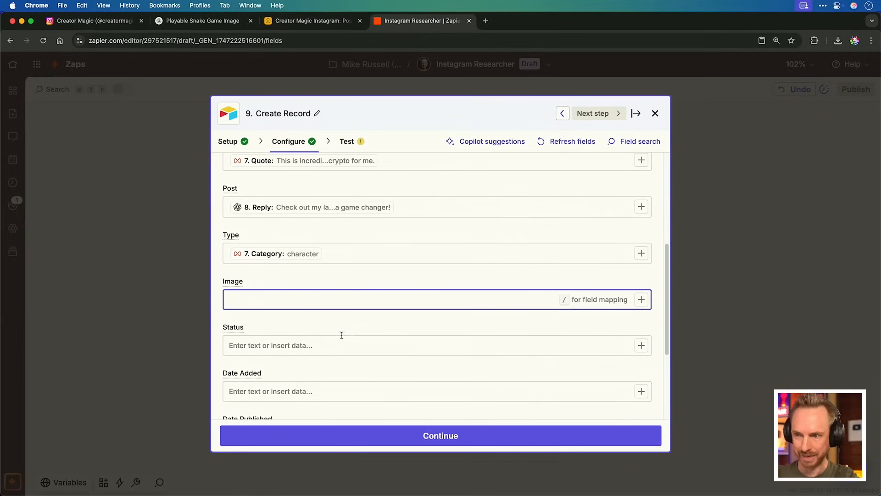
click(339, 345)
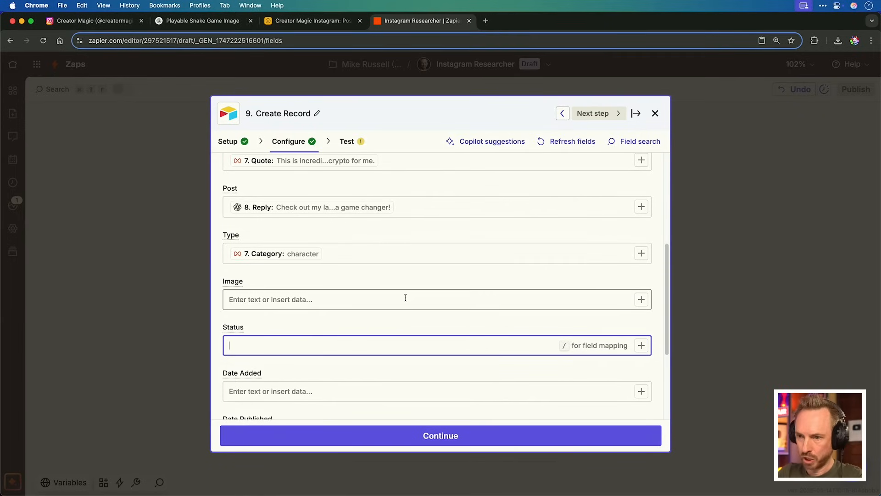
text(Pending)
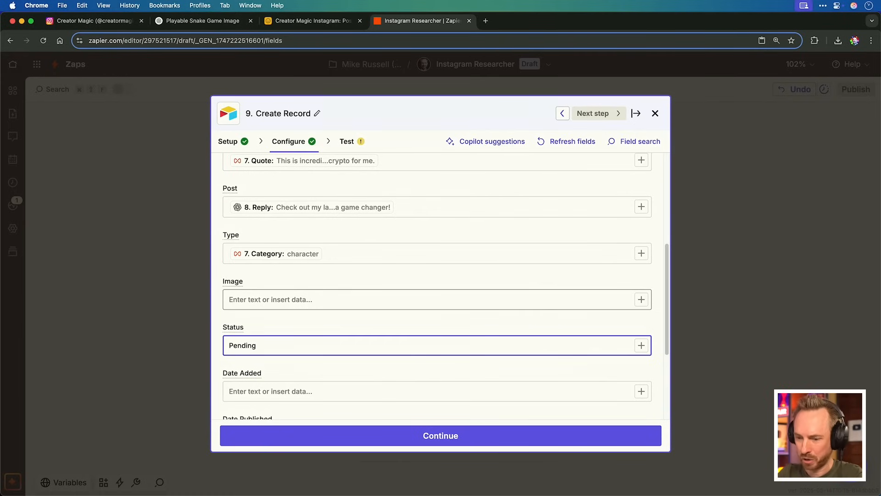
text(Ap)
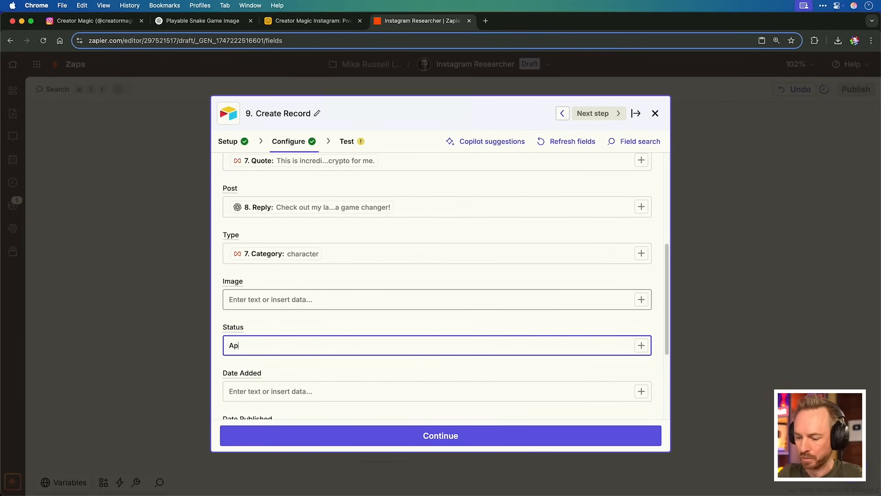
Test the Create Record step and switch to Airtable to check the new row
click(439, 435)
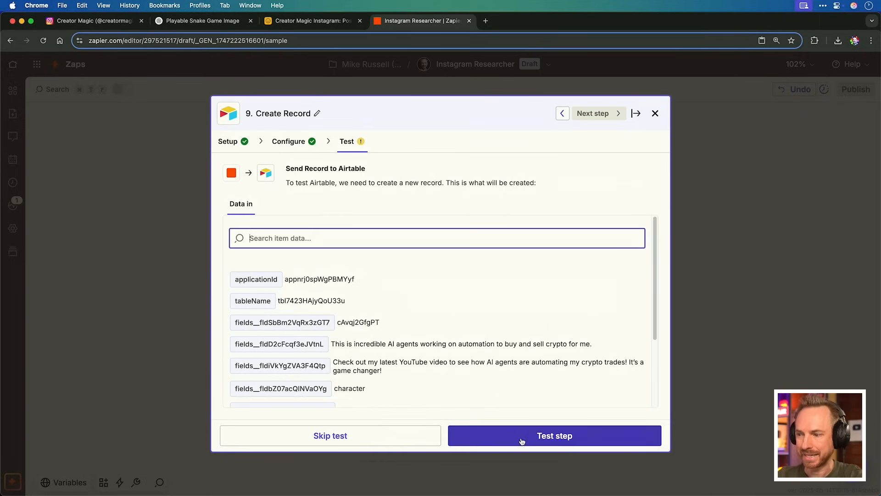
click(555, 435)
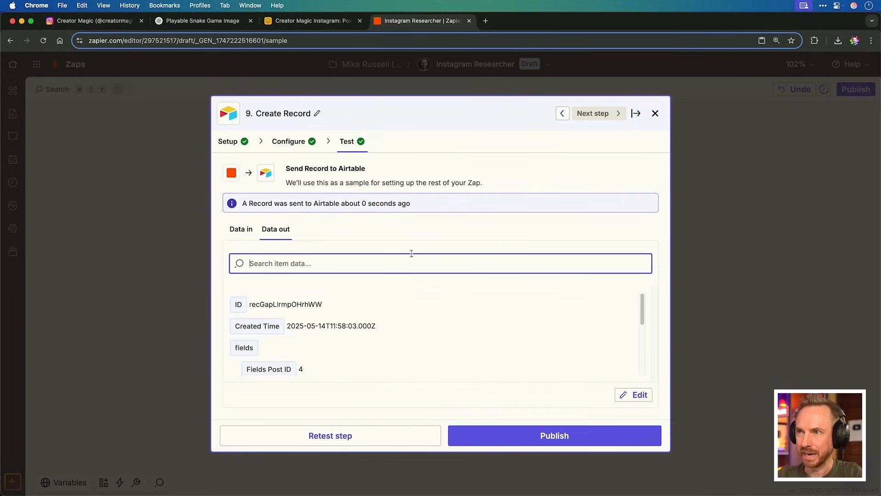
click(312, 21)
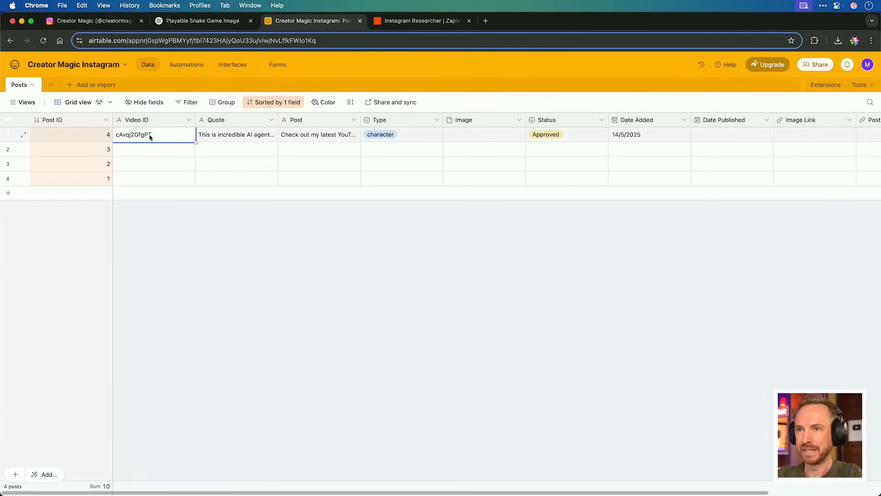
Review the new Posts record's Quote, empty Image and Approved status, then return to Zapier
click(236, 134)
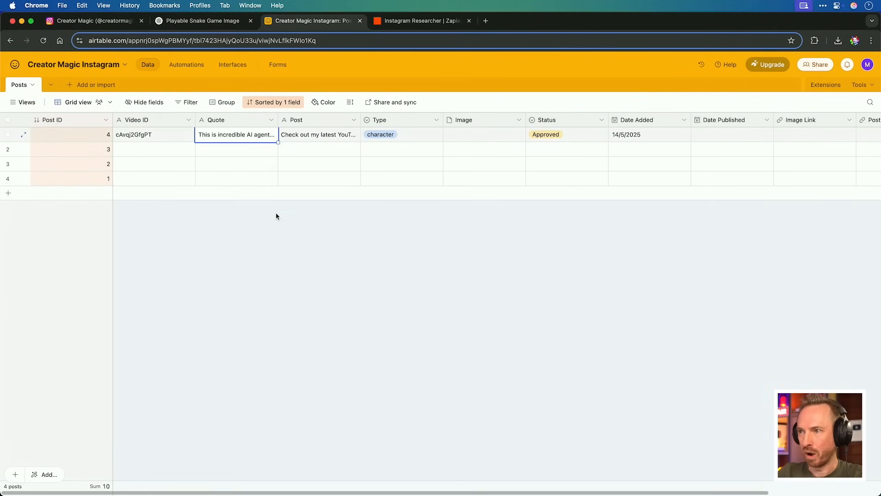
click(484, 134)
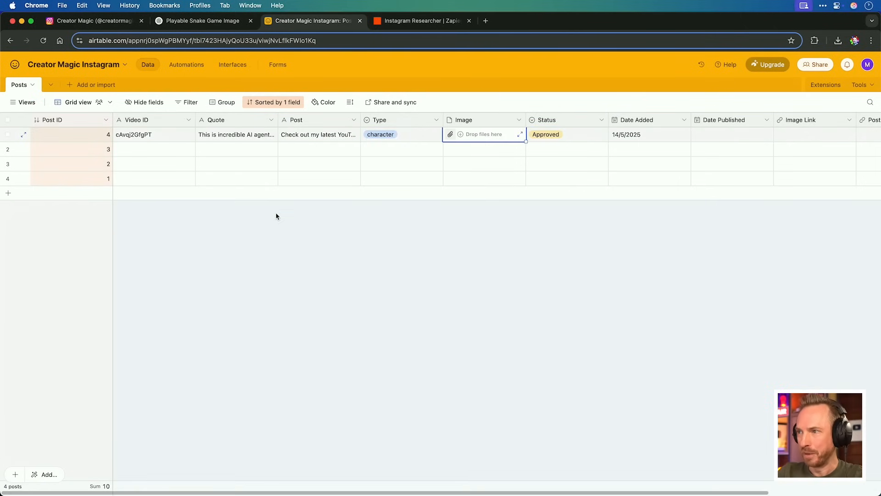
click(566, 134)
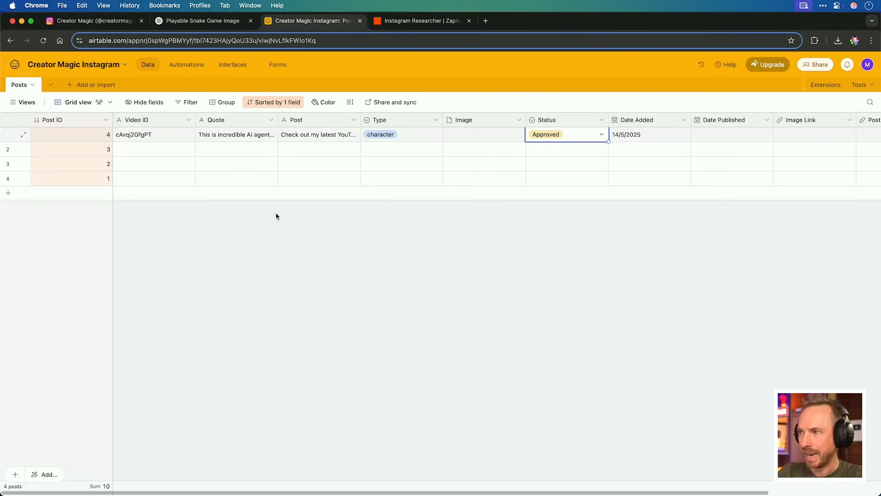
click(649, 134)
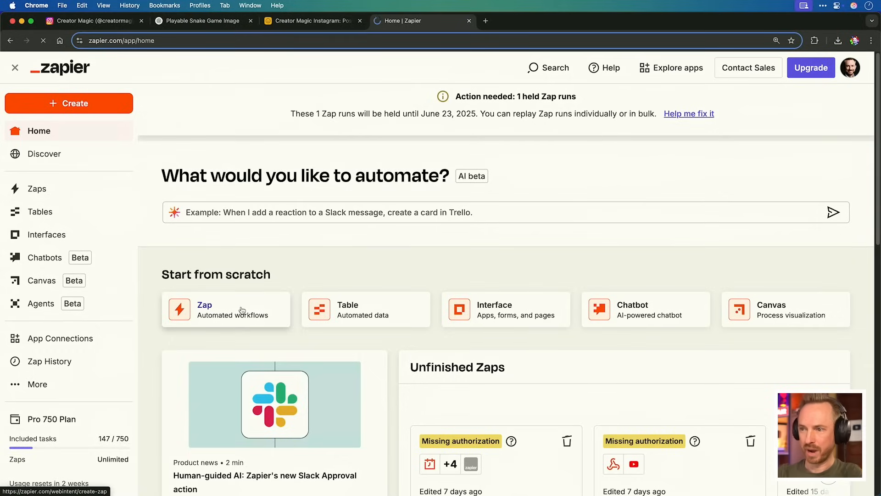
Create a zap with an Airtable New or Updated Record trigger on Posts, adding a Last modified time field
click(226, 309)
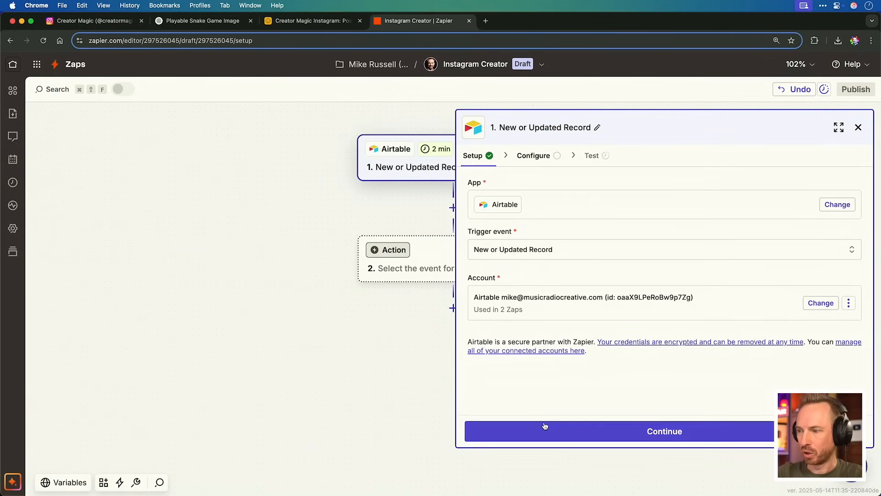
click(663, 432)
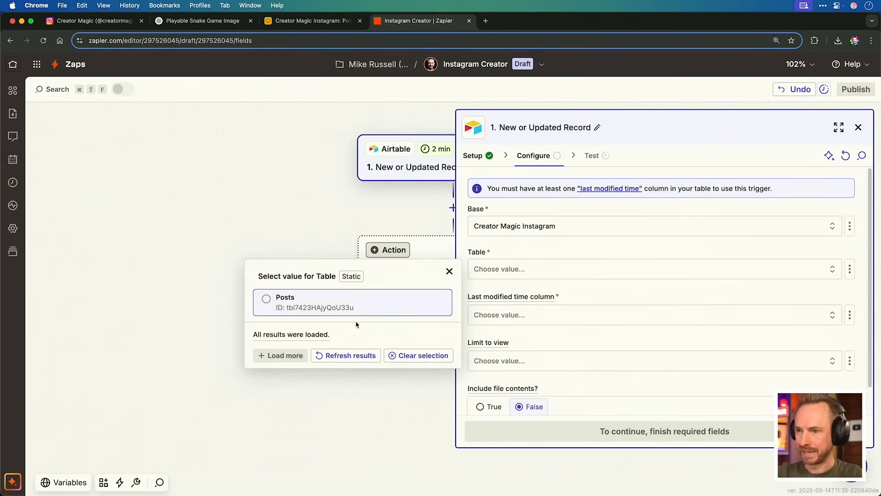
click(285, 301)
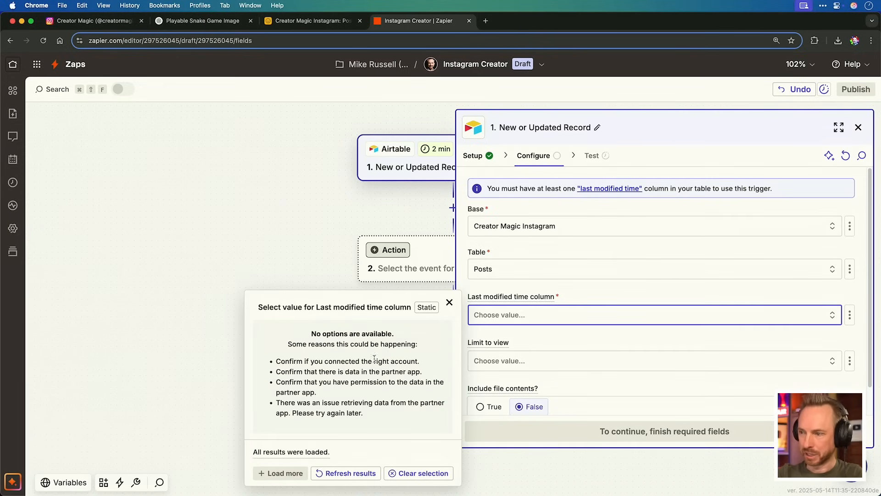
mouse_move(327, 35)
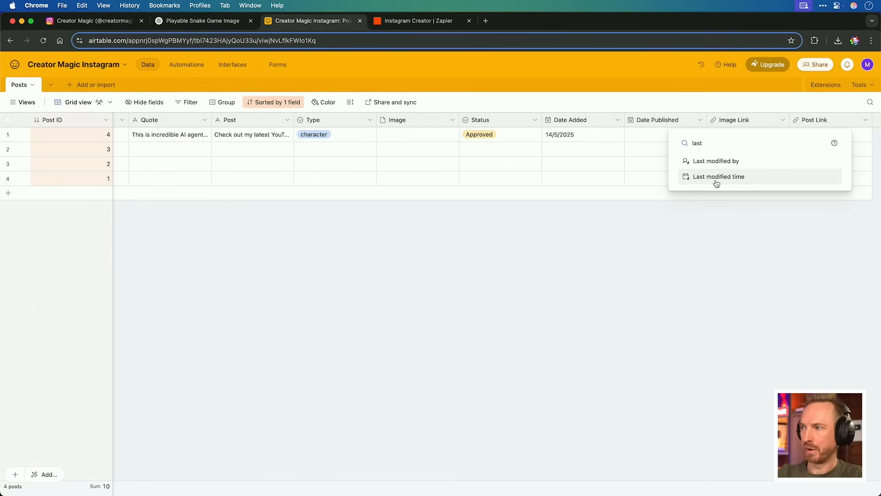
click(719, 177)
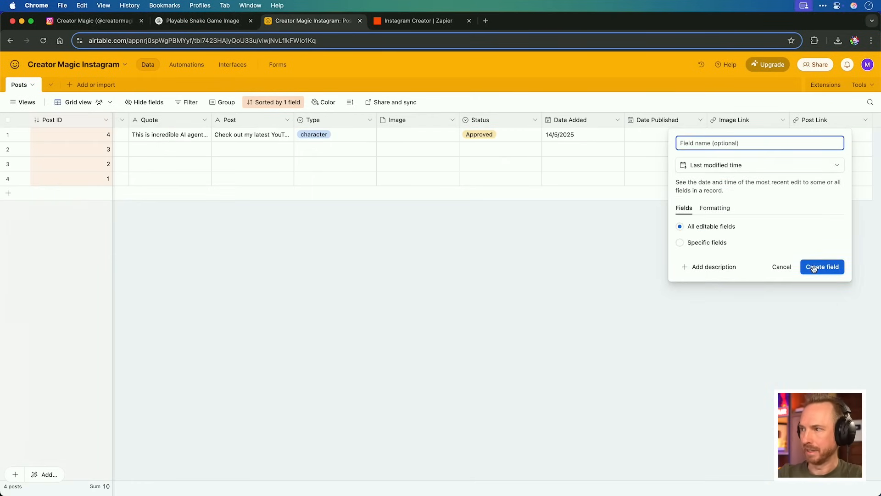
click(418, 21)
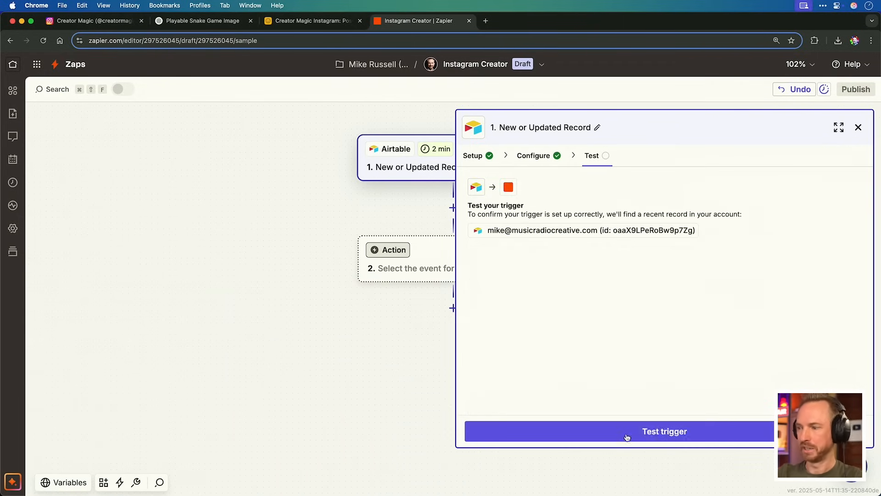
Test the Airtable trigger to pull the three most recent Posts records
click(664, 431)
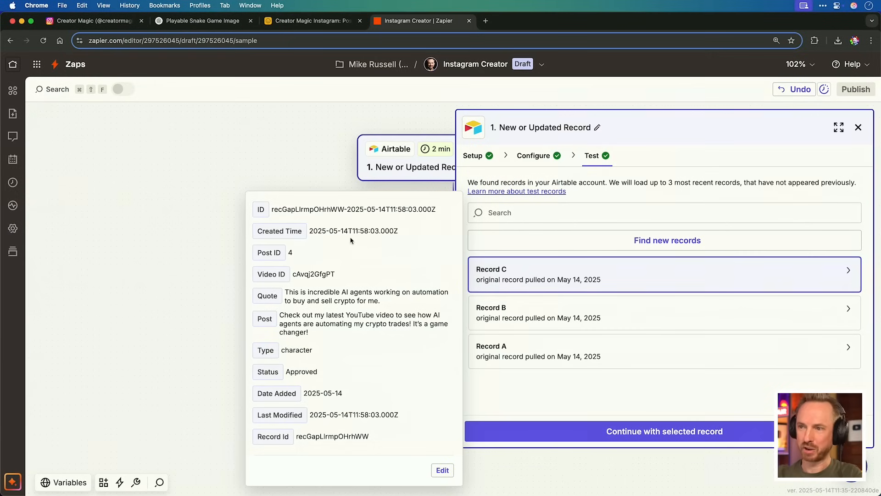
mouse_move(360, 358)
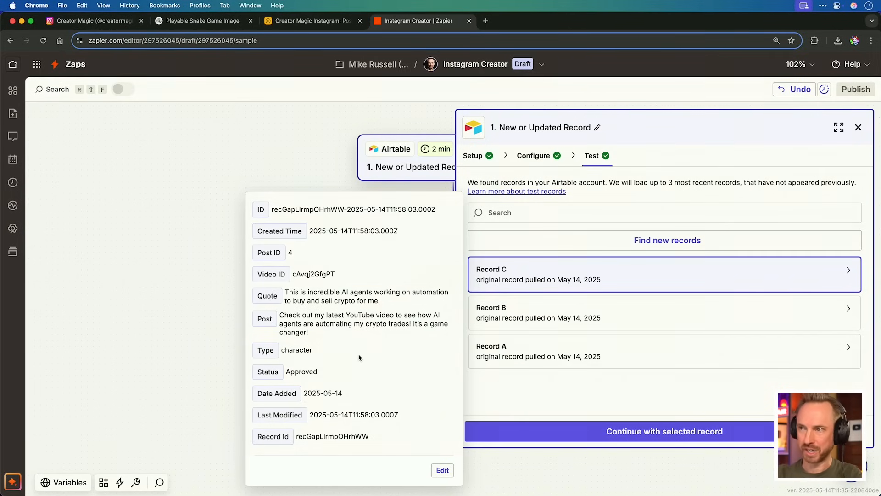
mouse_move(365, 416)
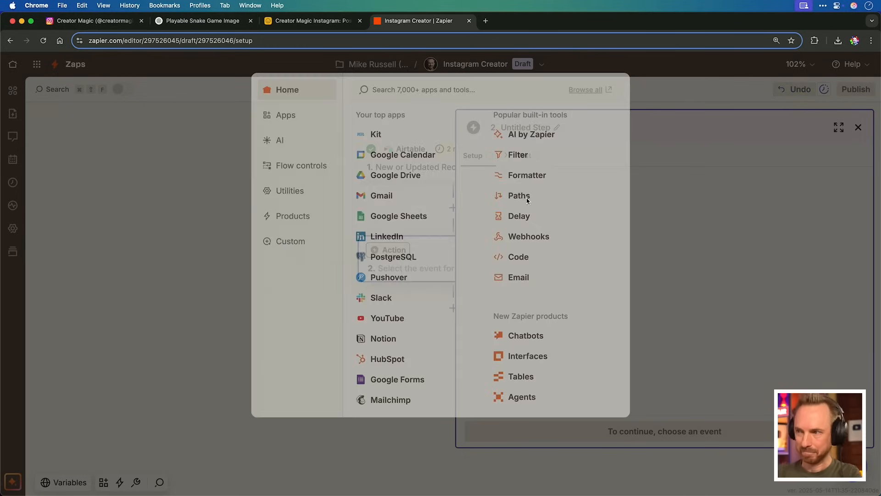
Add Character, Quote and Meme Post paths with Character Post requiring Type exactly character
click(859, 127)
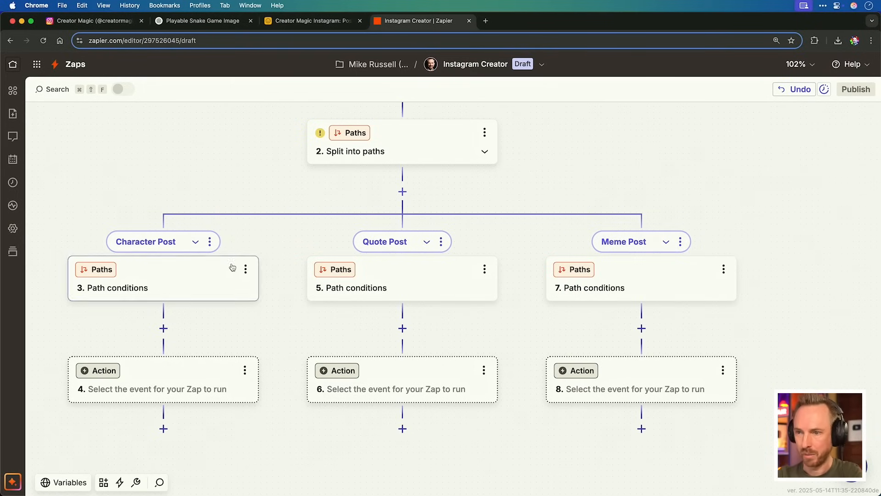
click(141, 278)
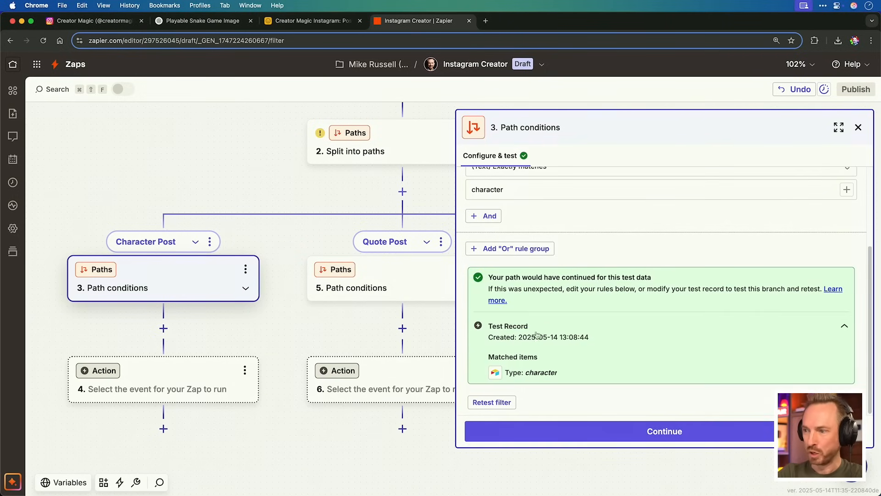
mouse_move(289, 225)
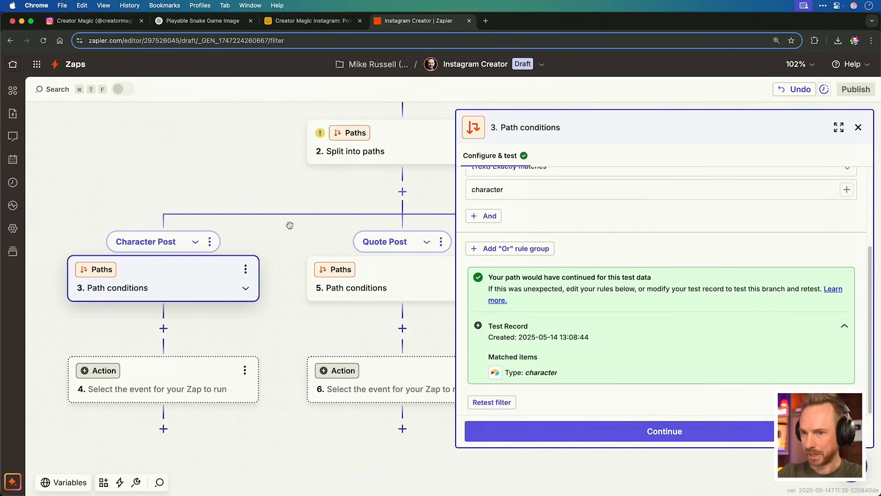
click(529, 21)
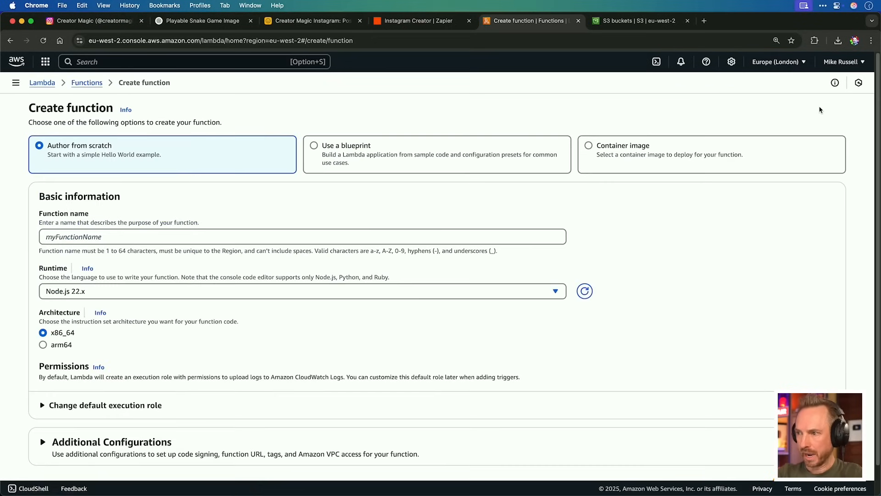
Create the instagram-creator Lambda function and return to its configuration settings
text(instagram)
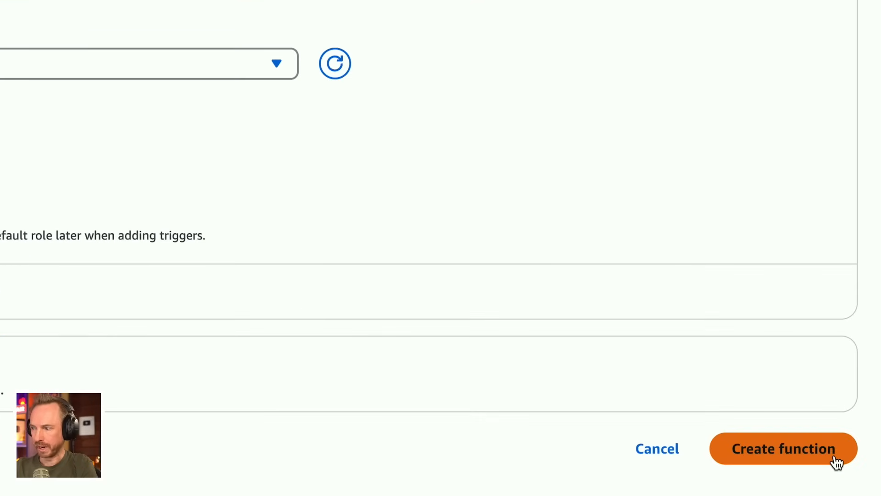
click(783, 448)
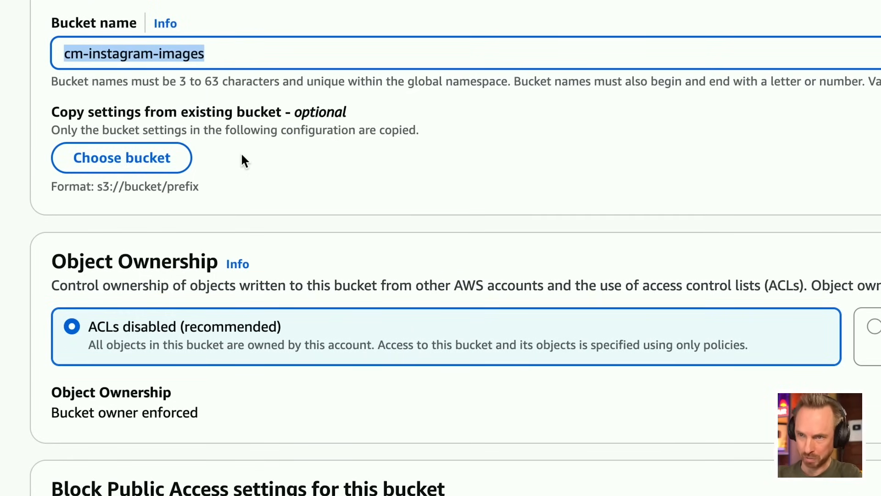
click(781, 448)
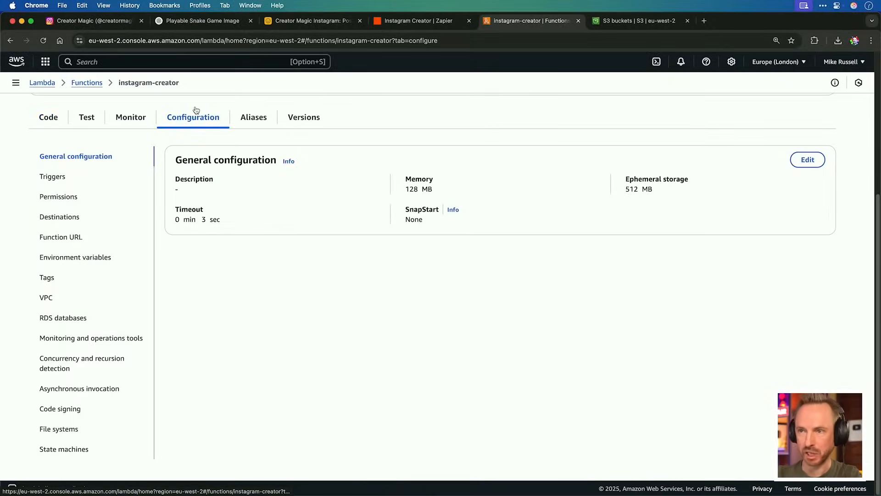
Give the instagram-creator execution role an inline S3 policy for cm-instagram-images
click(807, 158)
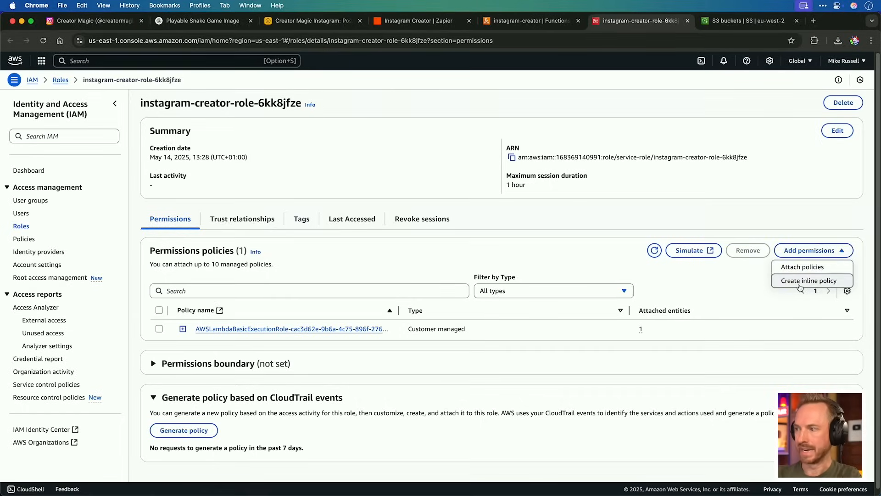
click(810, 281)
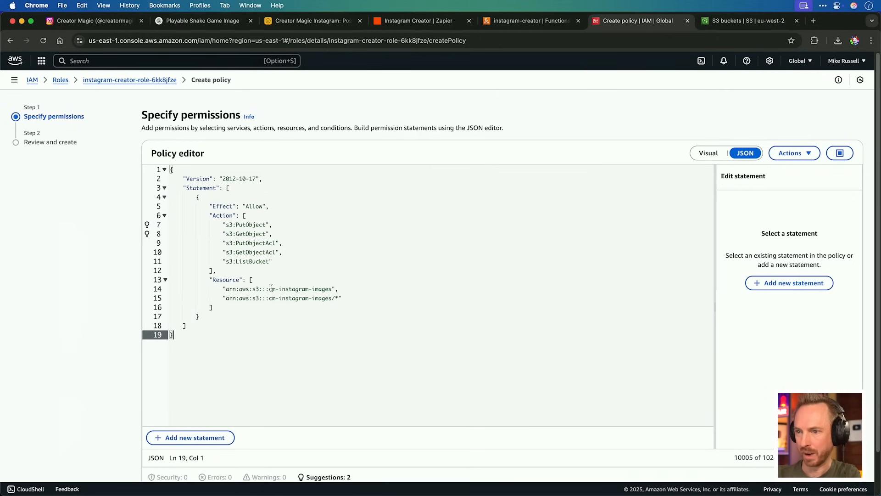
double_click(301, 288)
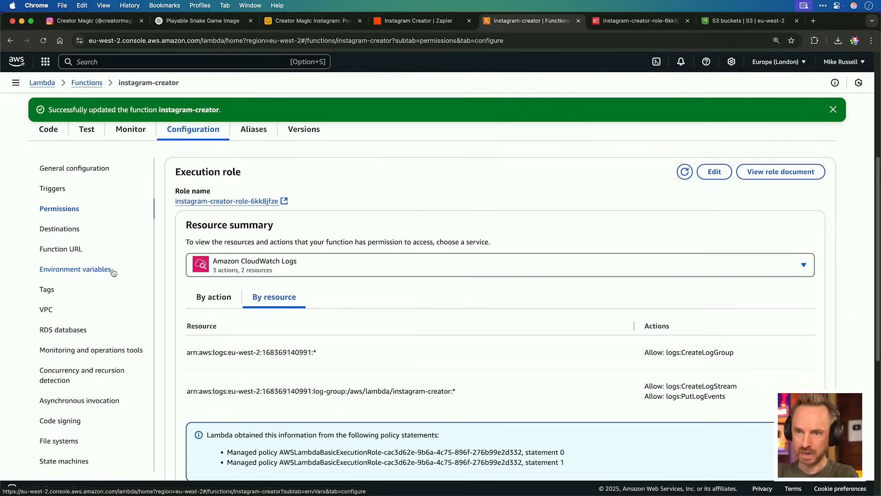
Add S3_BUCKET_NAME, OPENAI_API_KEY and ZAPIER_WEBHOOK_URL environment variables
click(77, 269)
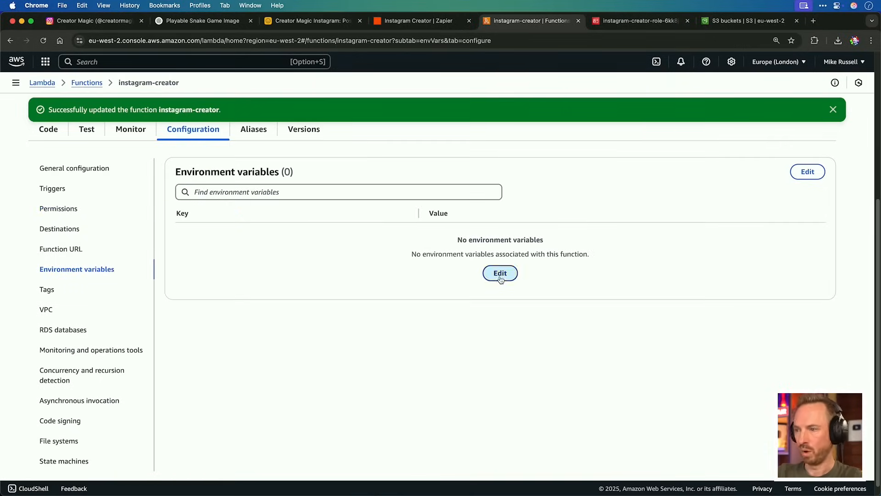
click(499, 273)
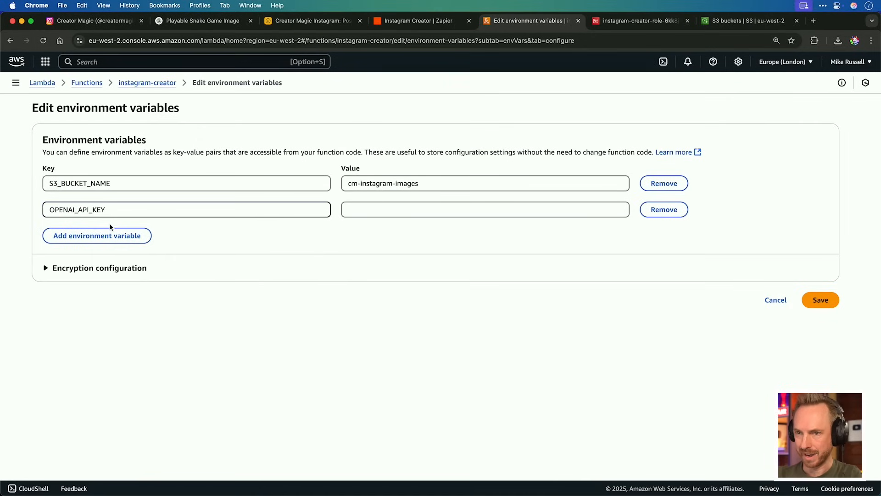
click(96, 235)
text(ZAPIER_WEBHOOK_URL)
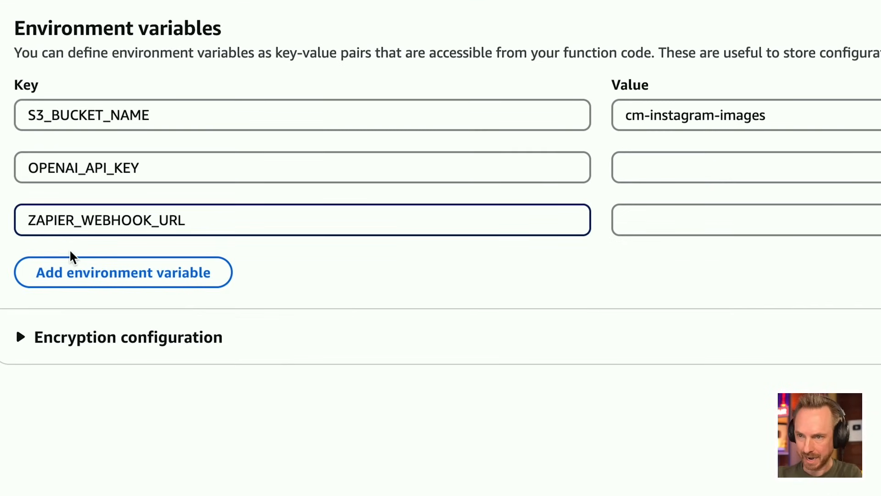
click(86, 142)
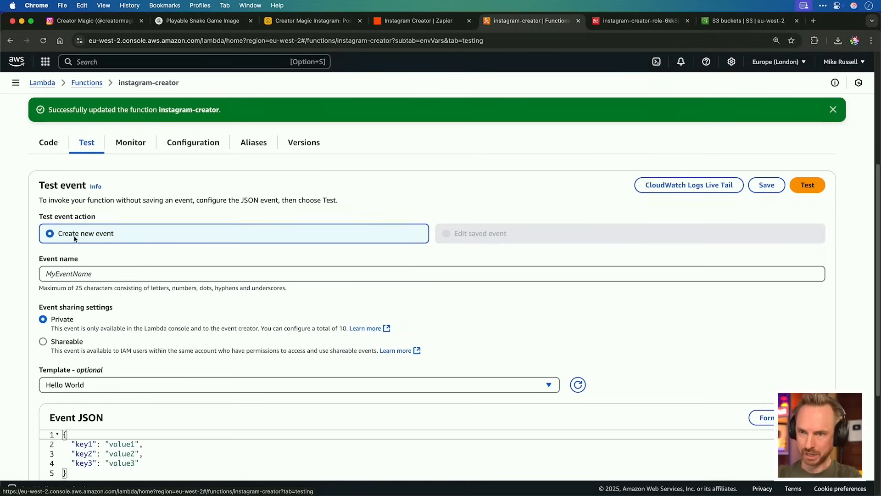
Run instagram-creator with a test event carrying record_id, type, quote and a YouTube image_url
scroll(down, 3)
text(record_id)
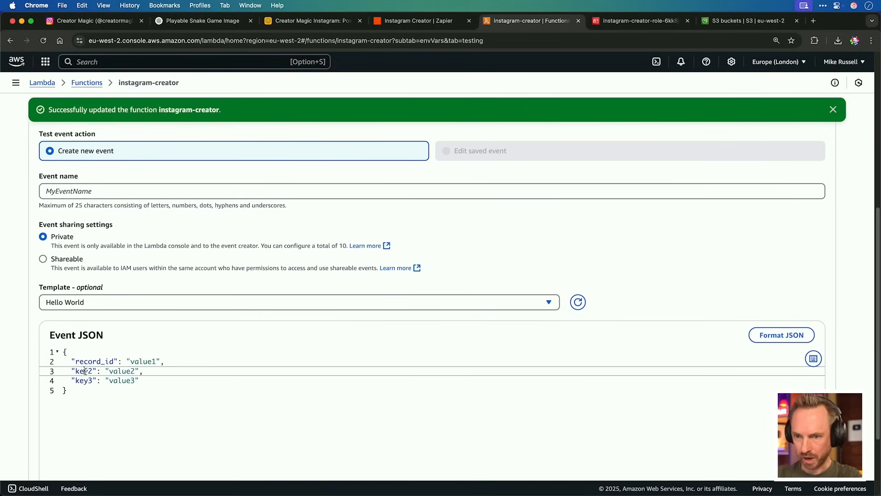
text(type)
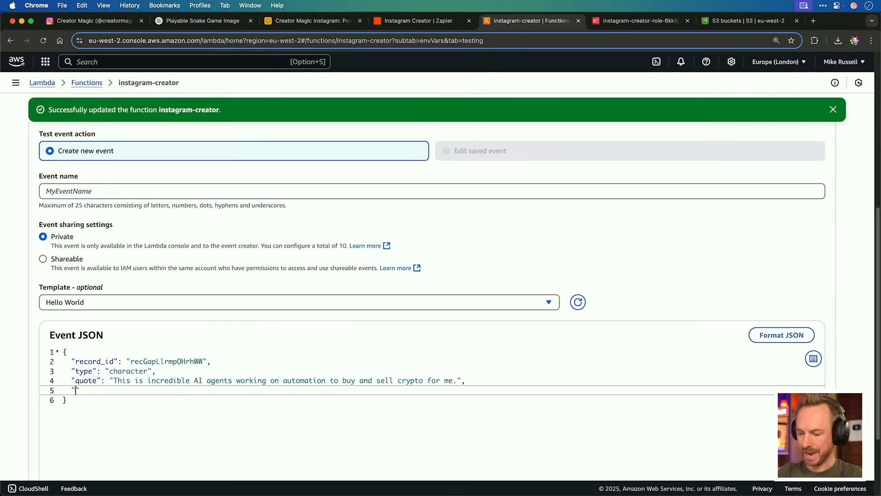
text("image_url": "https://img.youtube.com/vi/)
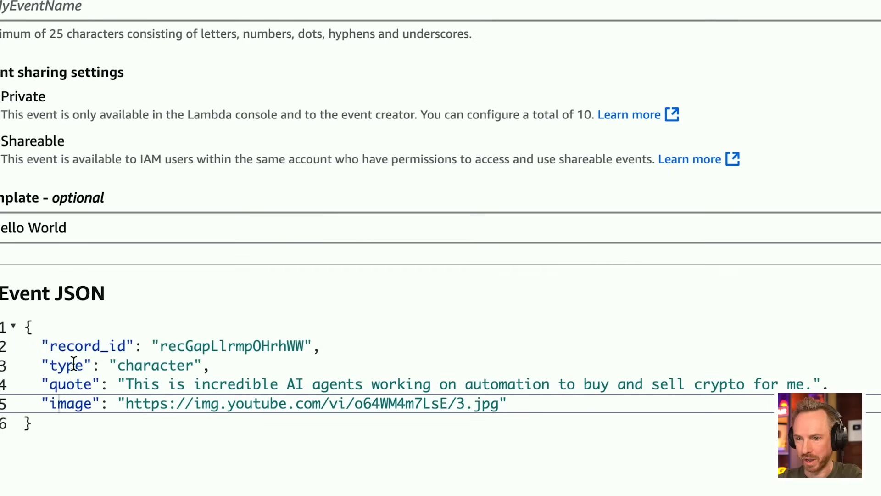
mouse_move(177, 383)
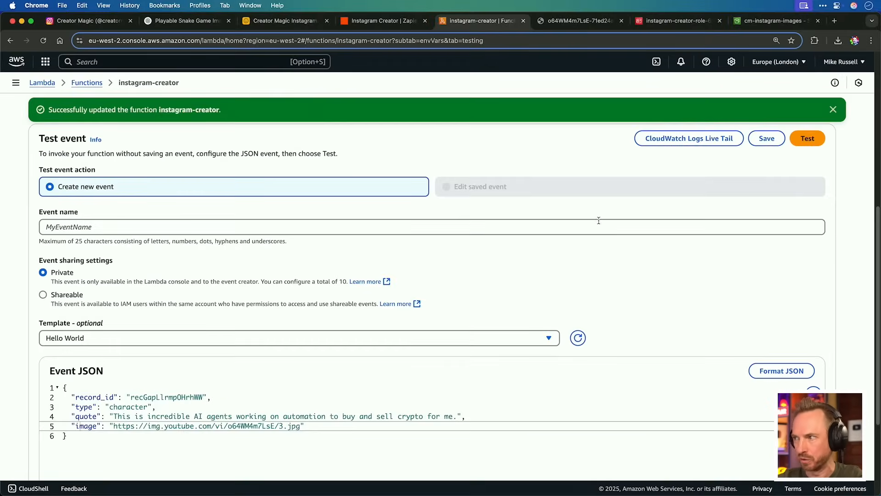
click(807, 139)
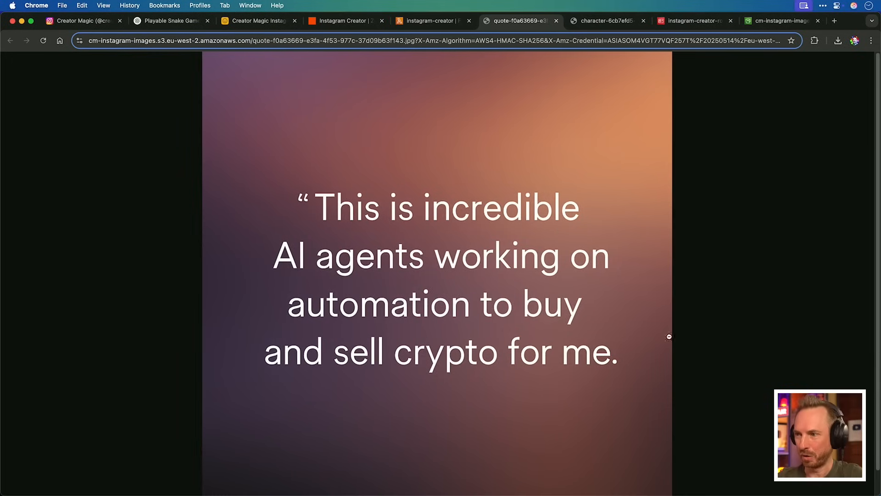
click(432, 22)
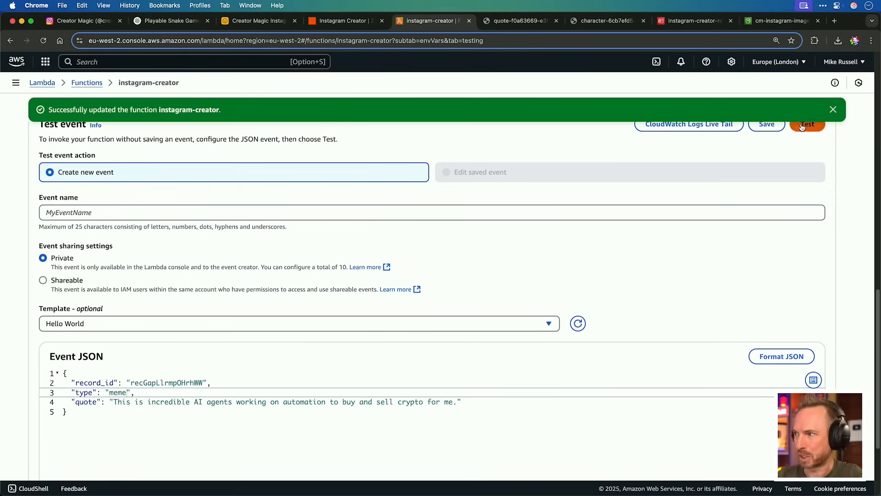
Run the meme-type test event producing a cartoon meme image, then return to the Instagram Creator zap
click(471, 21)
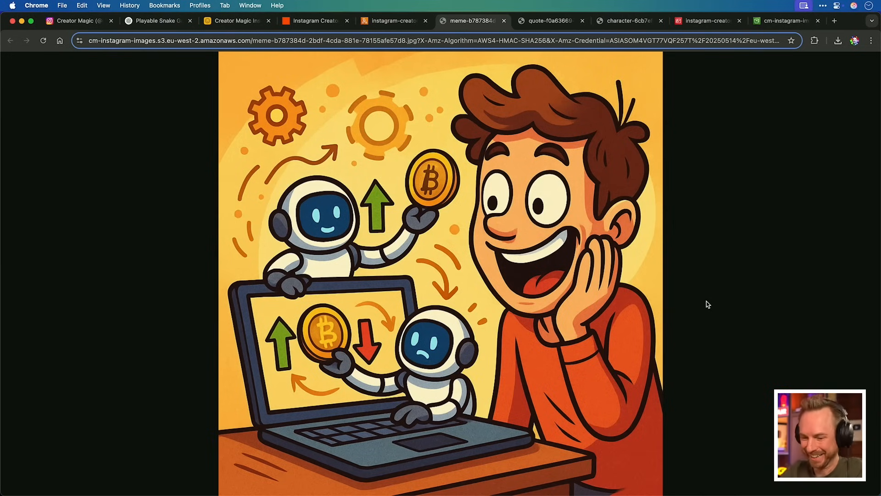
click(313, 21)
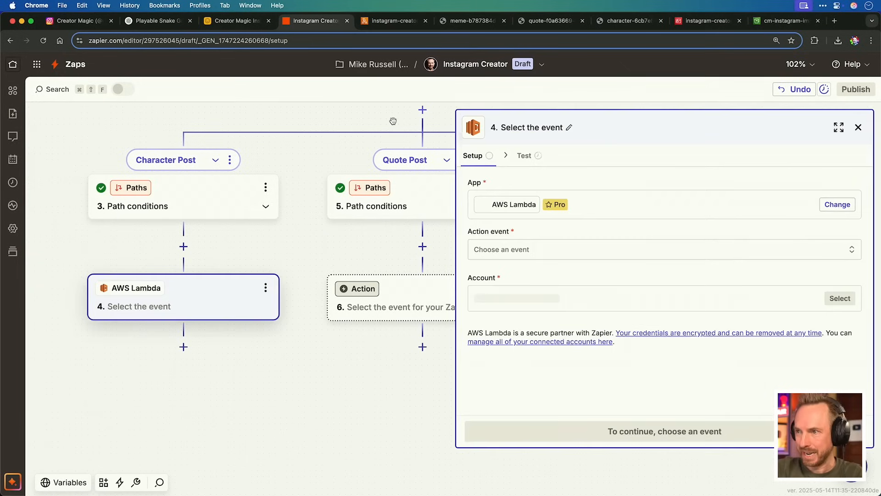
Invoke instagram-creator via Invoke Function (Async), adding arguments record_id, type and quote from the trigger
click(663, 249)
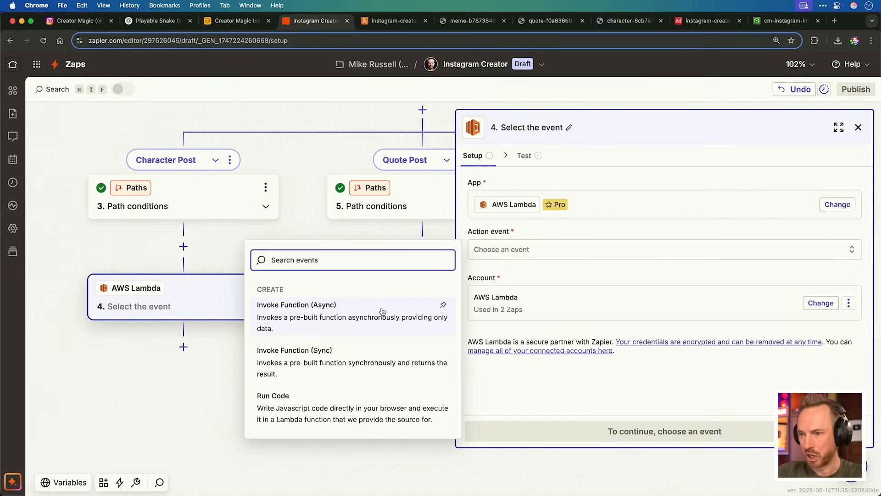
click(296, 305)
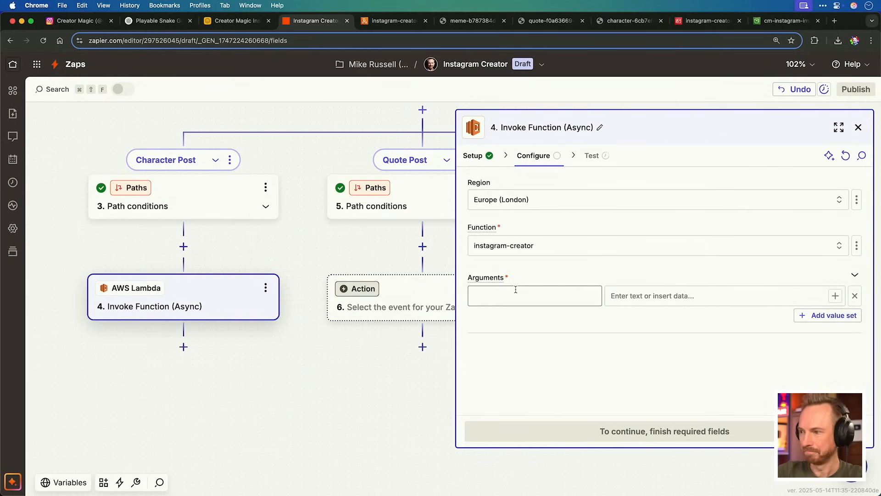
click(534, 295)
text(record_id)
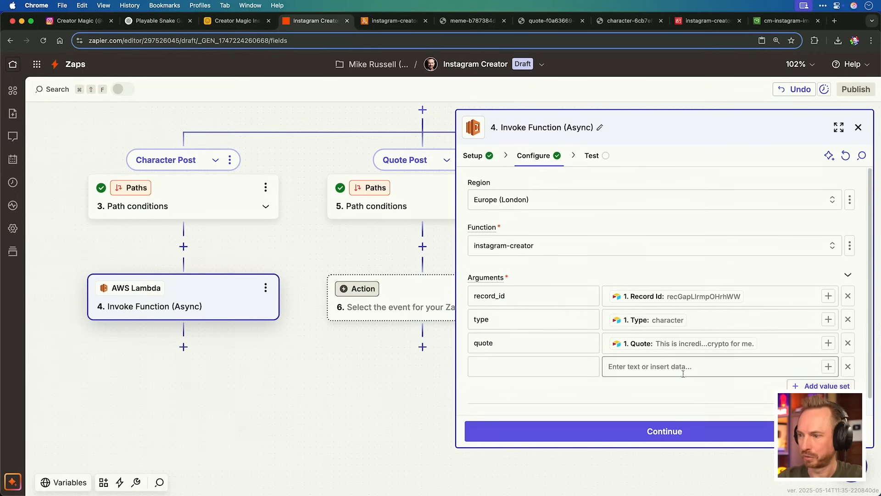
click(532, 367)
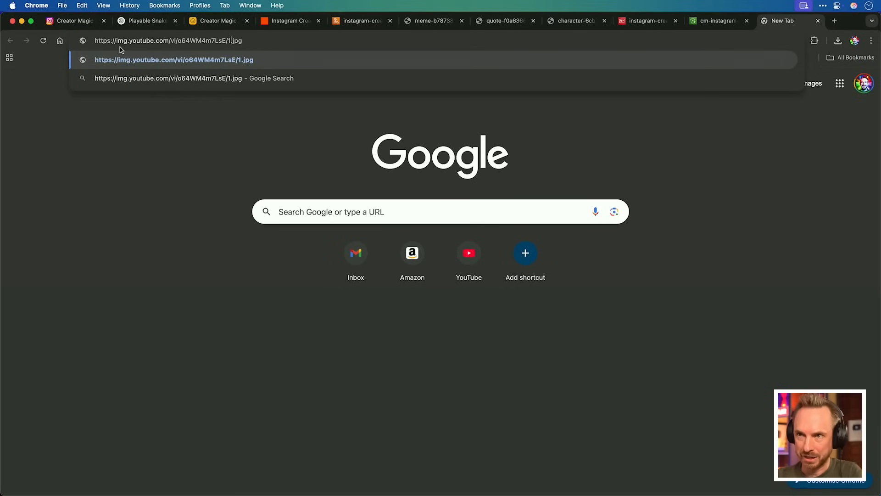
mouse_move(151, 45)
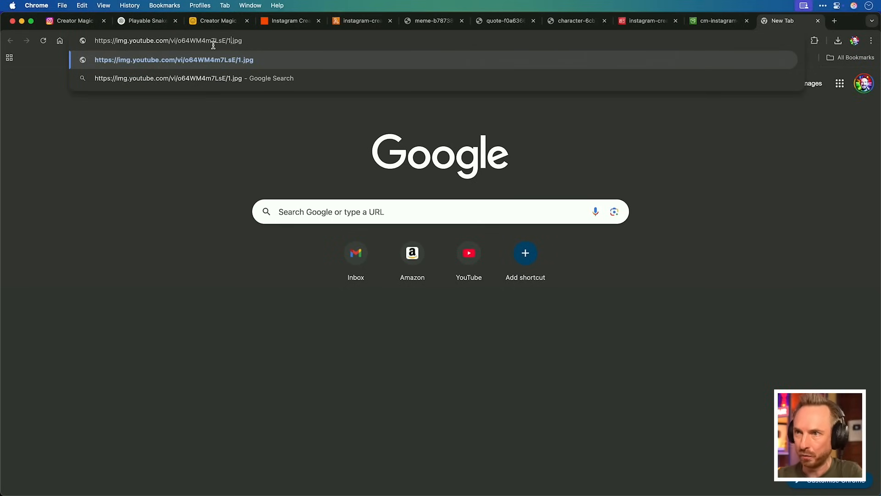
Load the numbered YouTube thumbnail o64WM4m7LsE/3.jpg to compare it with 1.jpg
click(287, 21)
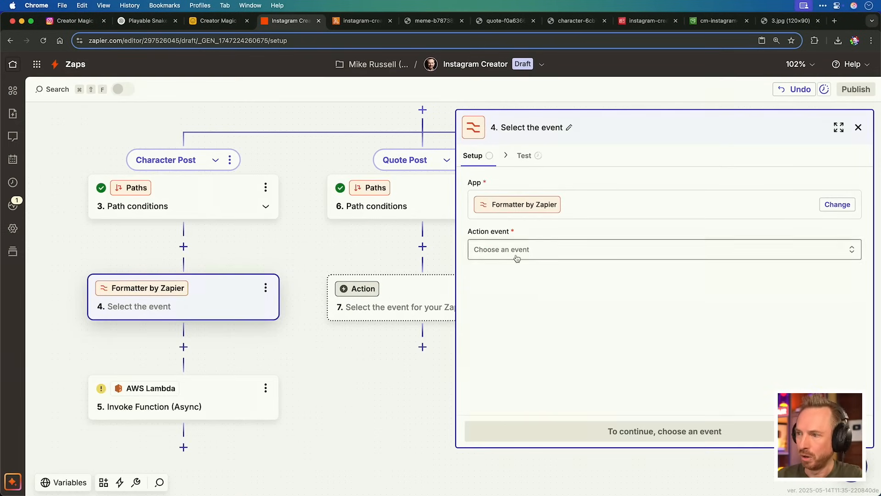
Configure Formatter Numbers with a Random Number transform and range, testing it to output 2
click(663, 249)
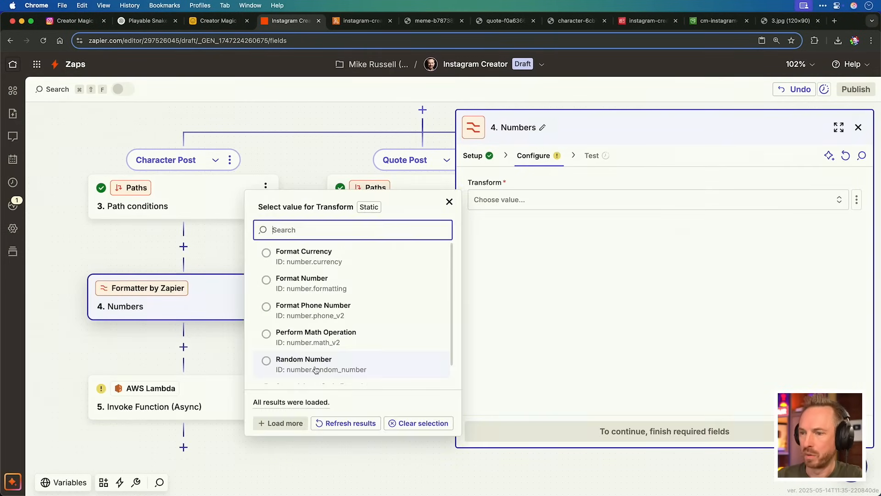
click(304, 359)
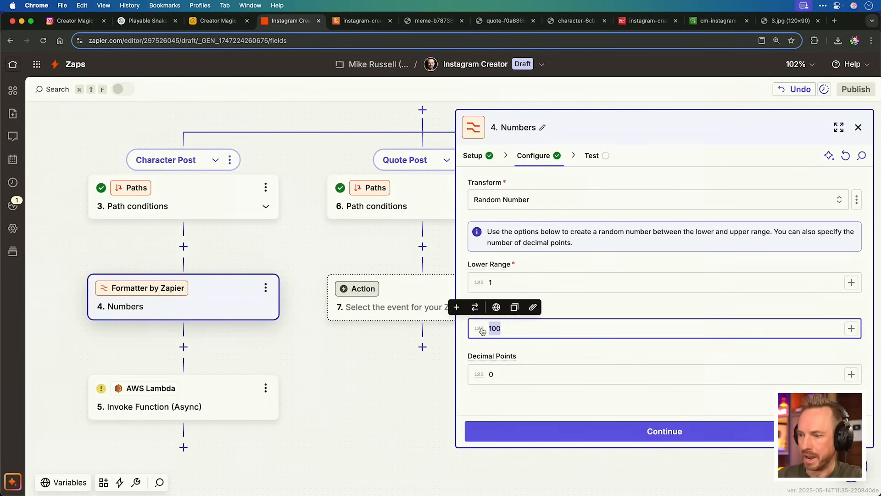
click(665, 432)
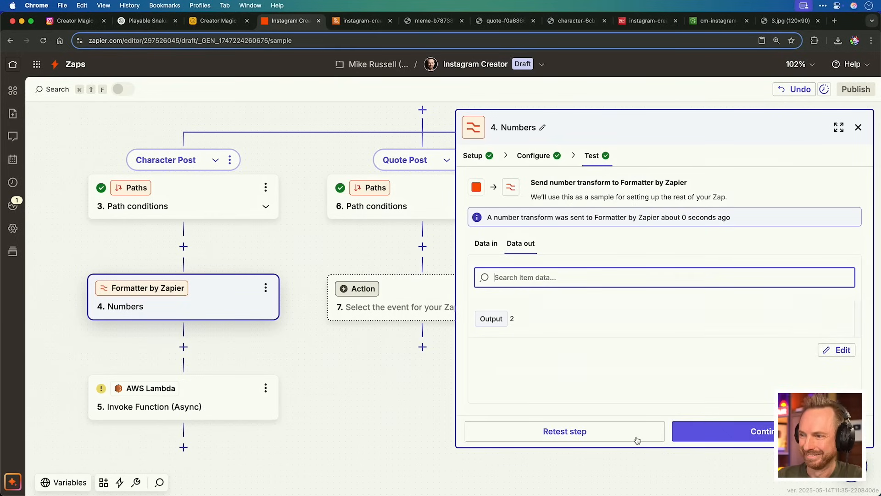
click(858, 127)
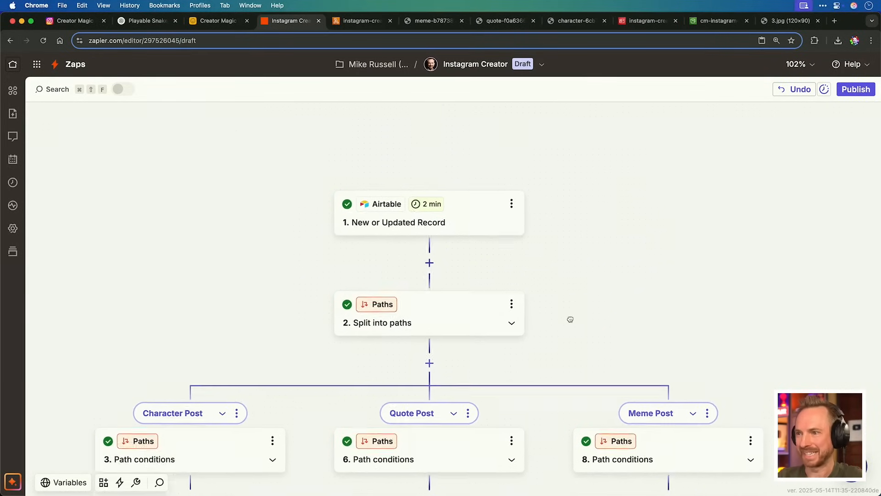
scroll(down, 3)
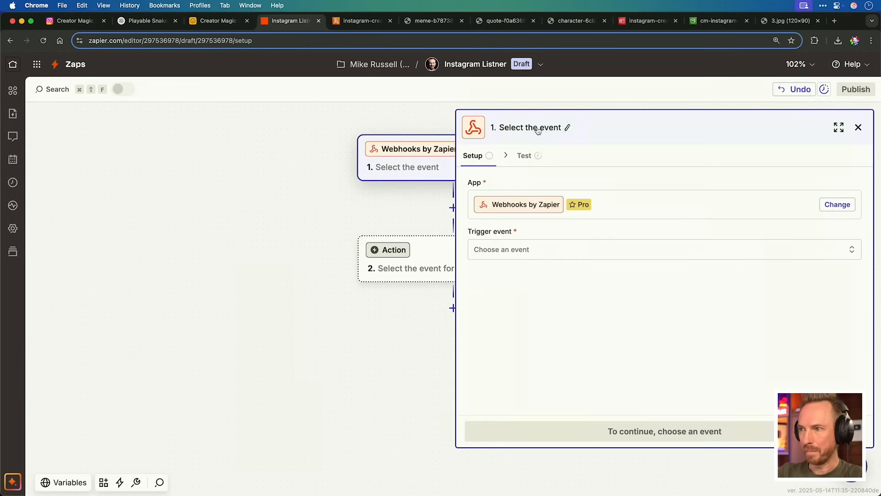
Rename the new zap's Webhooks by Zapier trigger step for the Instagram Listner
click(837, 219)
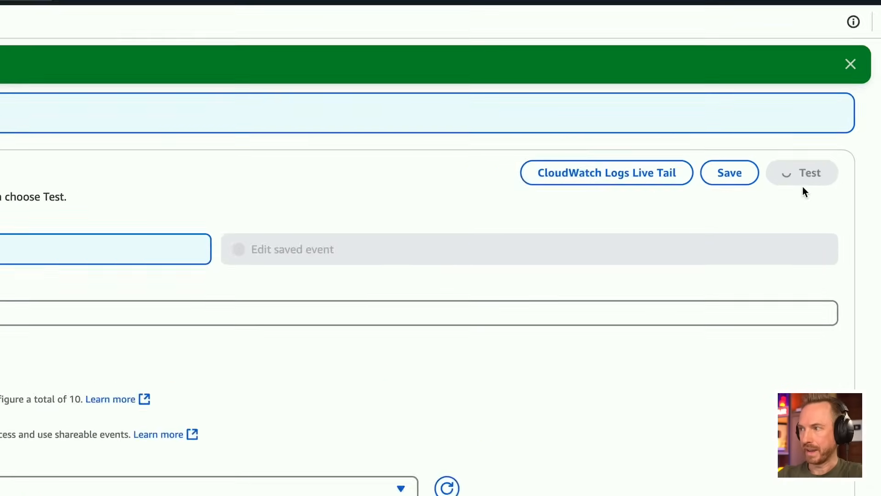
Test instagram-creator to get statusCode 200 with the S3 image URL, then return to the listener zap
click(803, 173)
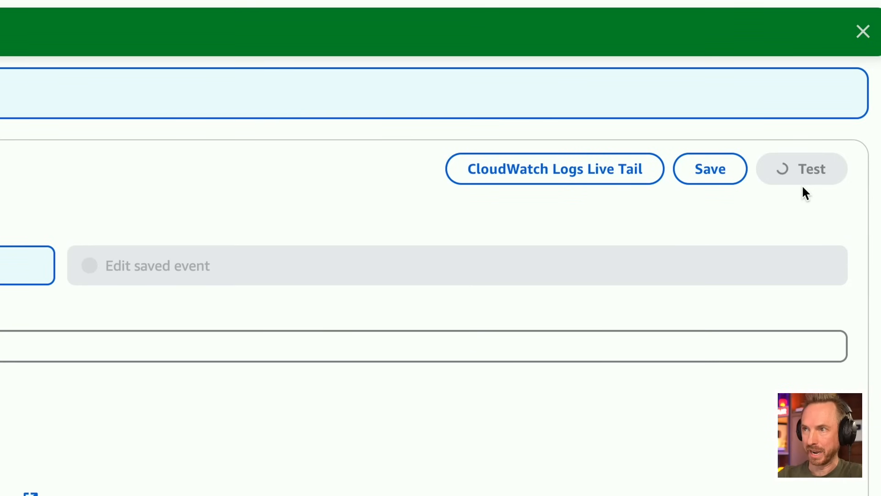
click(803, 169)
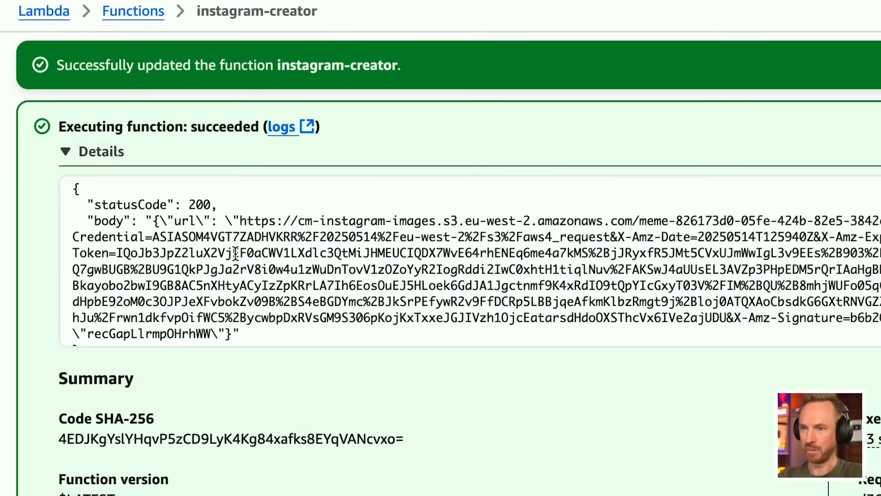
click(289, 21)
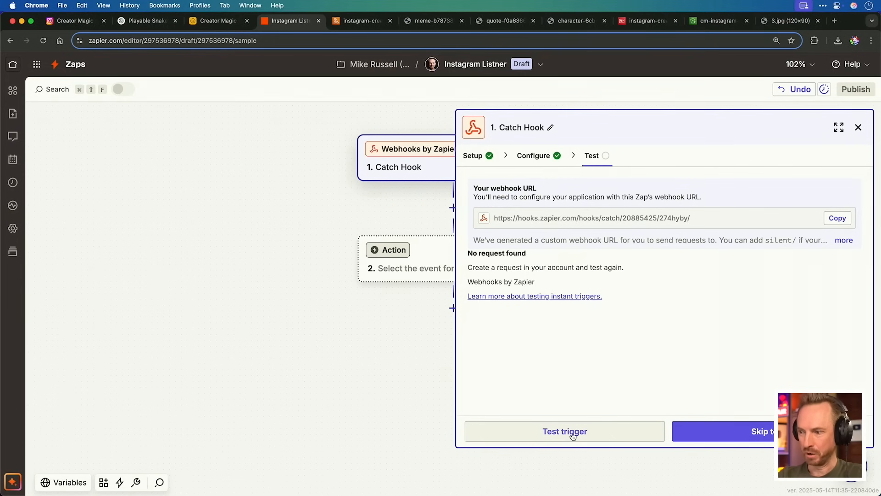
Test the Catch Hook trigger catching the meme record and add an Airtable Create or Update Record action
click(564, 431)
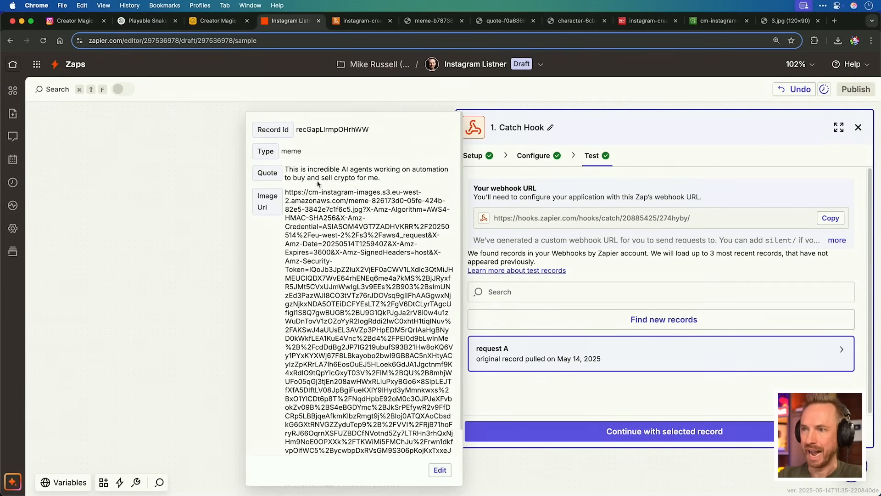
mouse_move(289, 205)
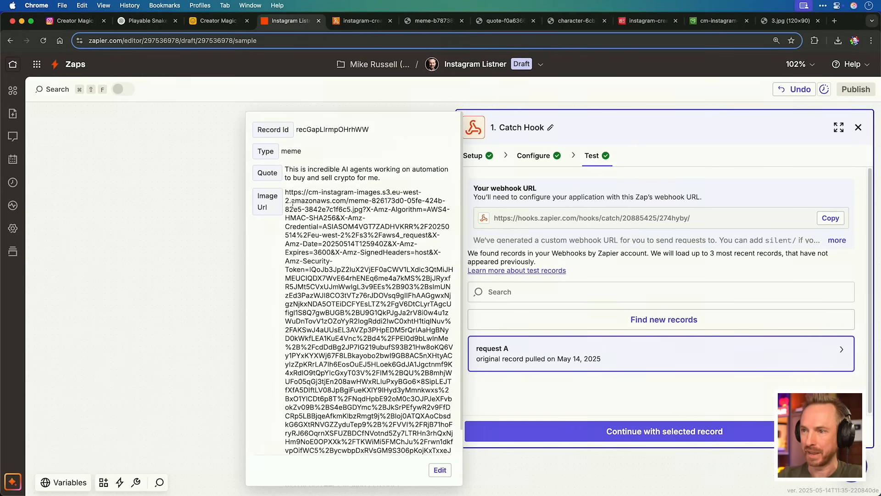
scroll(down, 3)
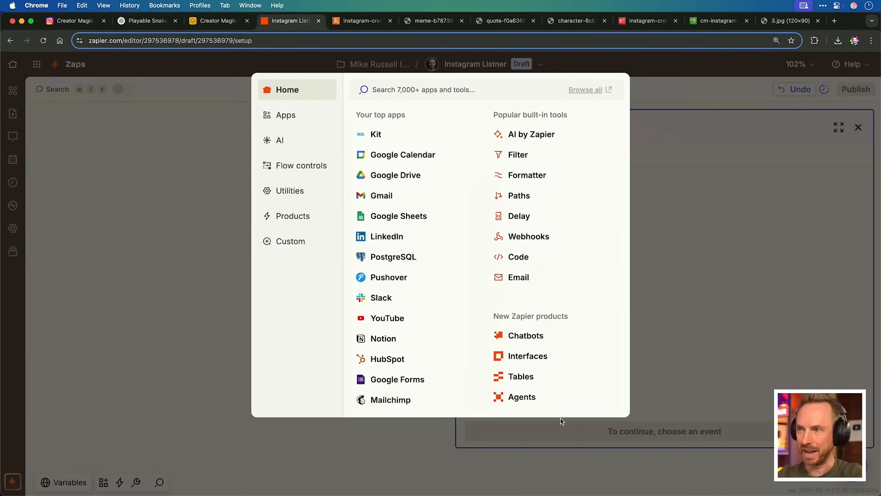
text(airta)
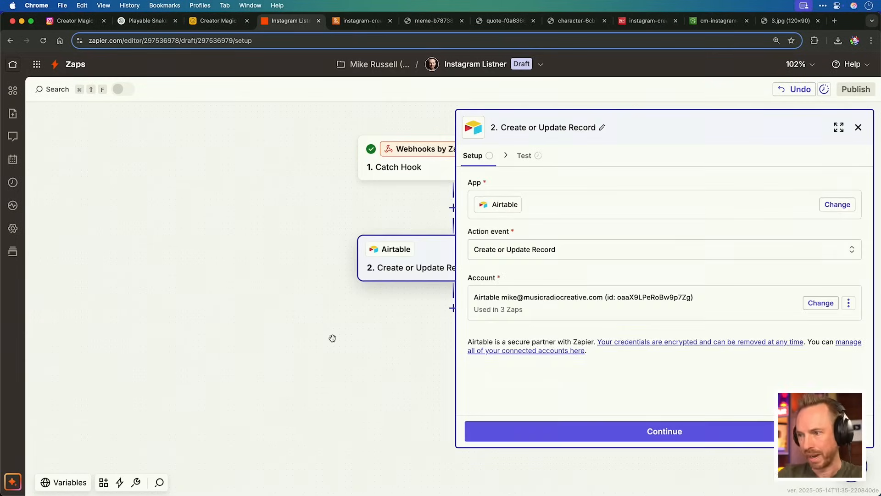
click(664, 431)
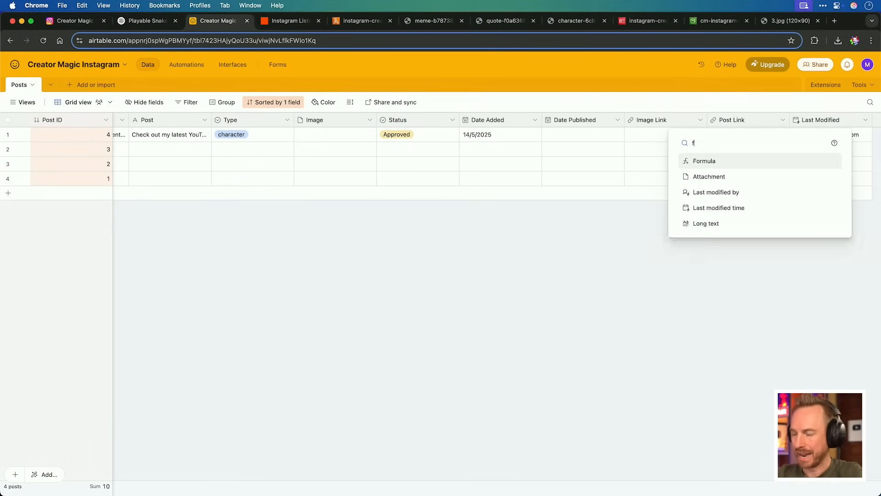
Add a Formula field RECORD_ID() to the Posts table, then return to the zap
click(704, 161)
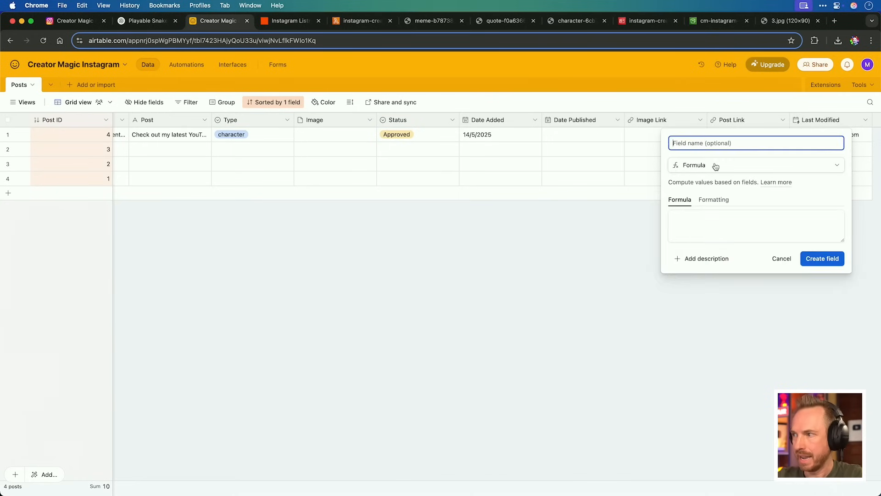
text(reco)
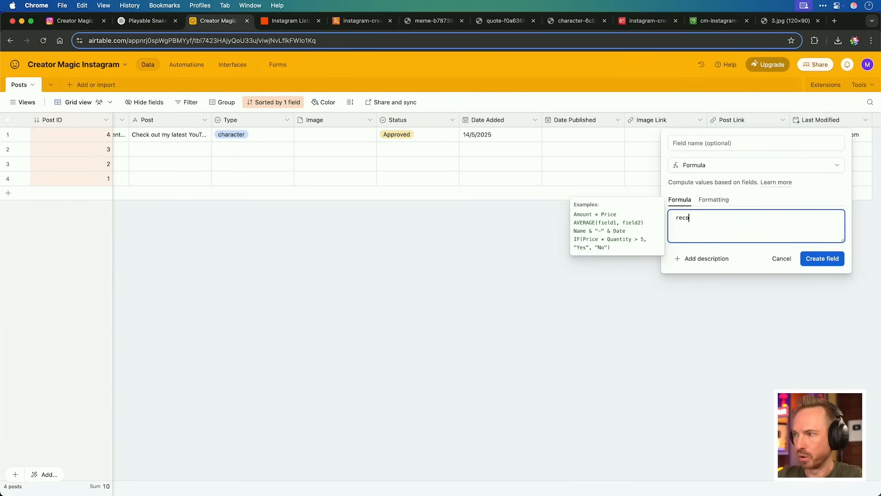
text(RECORD_ID()
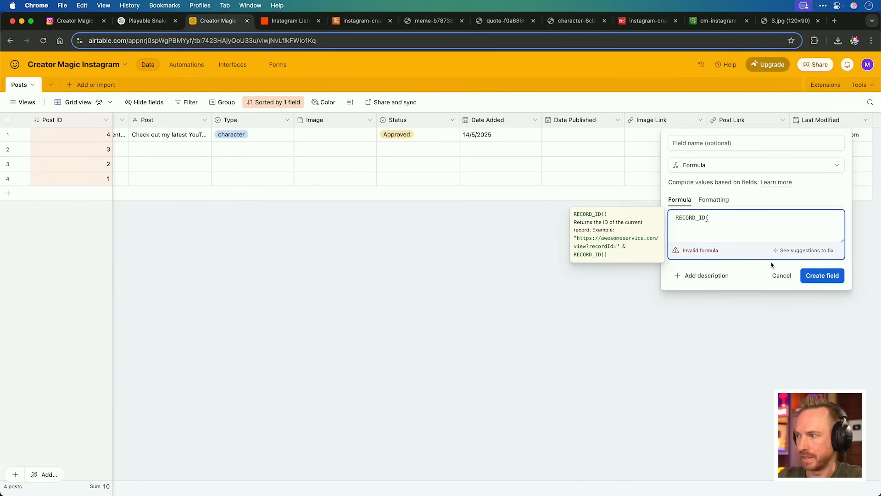
click(821, 275)
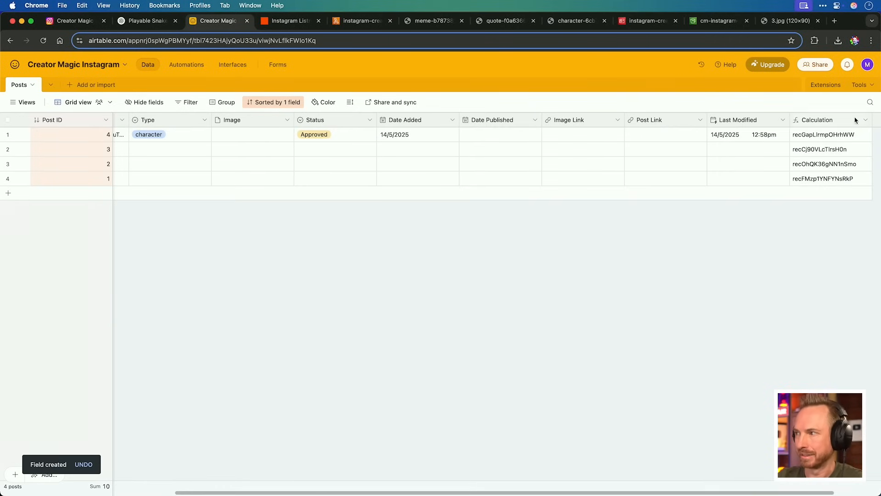
click(288, 22)
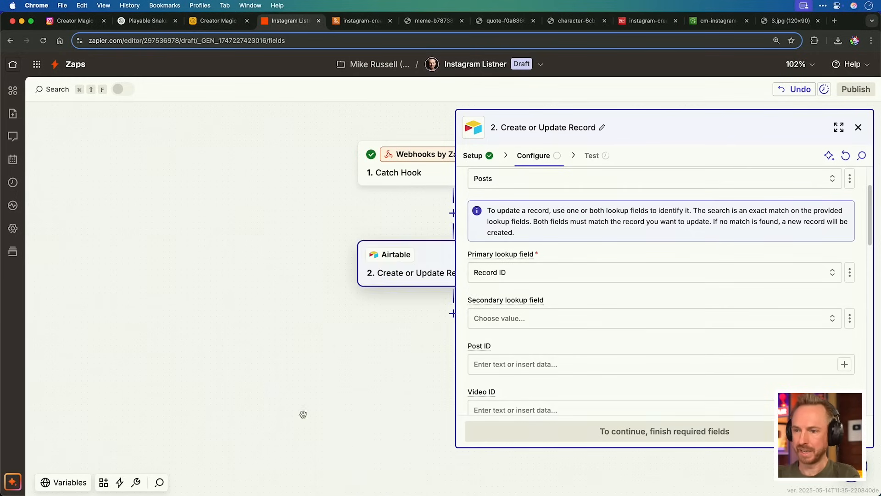
Look up by Record ID, map Image Url into Image Link and send a test record to Airtable
scroll(down, 3)
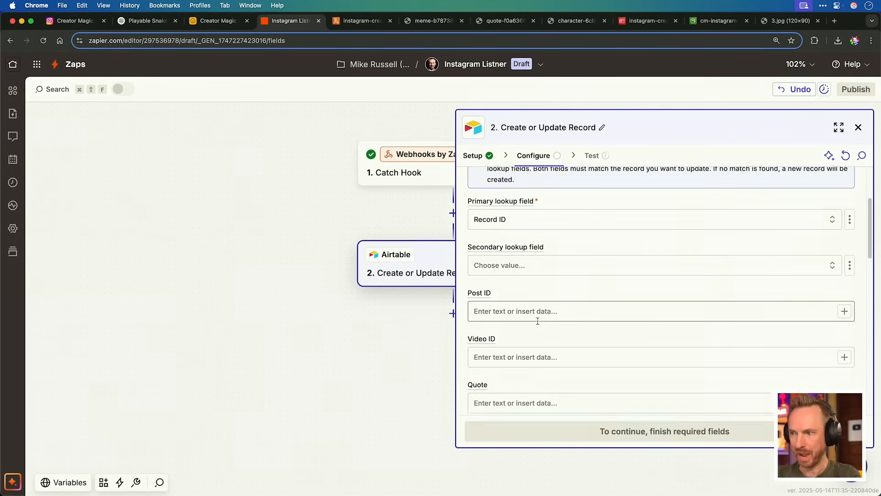
scroll(down, 3)
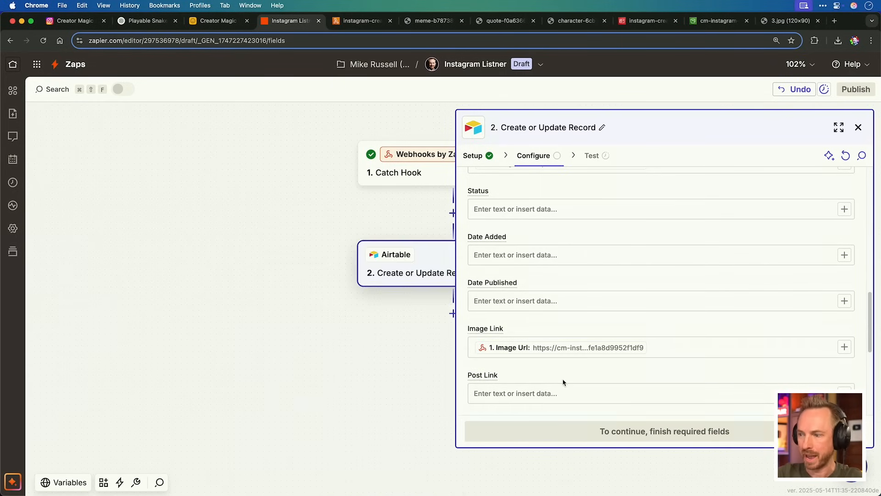
click(590, 156)
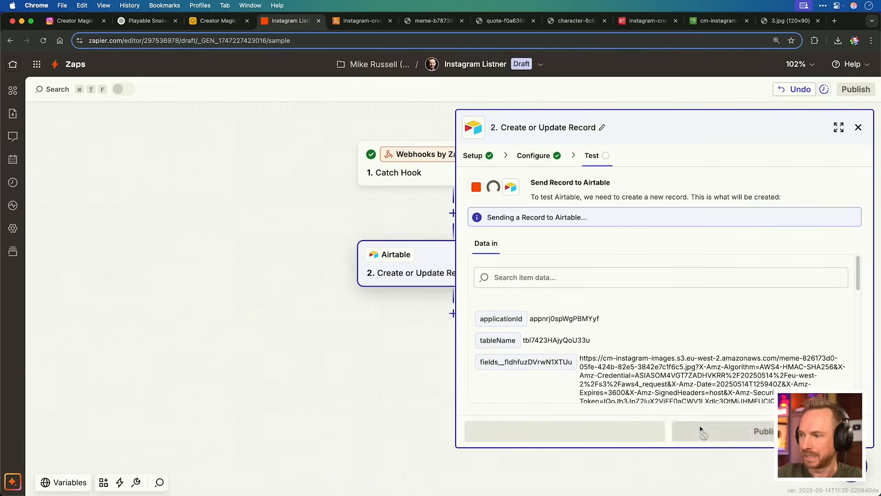
click(217, 21)
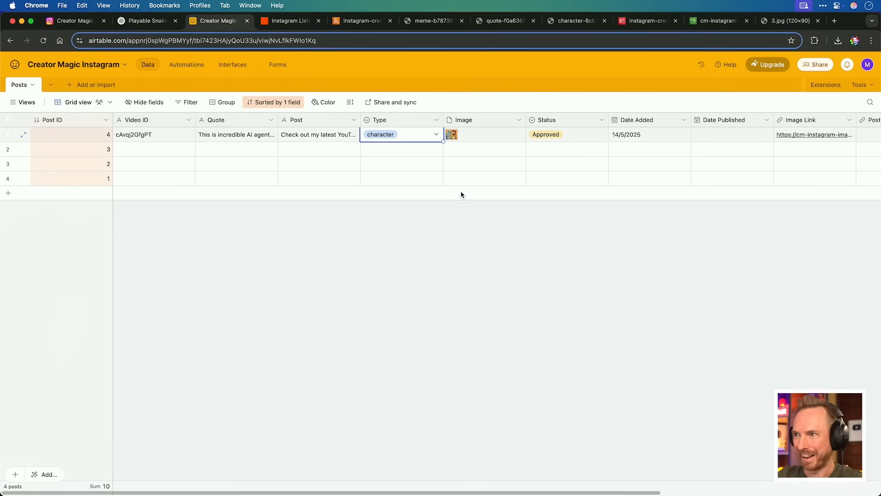
View the updated record's image link showing the robots-trading-crypto cartoon meme
click(452, 134)
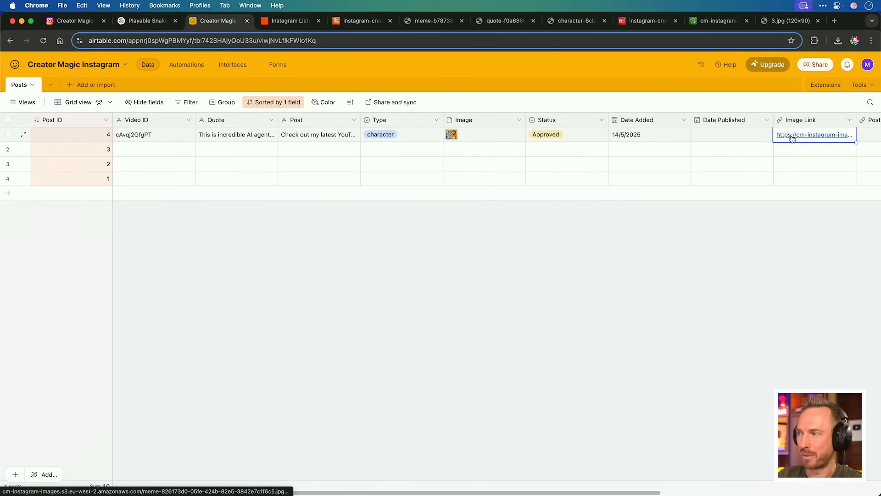
click(813, 134)
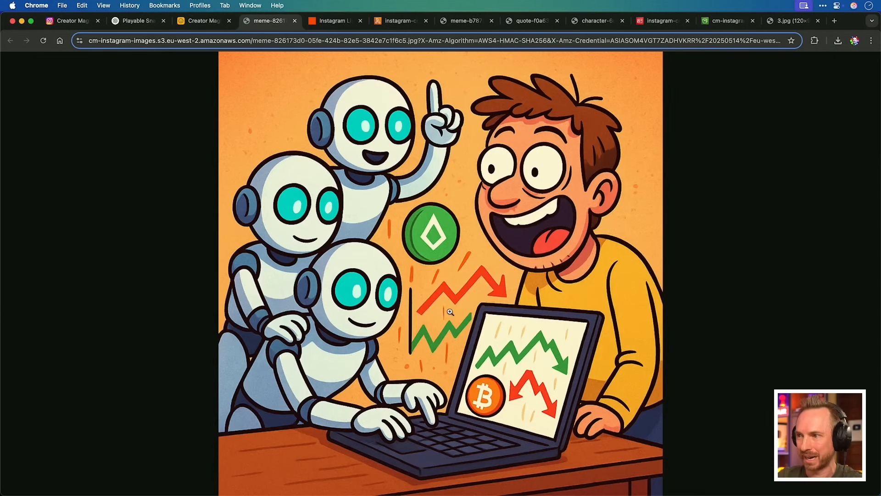
mouse_move(453, 285)
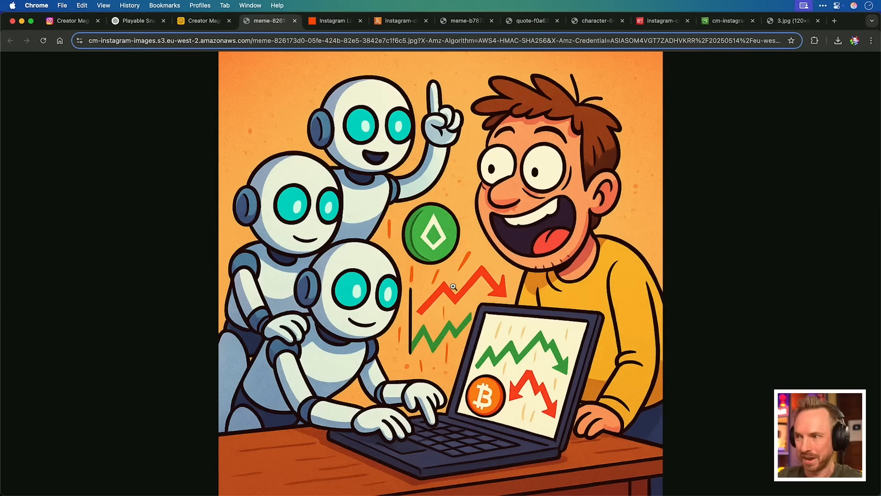
click(334, 22)
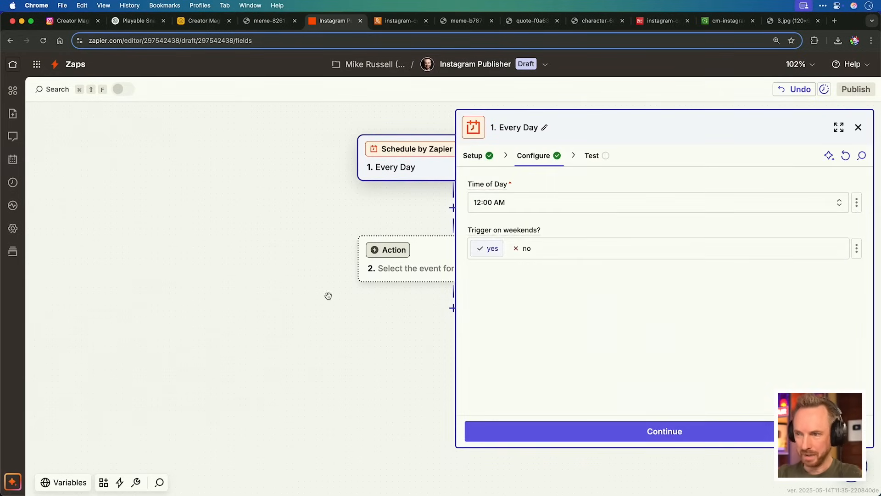
Disable weekend triggering and set the random number upper range to 720
click(520, 248)
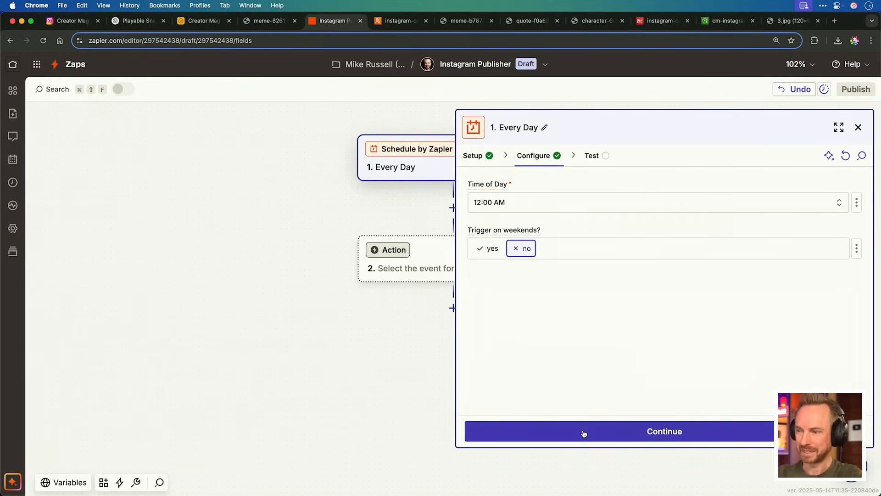
click(664, 431)
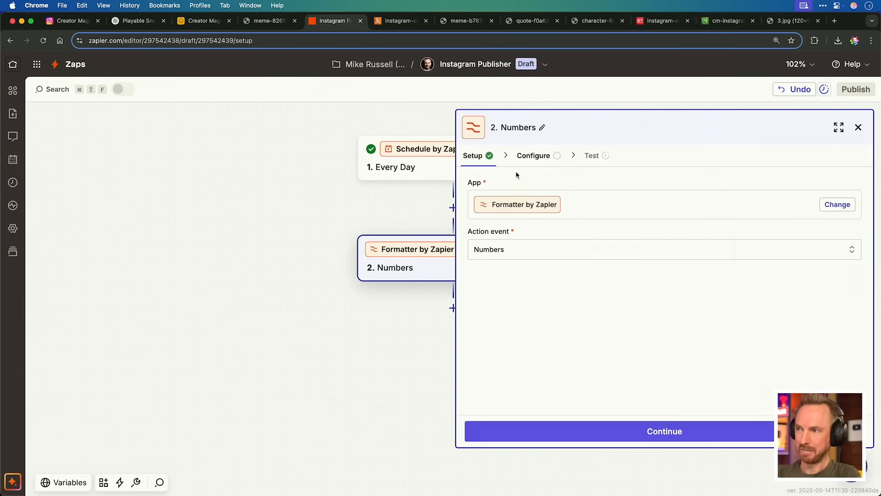
click(663, 432)
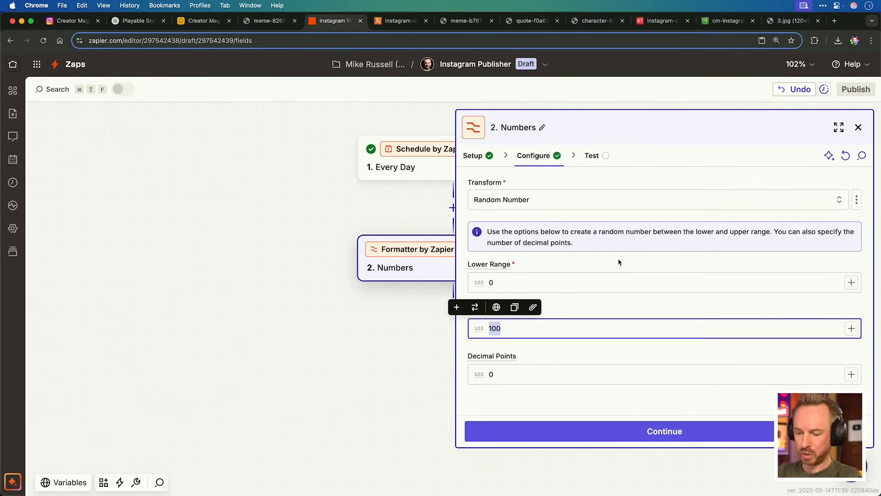
text(720)
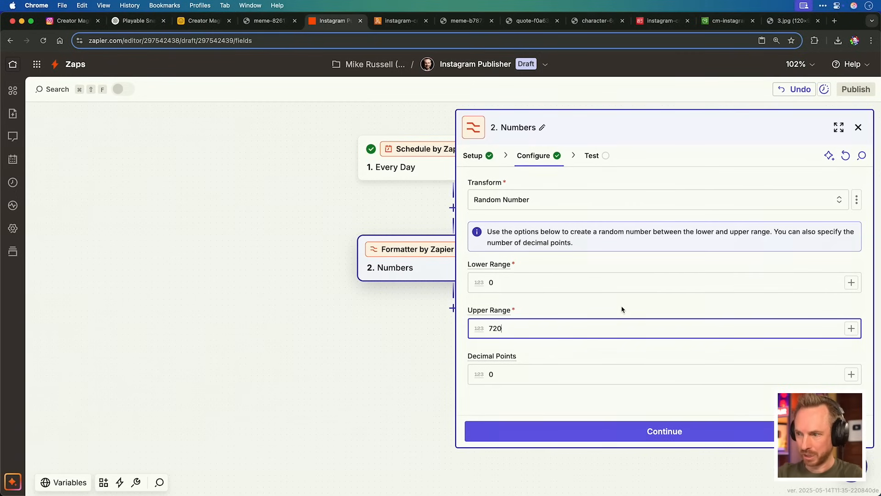
Add a Delay For step after the random number and begin adding Airtable
text(delay)
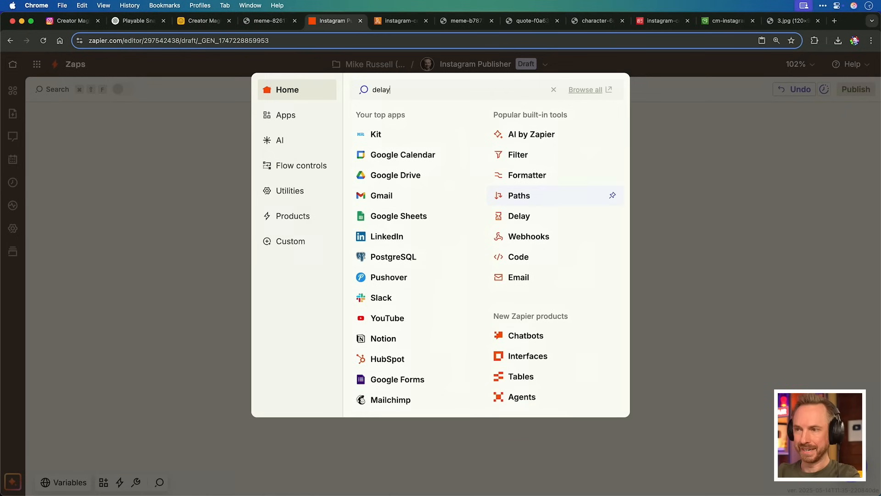
click(519, 216)
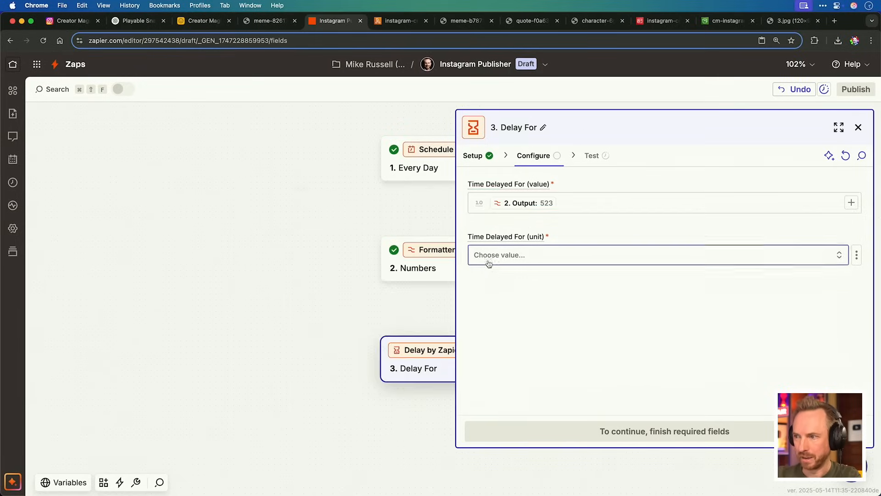
text(airtab)
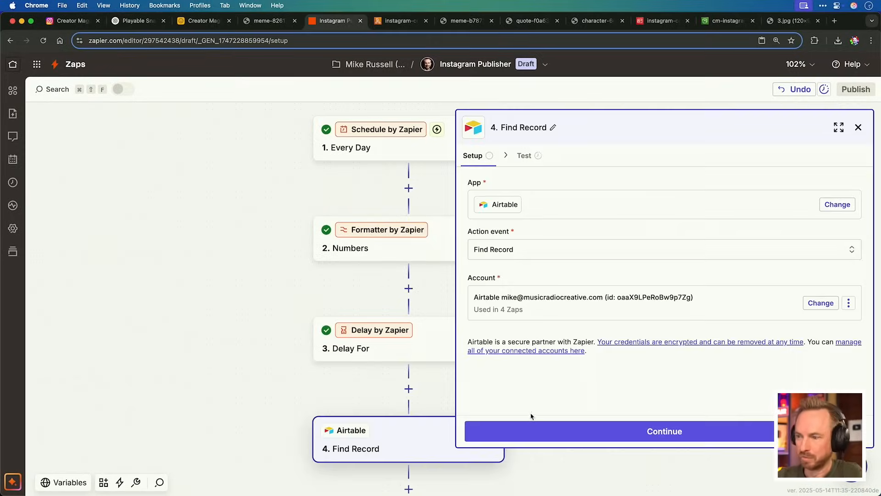
Find the approved Airtable record and map its image link and post into Publish Photo
text(Appro)
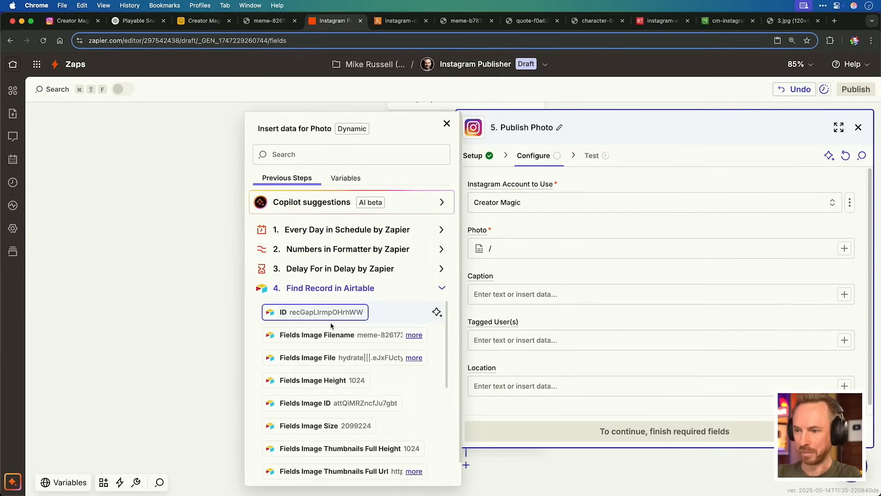
click(308, 350)
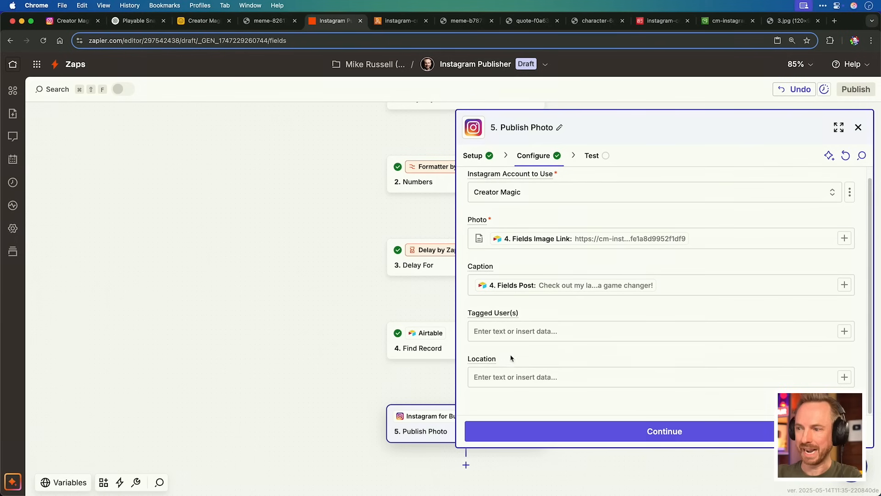
click(664, 432)
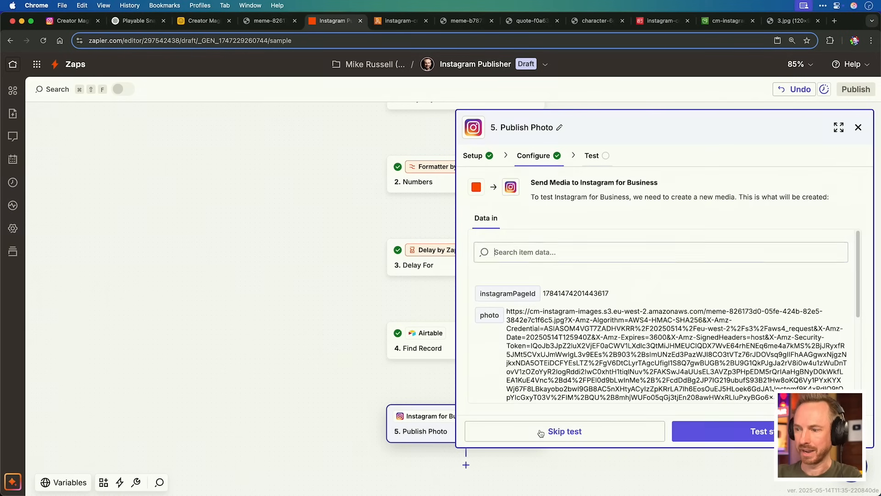